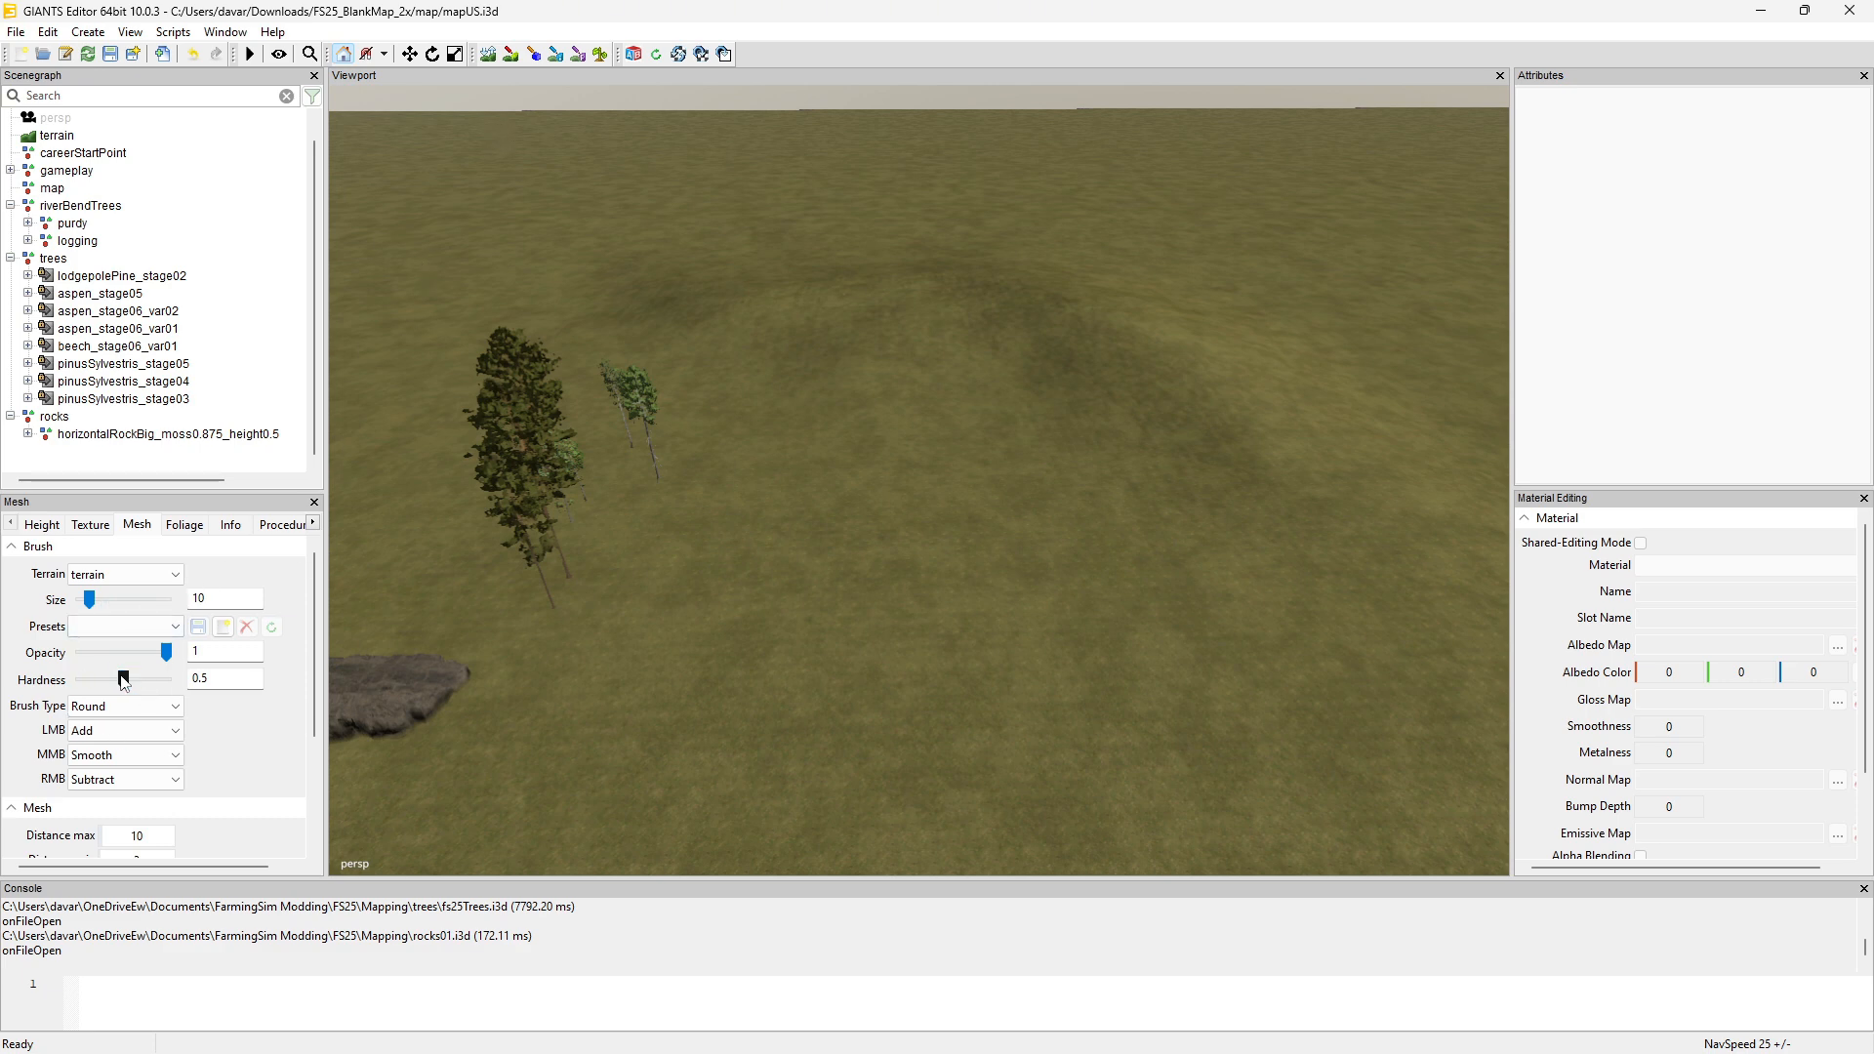
Drag the brush Hardness slider up to 1.
{"action": "left_click_drag", "start_coordinate": [123, 679], "coordinate": [166, 679]}
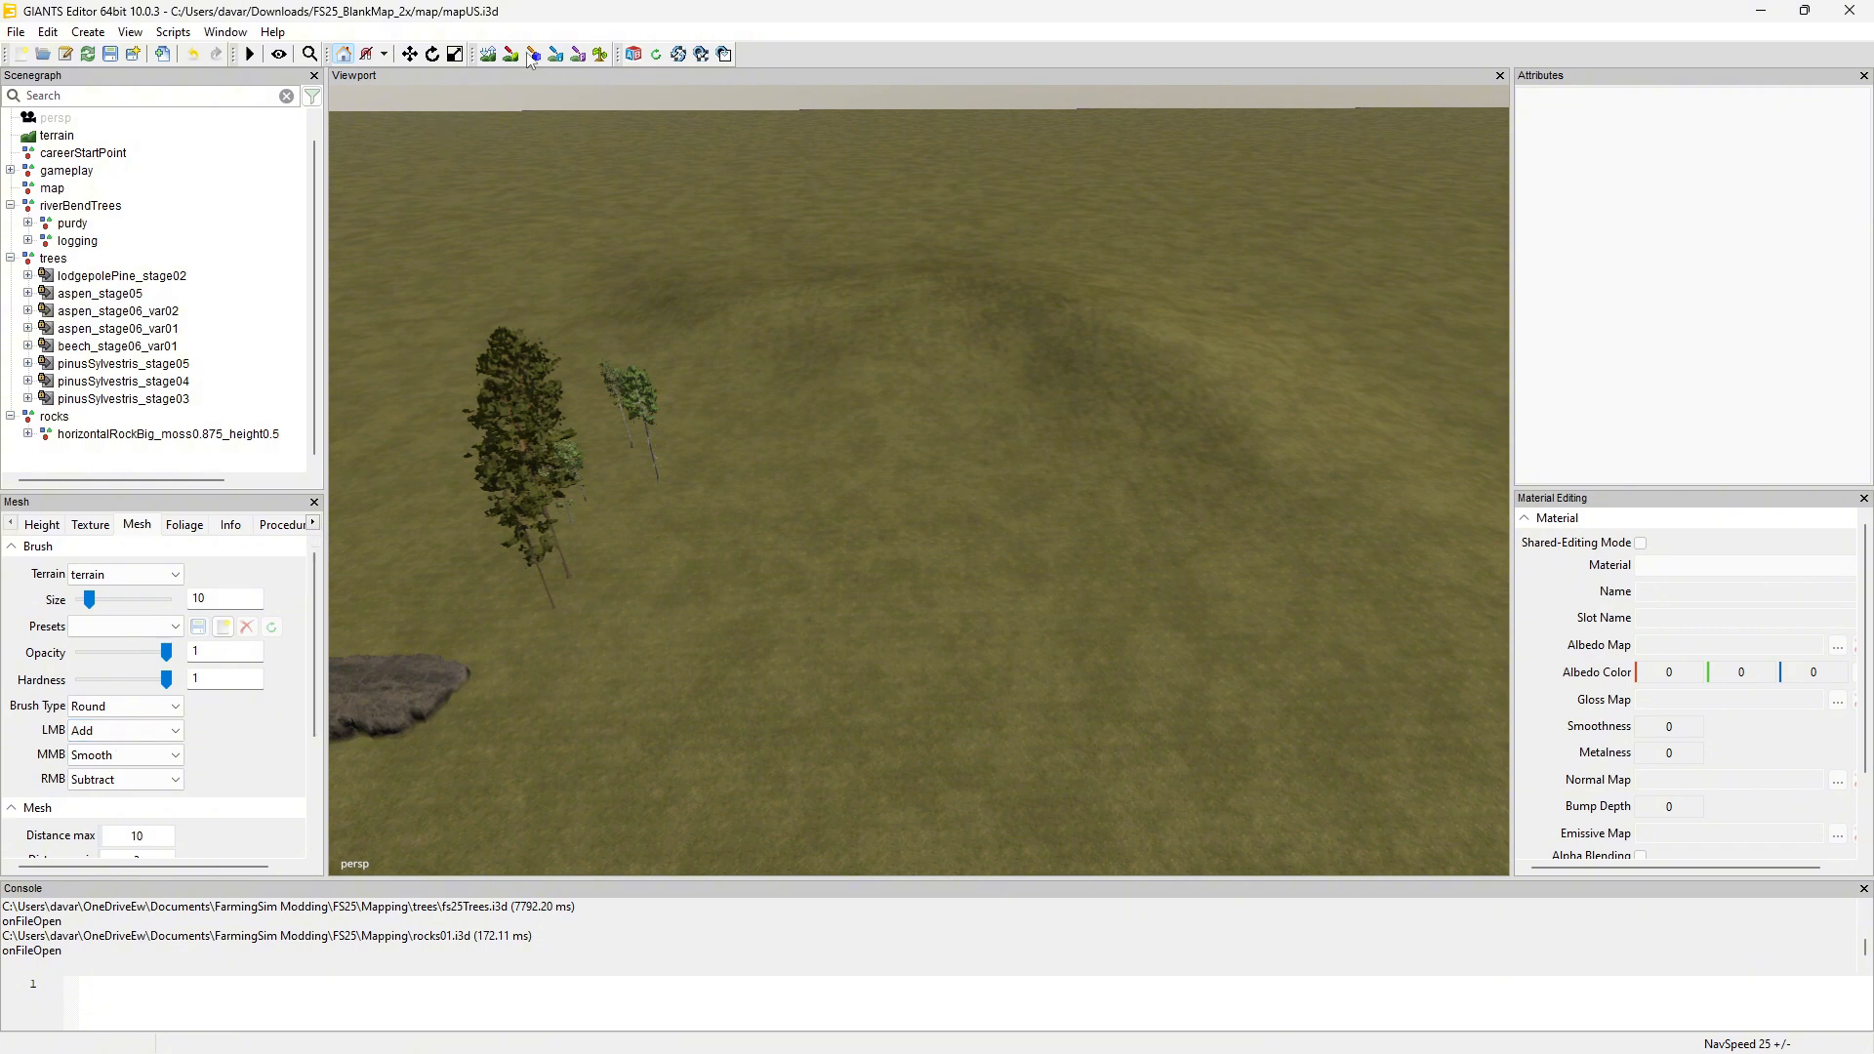
{"action": "mouse_move", "coordinate": [533, 55]}
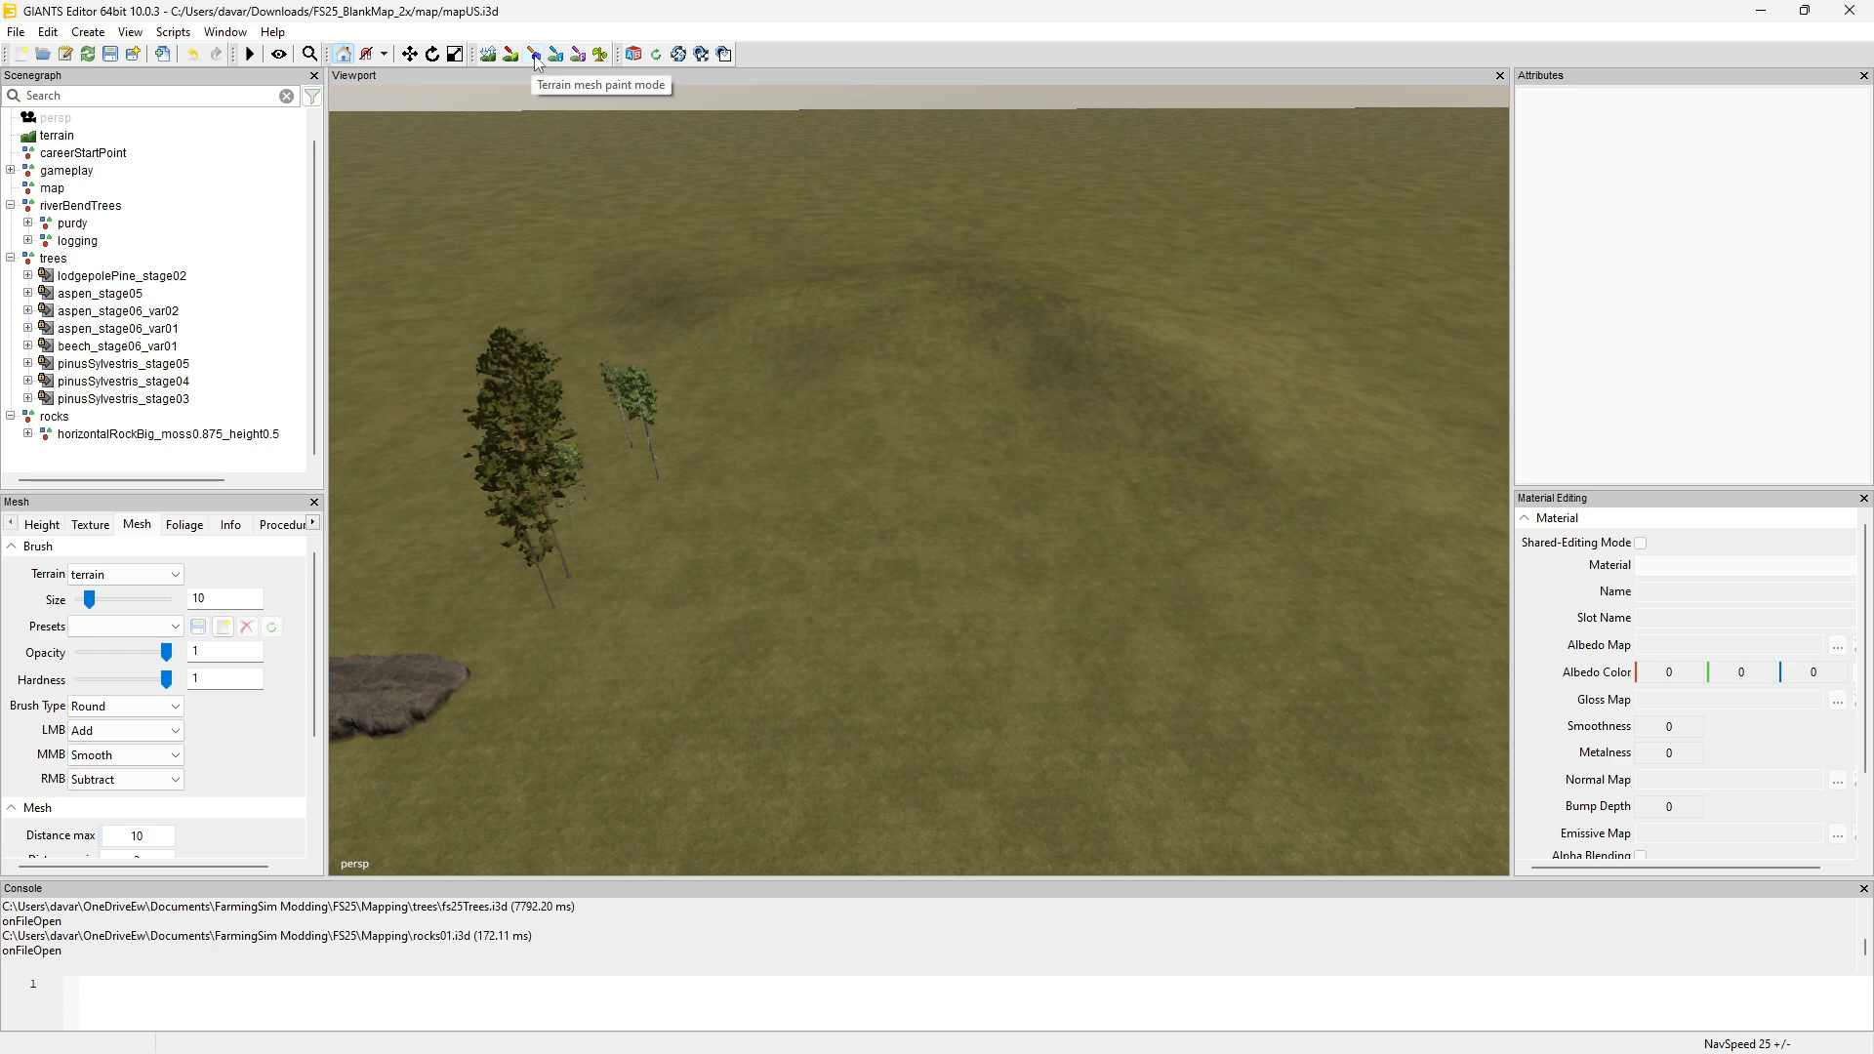
{"action": "mouse_move", "coordinate": [533, 58]}
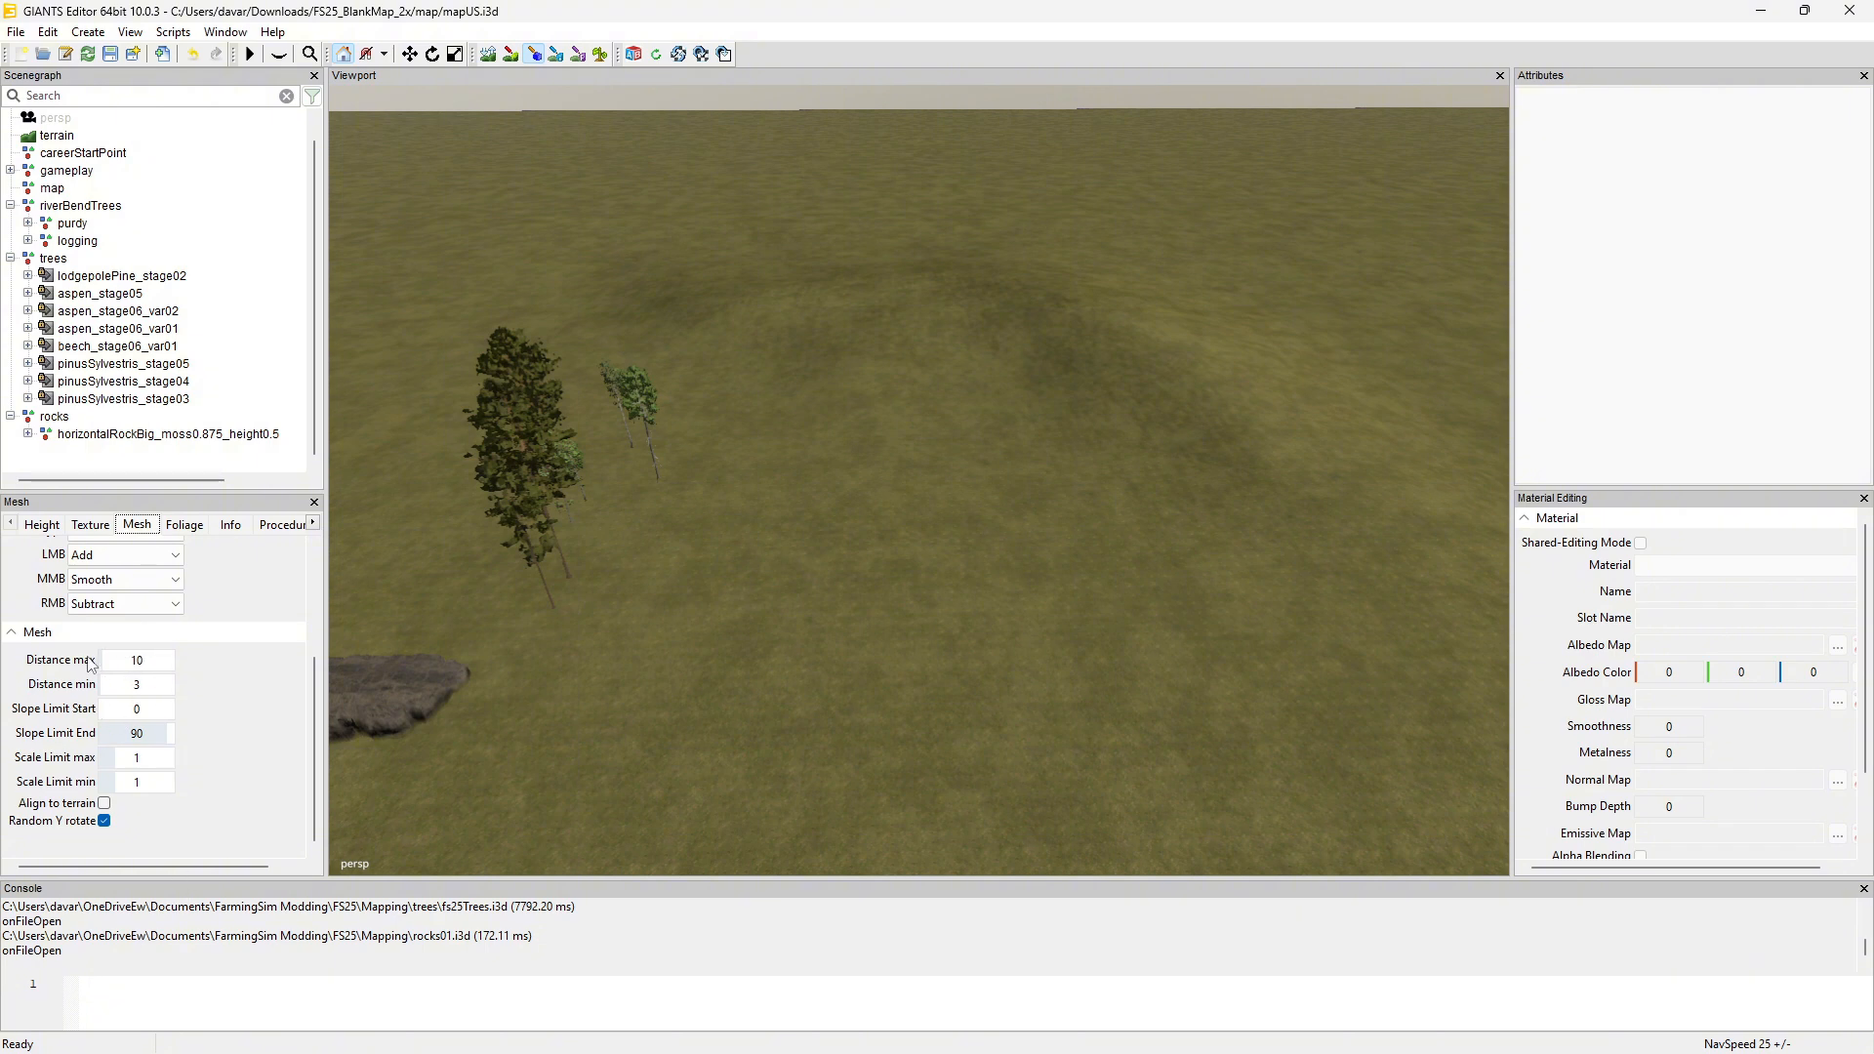
{"action": "mouse_move", "coordinate": [167, 660]}
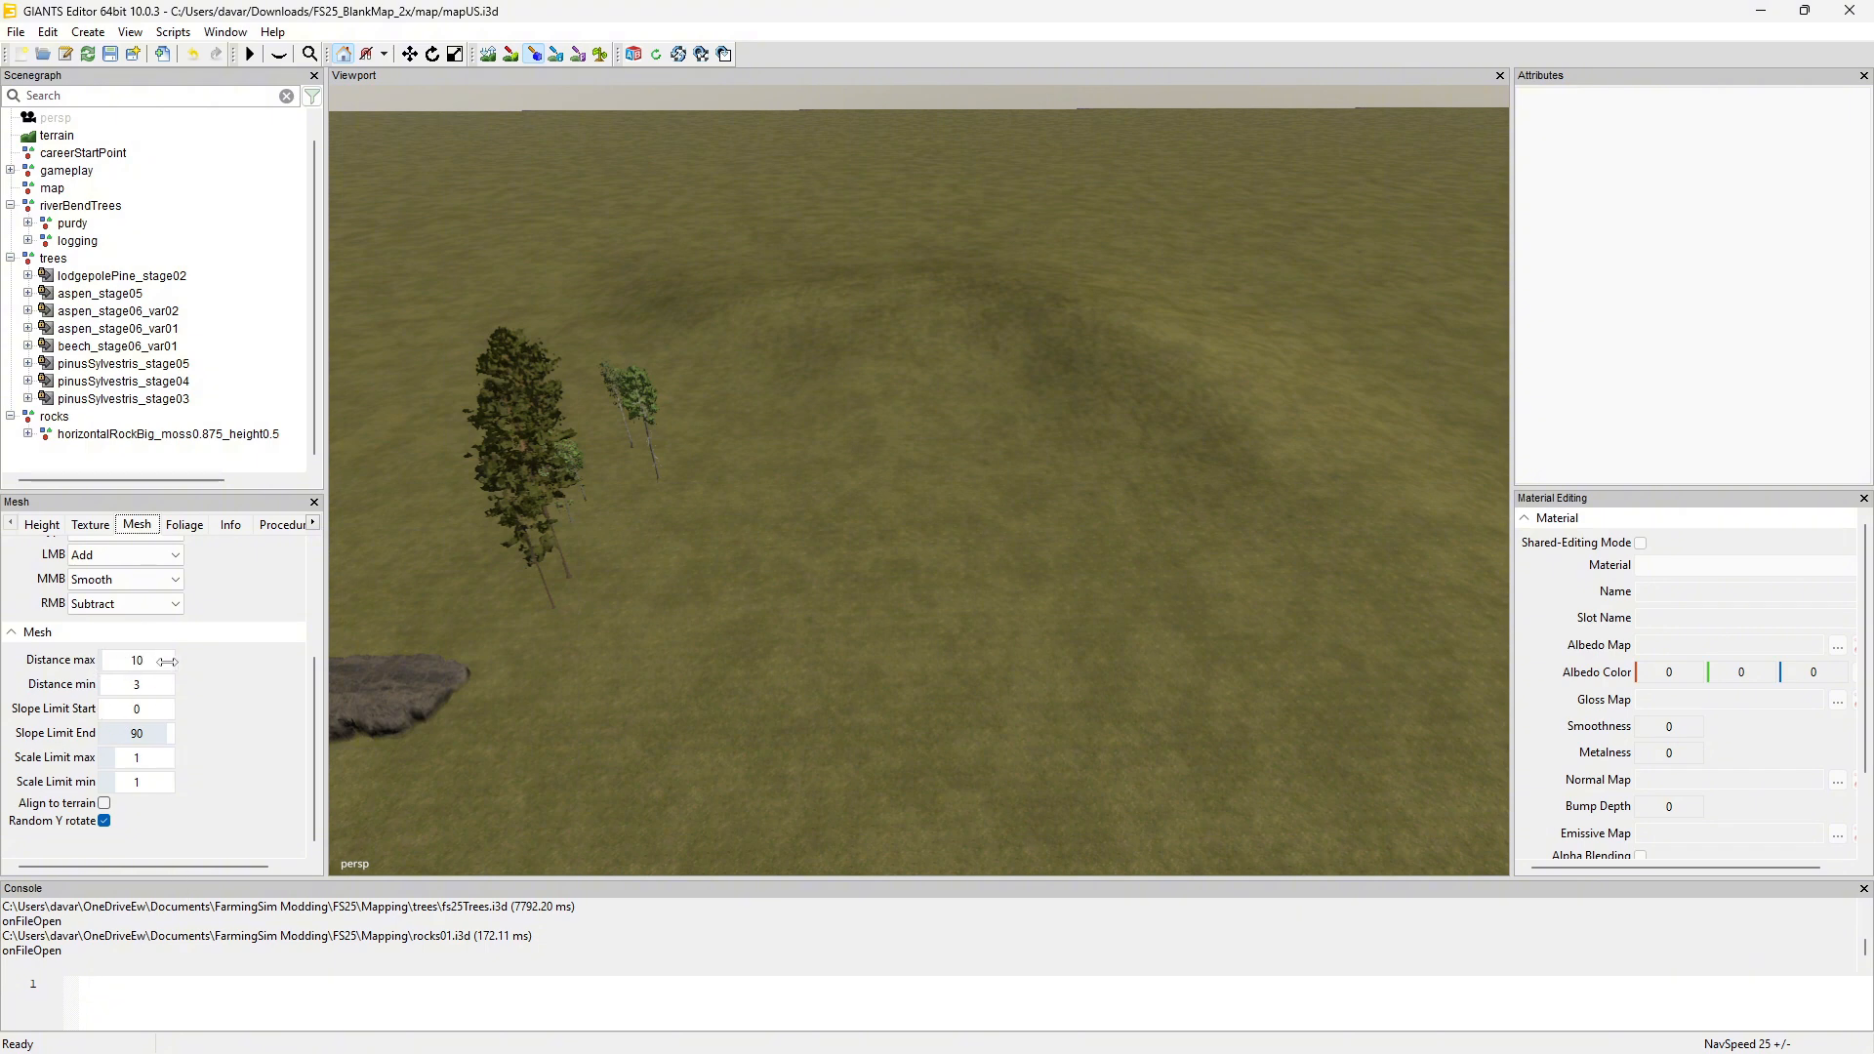
{"action": "left_click", "coordinate": [104, 803]}
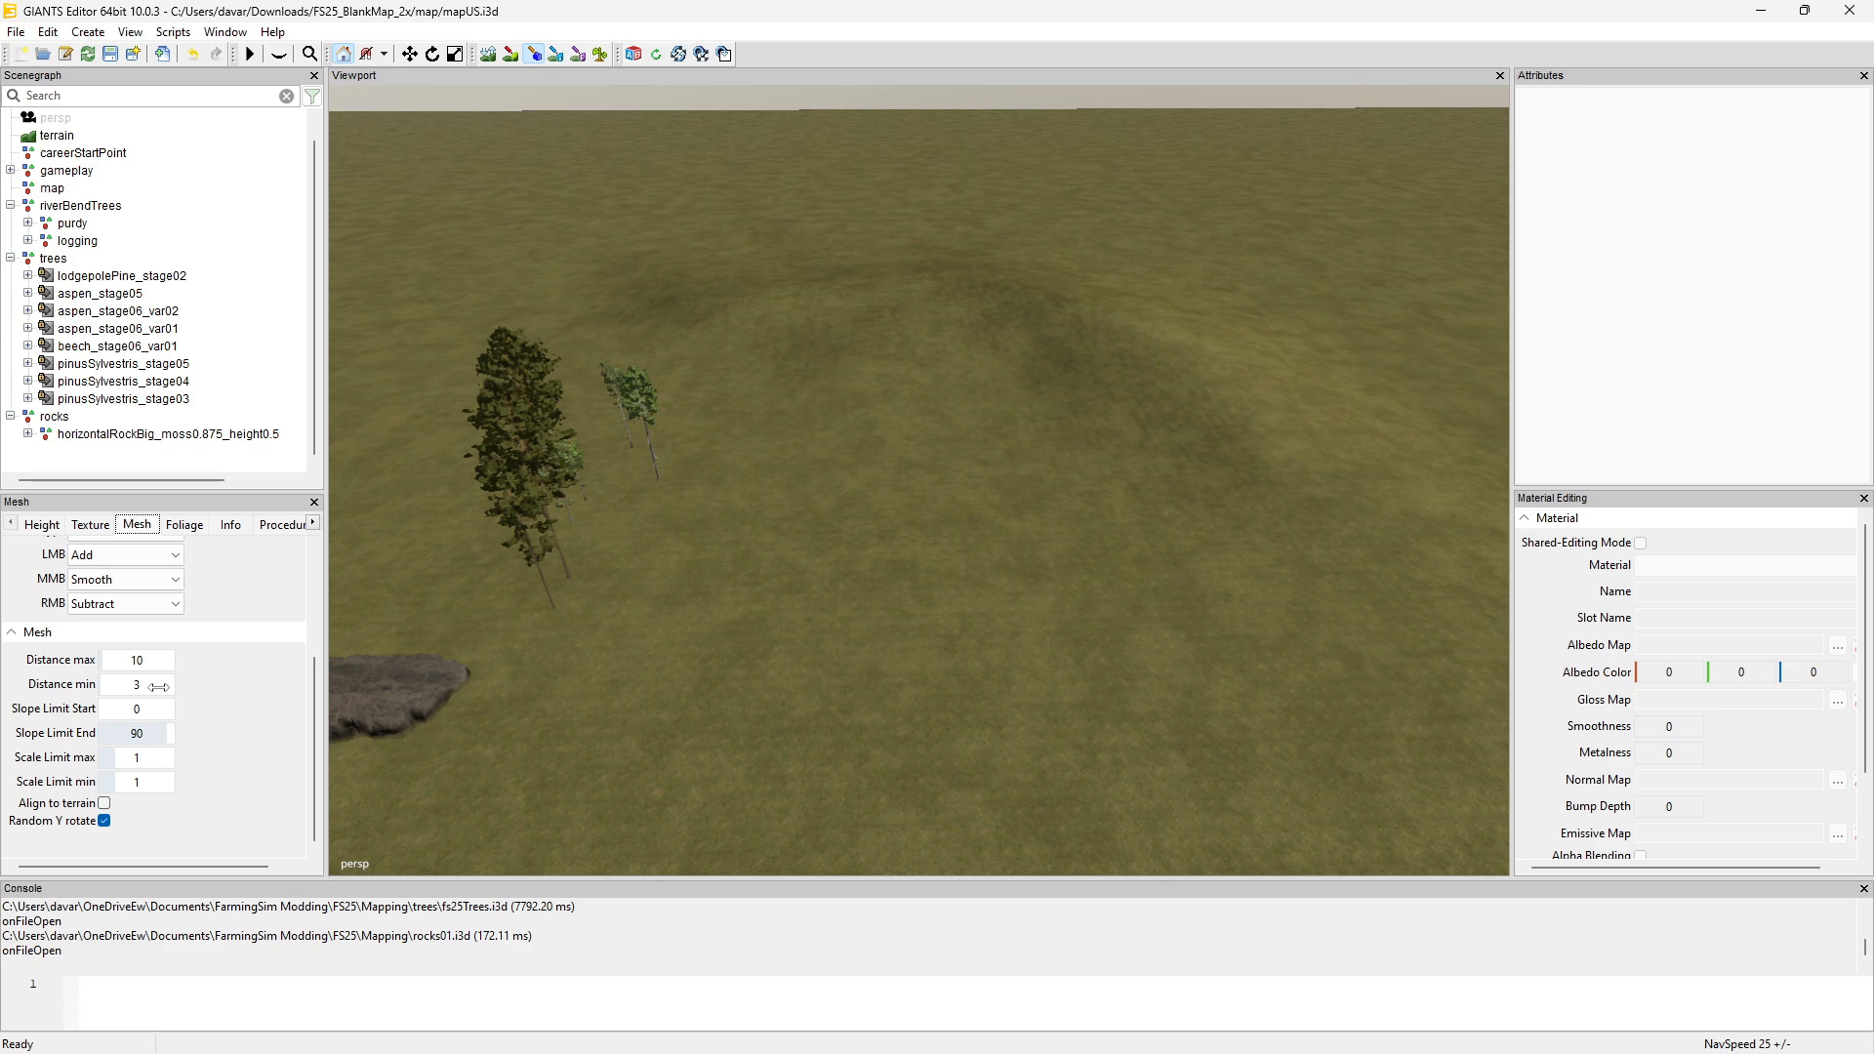
{"action": "mouse_move", "coordinate": [171, 722]}
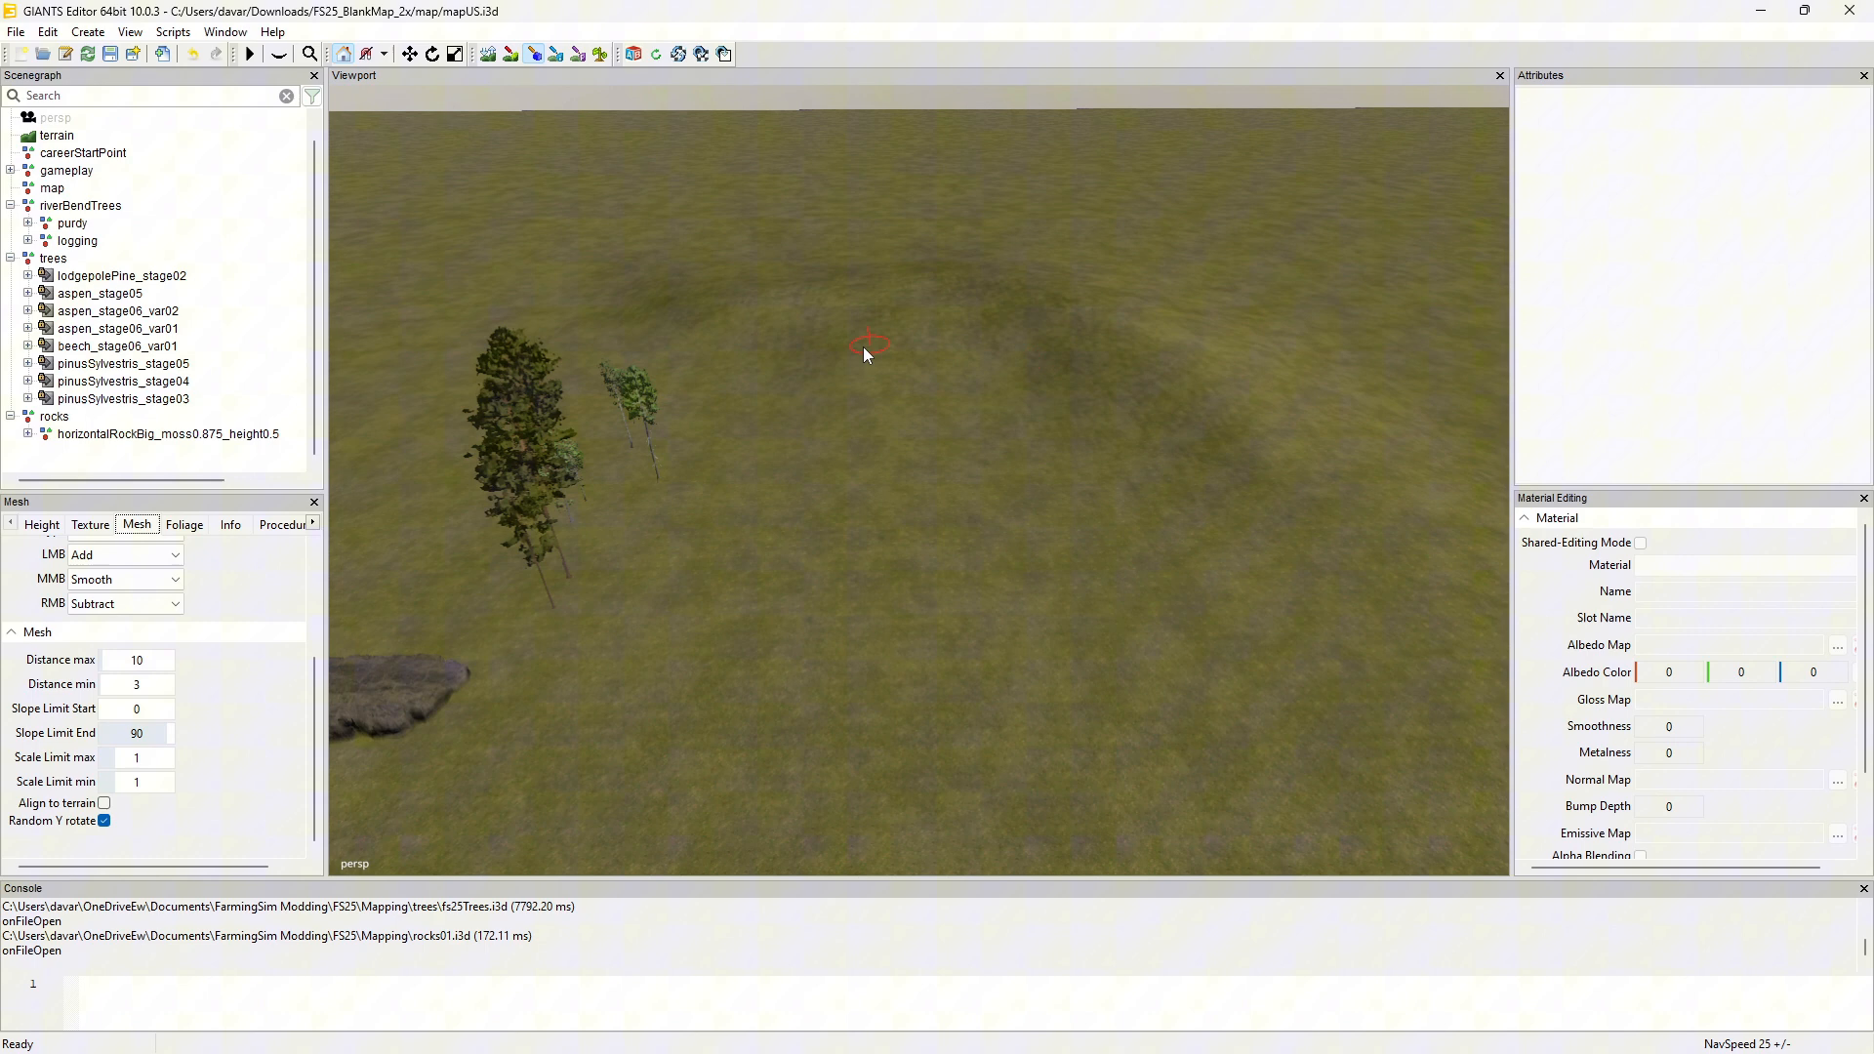
{"action": "mouse_move", "coordinate": [1105, 388]}
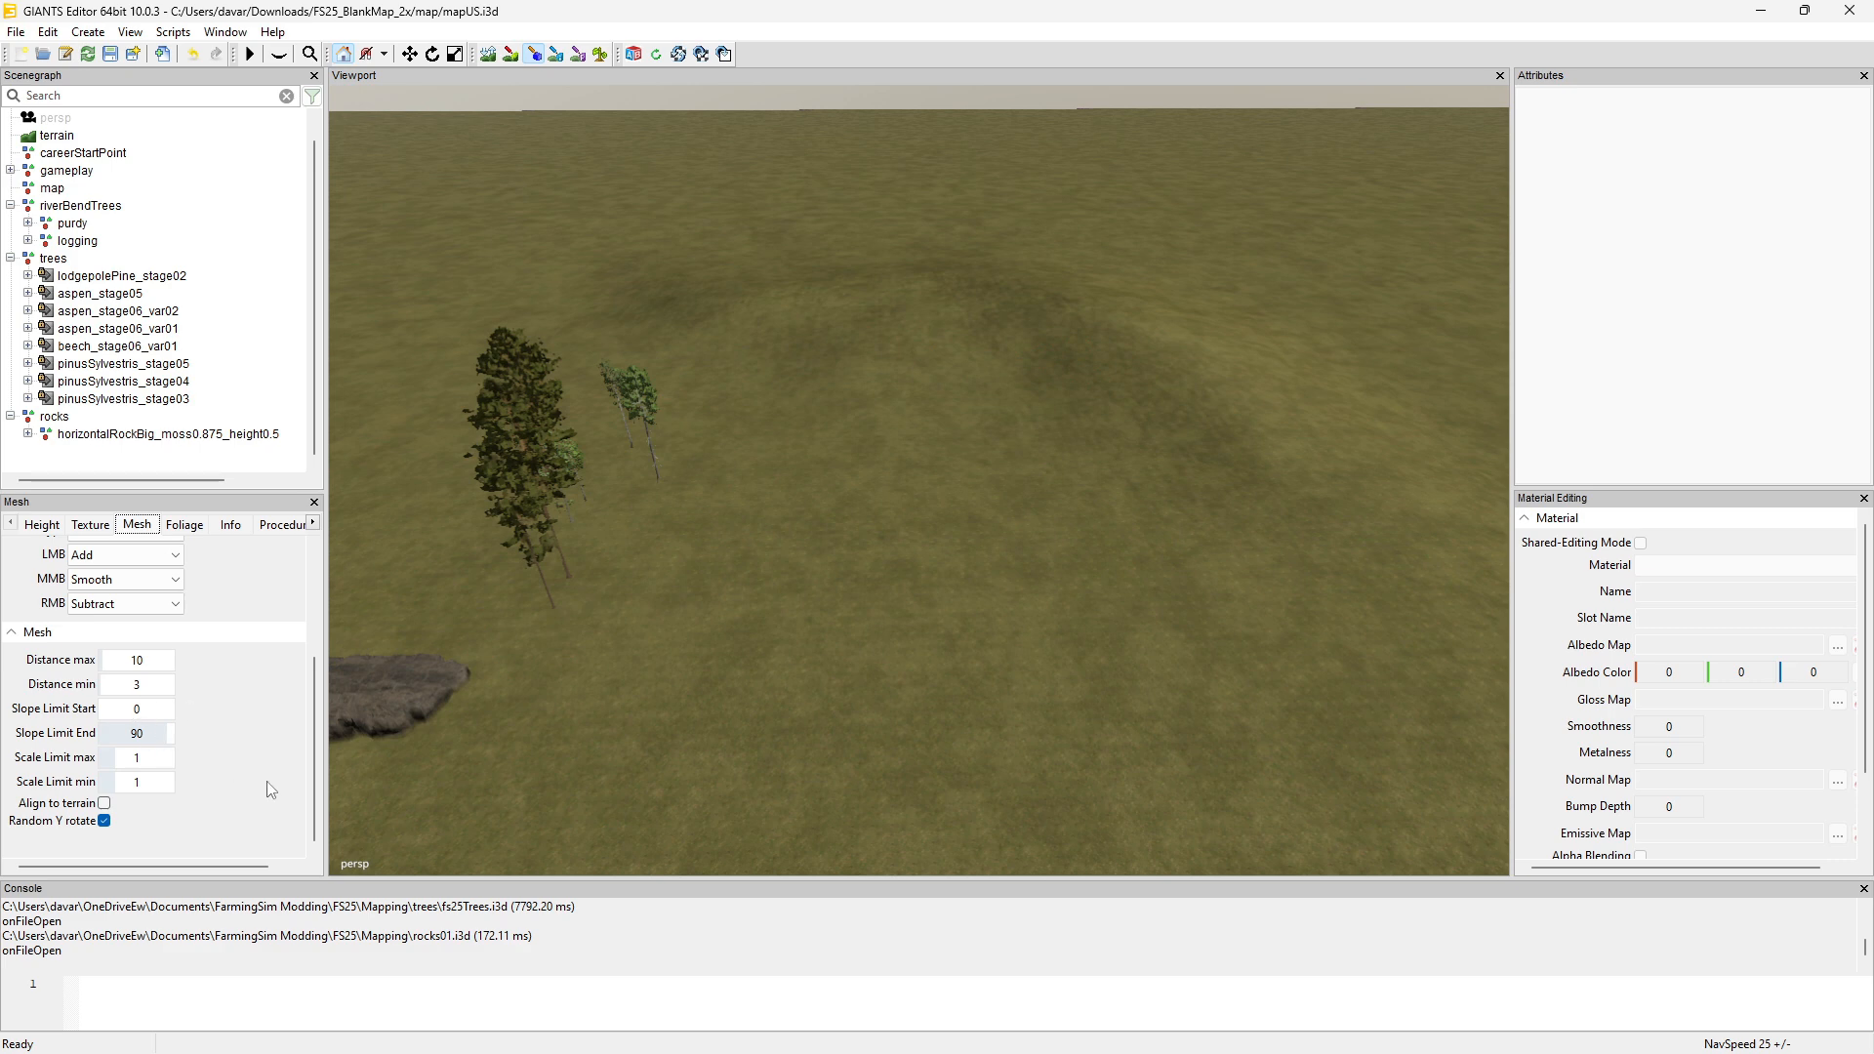
{"action": "mouse_move", "coordinate": [140, 760]}
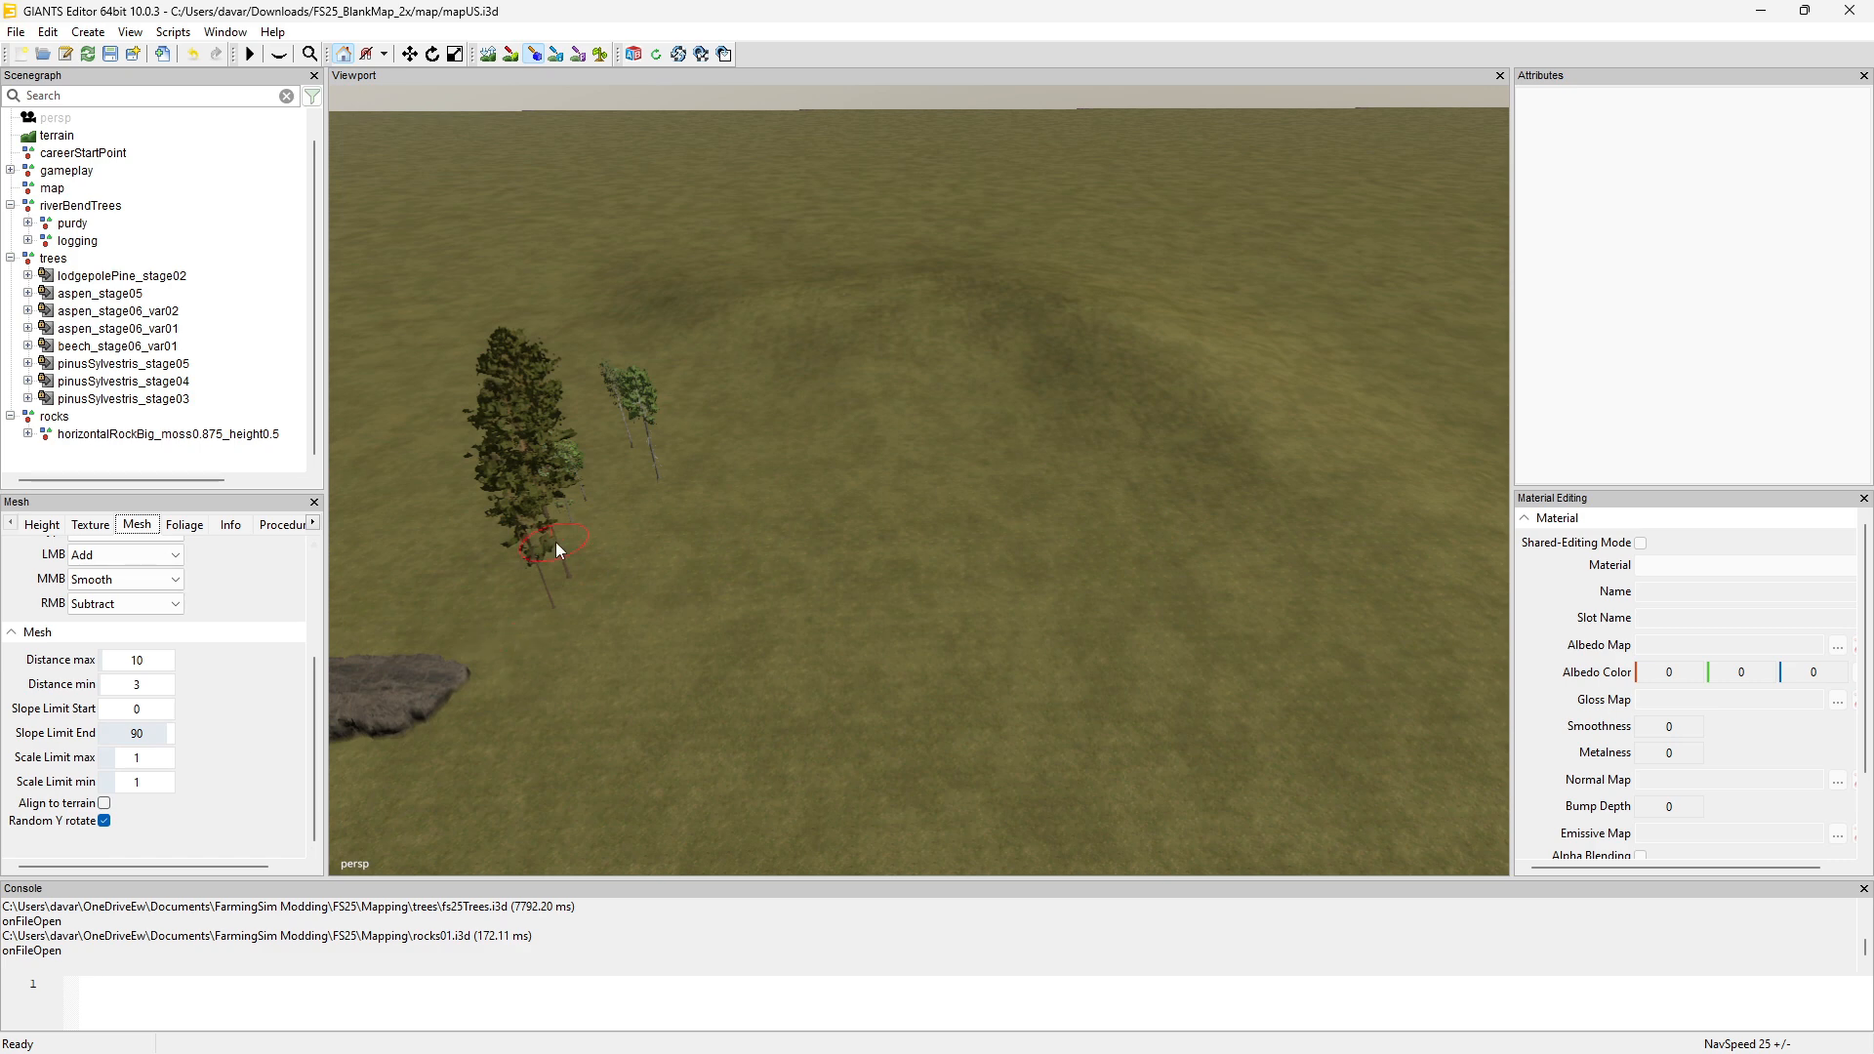
{"action": "mouse_move", "coordinate": [579, 549]}
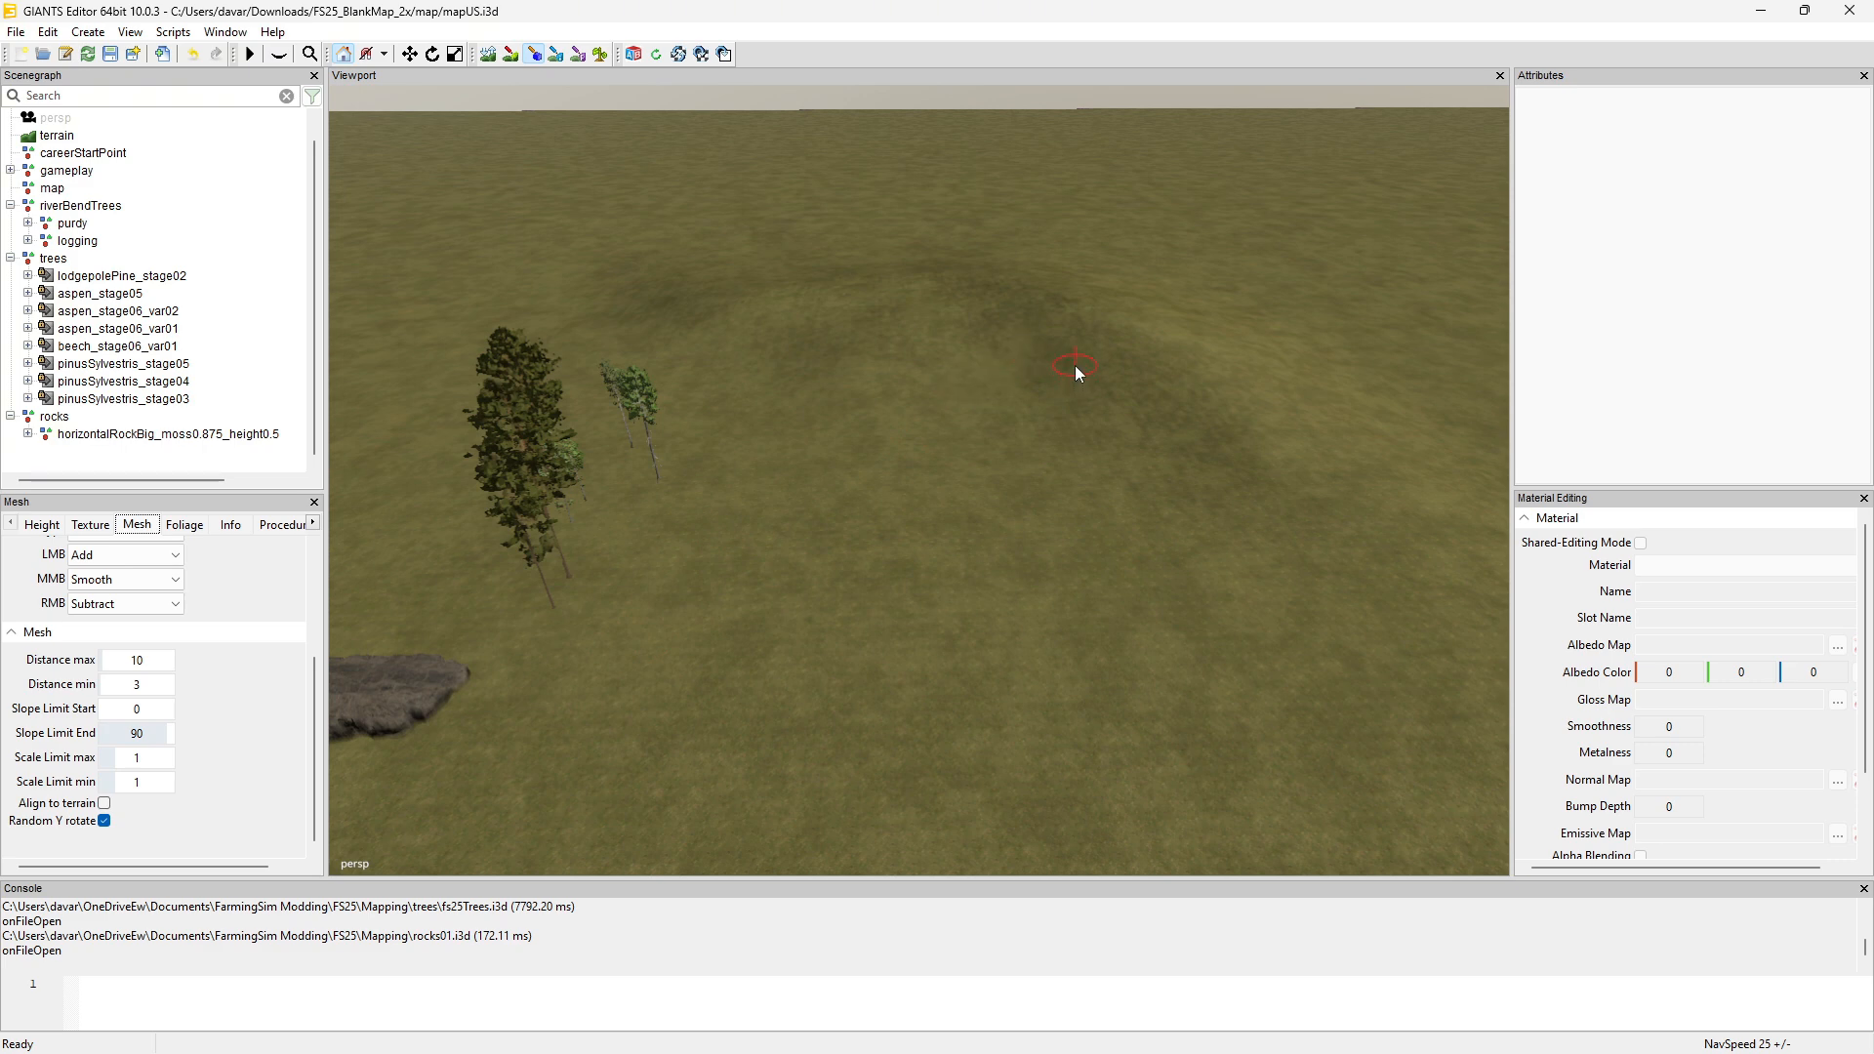
{"action": "left_click", "coordinate": [104, 821]}
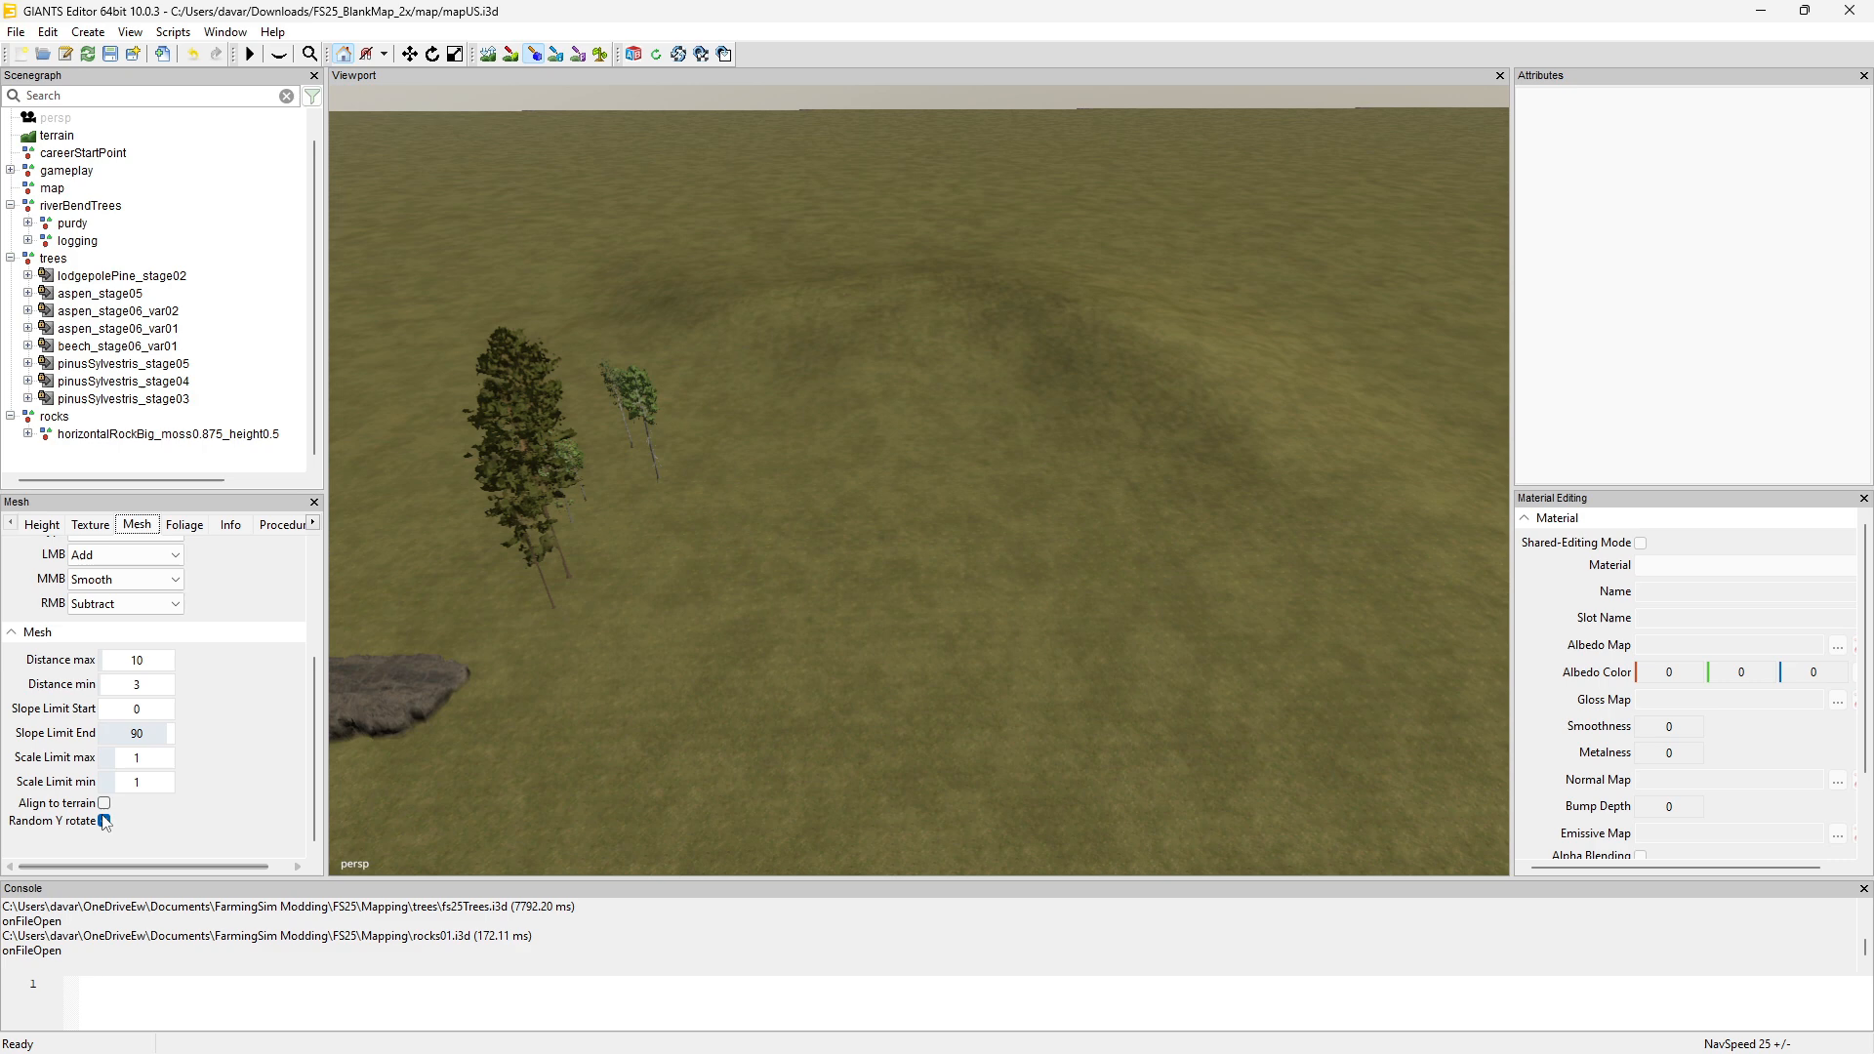
{"action": "left_click", "coordinate": [104, 821]}
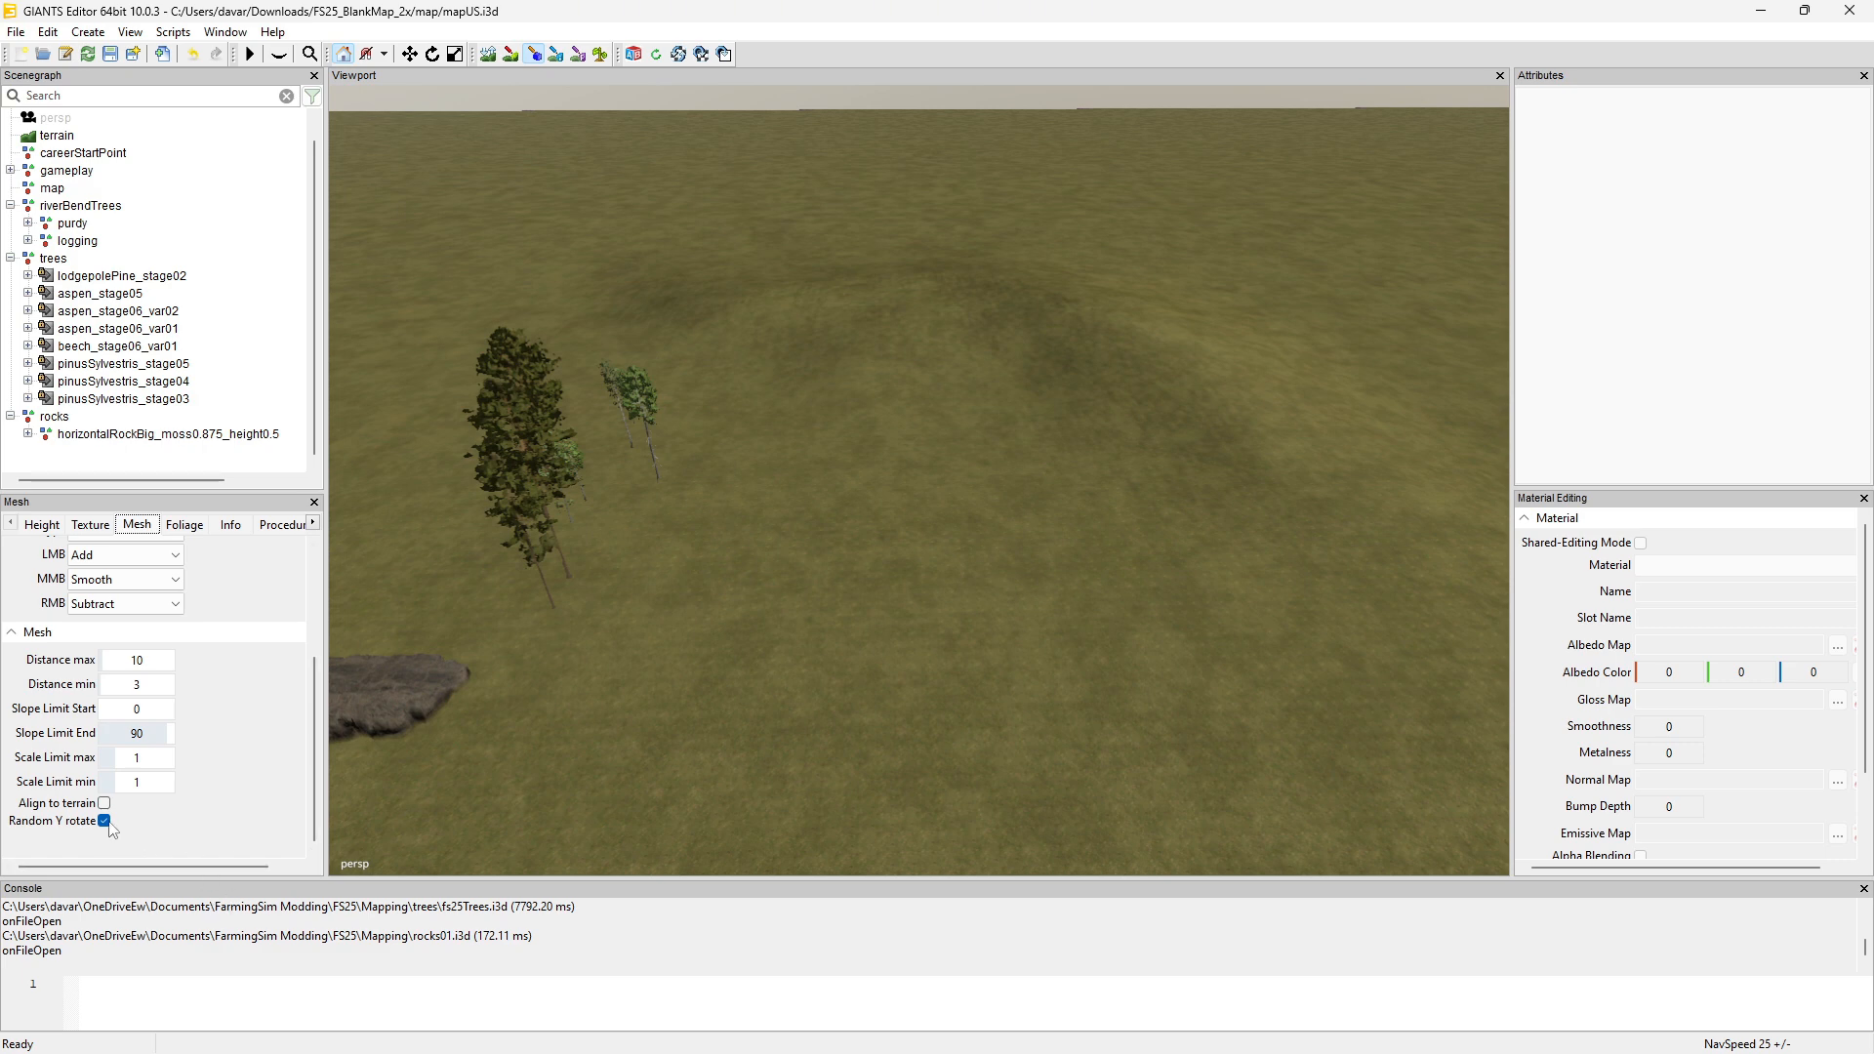
{"action": "left_click", "coordinate": [104, 822]}
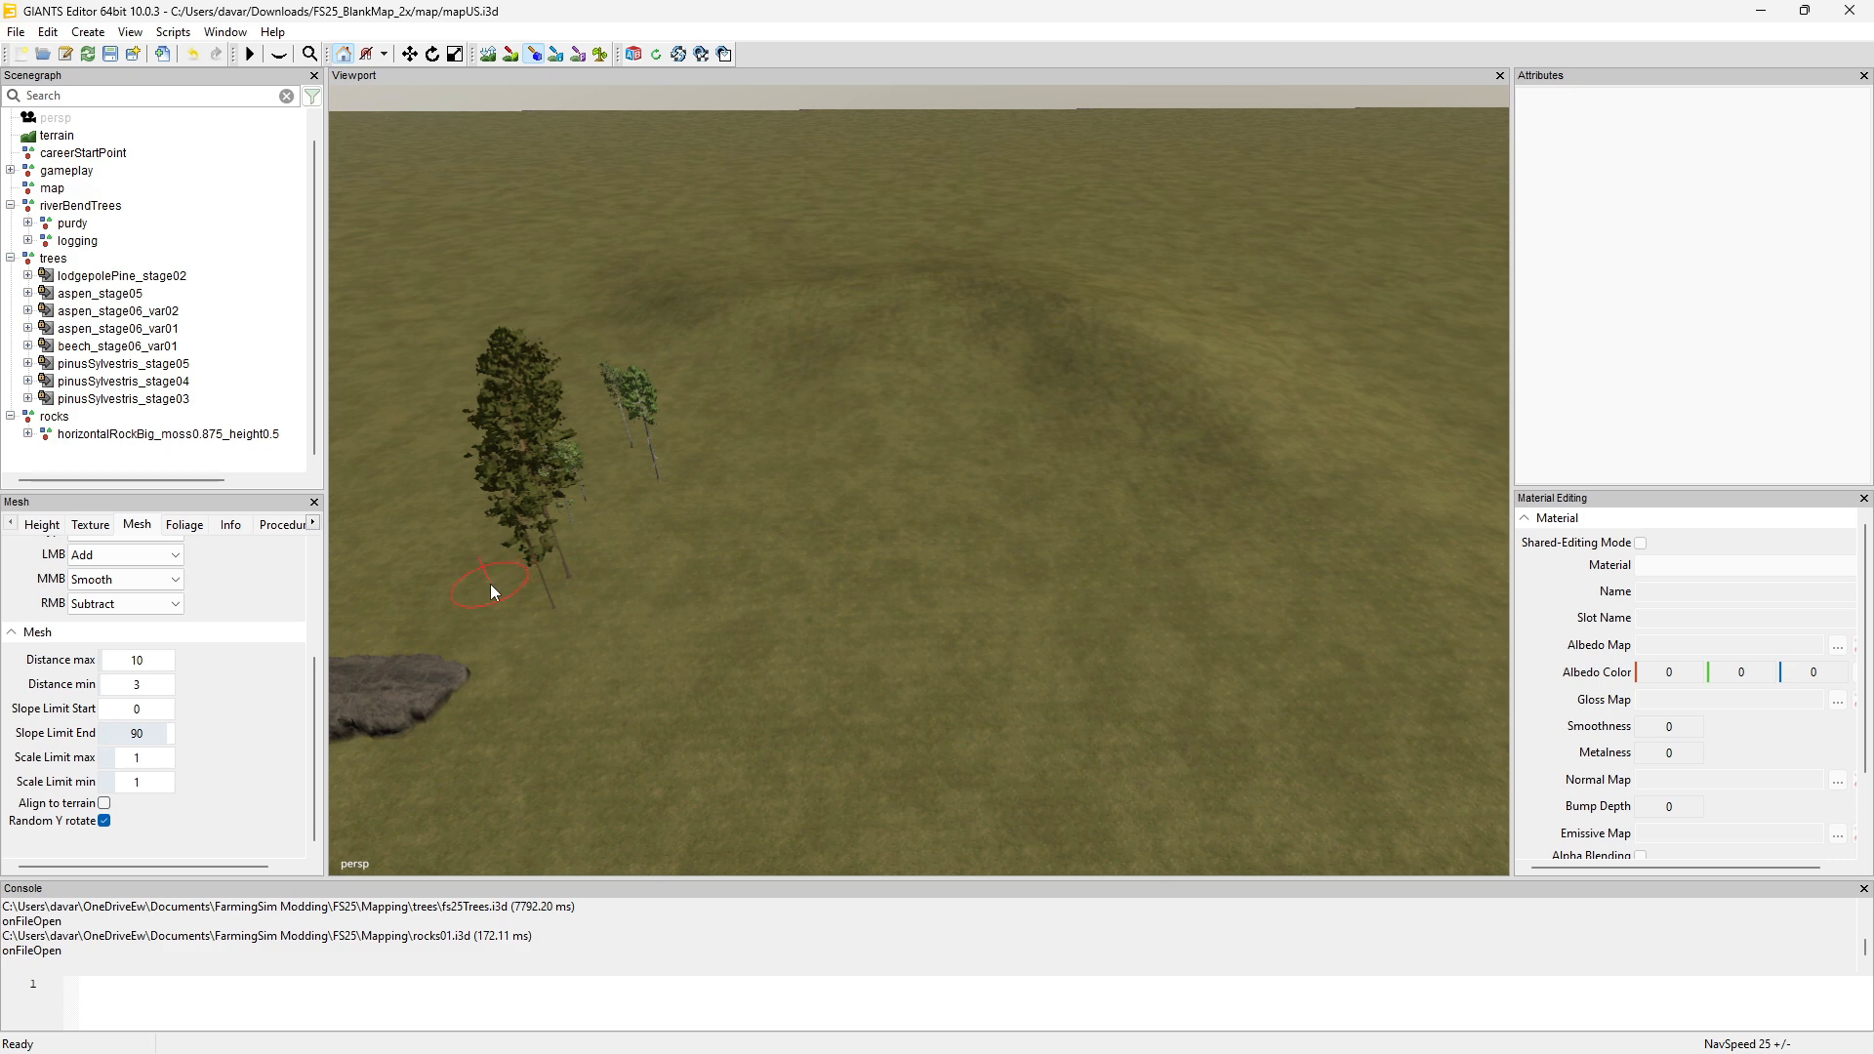
{"action": "mouse_move", "coordinate": [888, 508]}
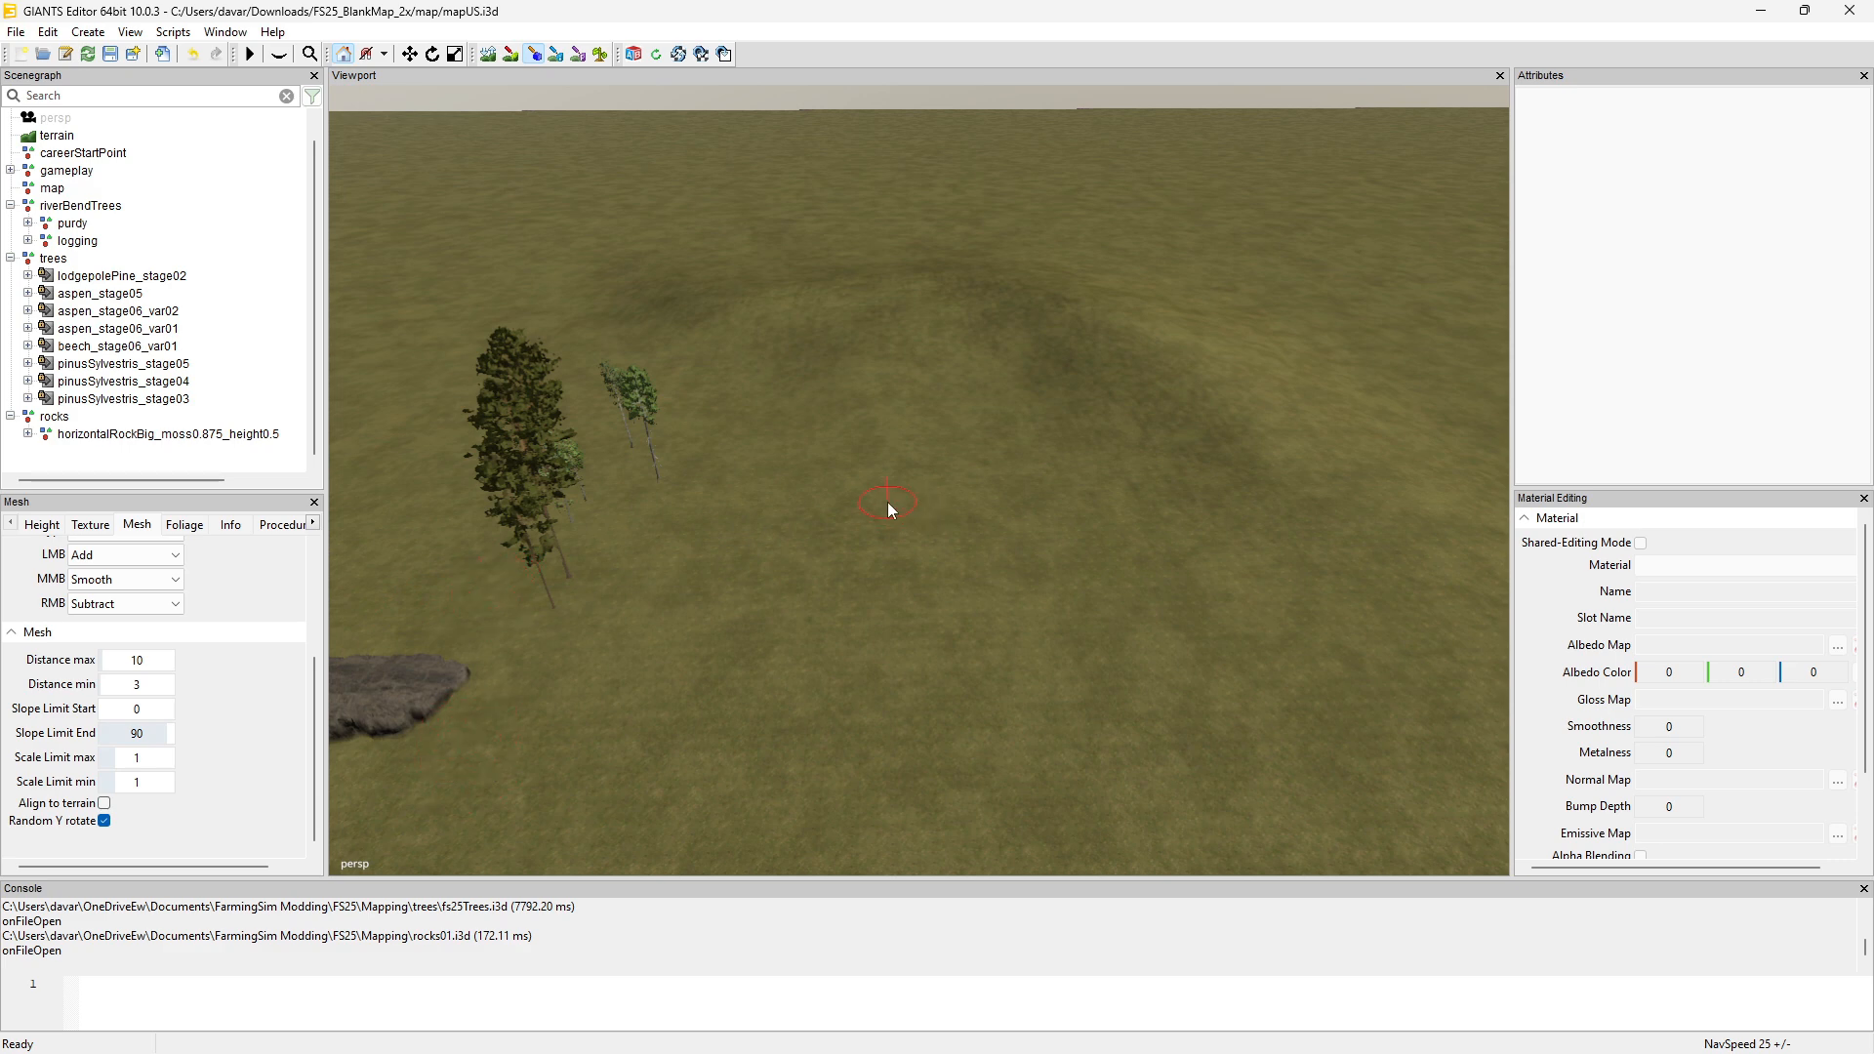
{"action": "mouse_move", "coordinate": [938, 379]}
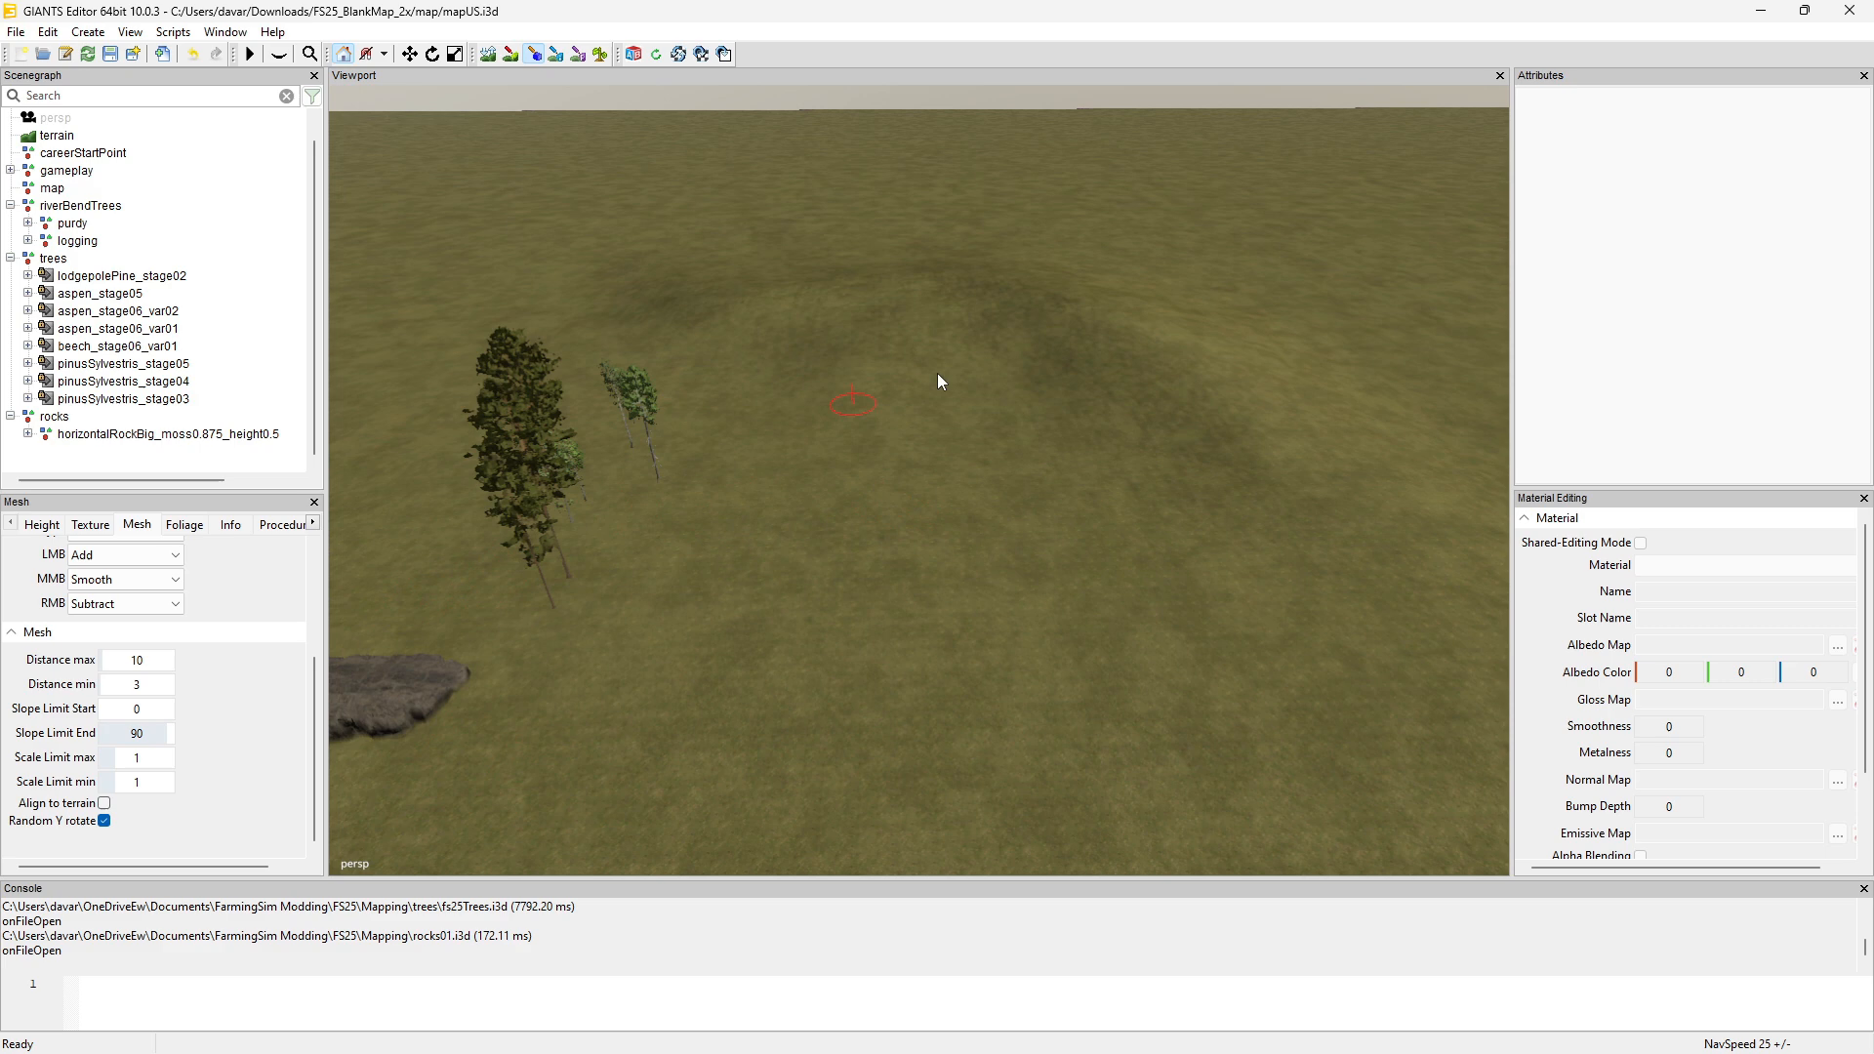
{"action": "mouse_move", "coordinate": [932, 426]}
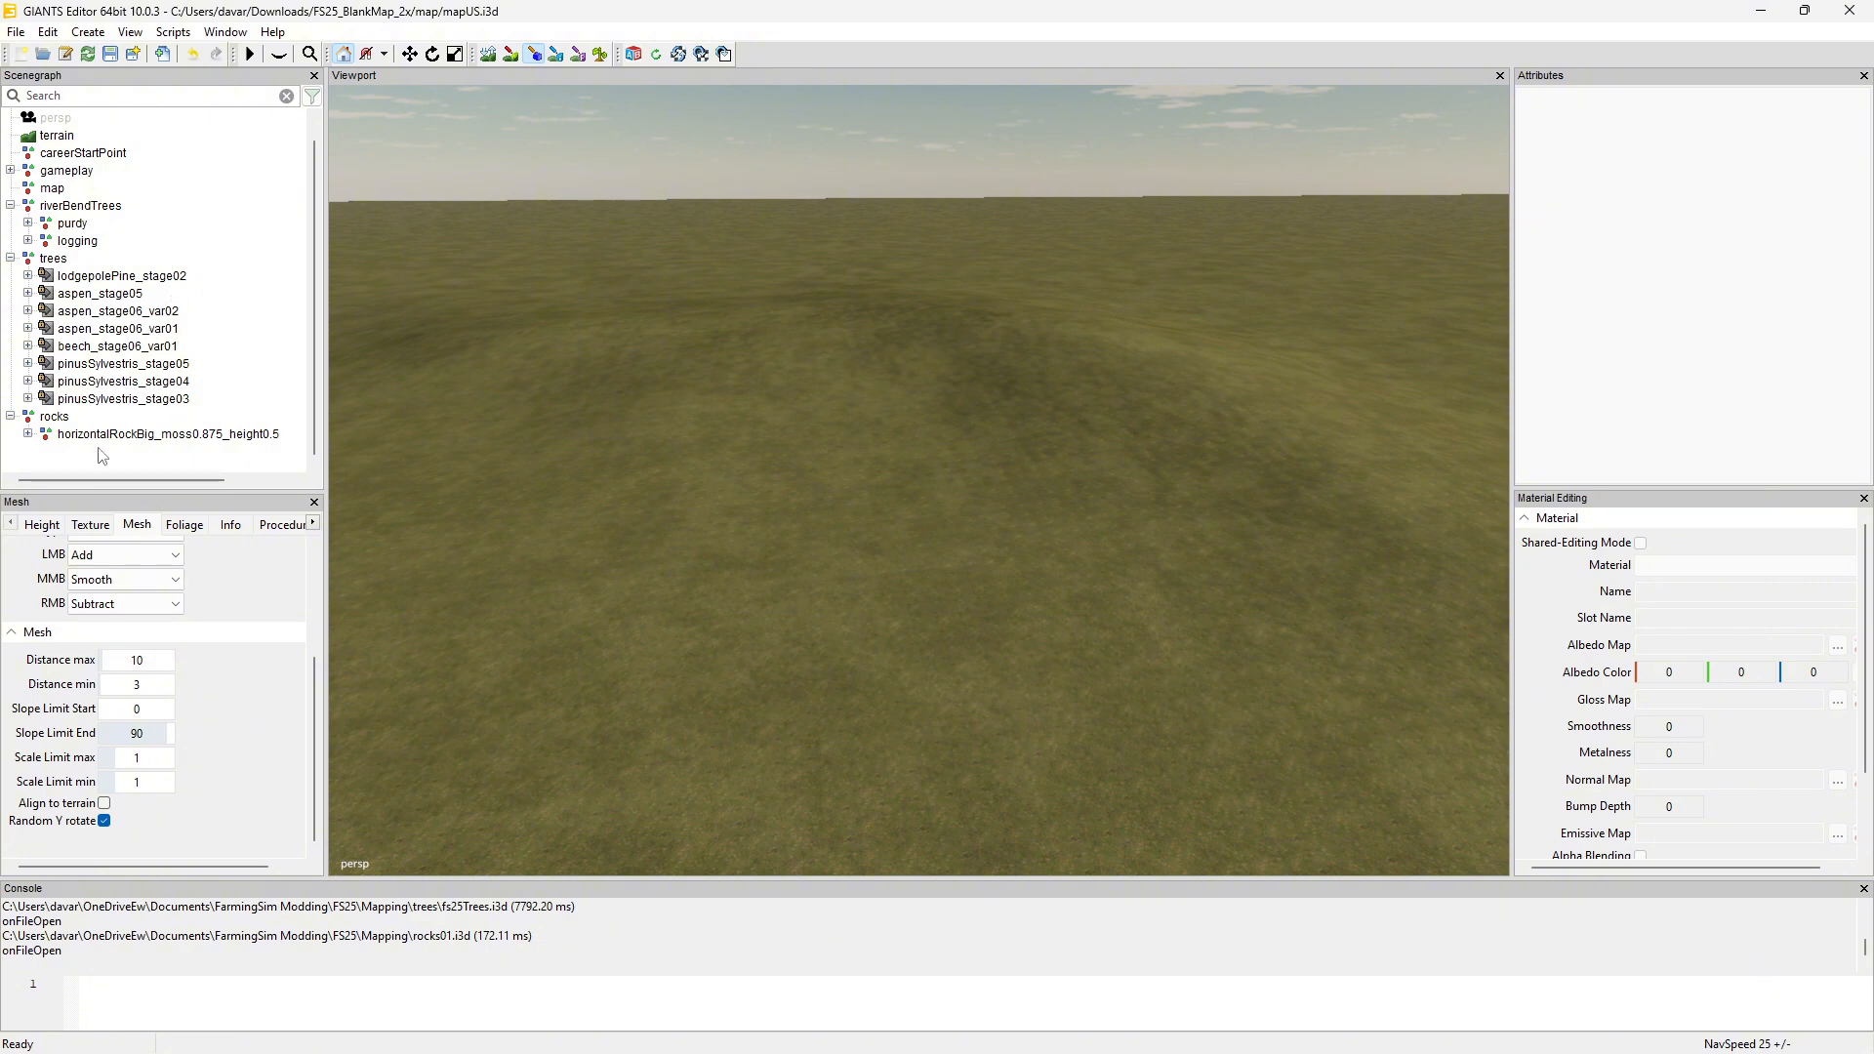
{"action": "mouse_move", "coordinate": [111, 427]}
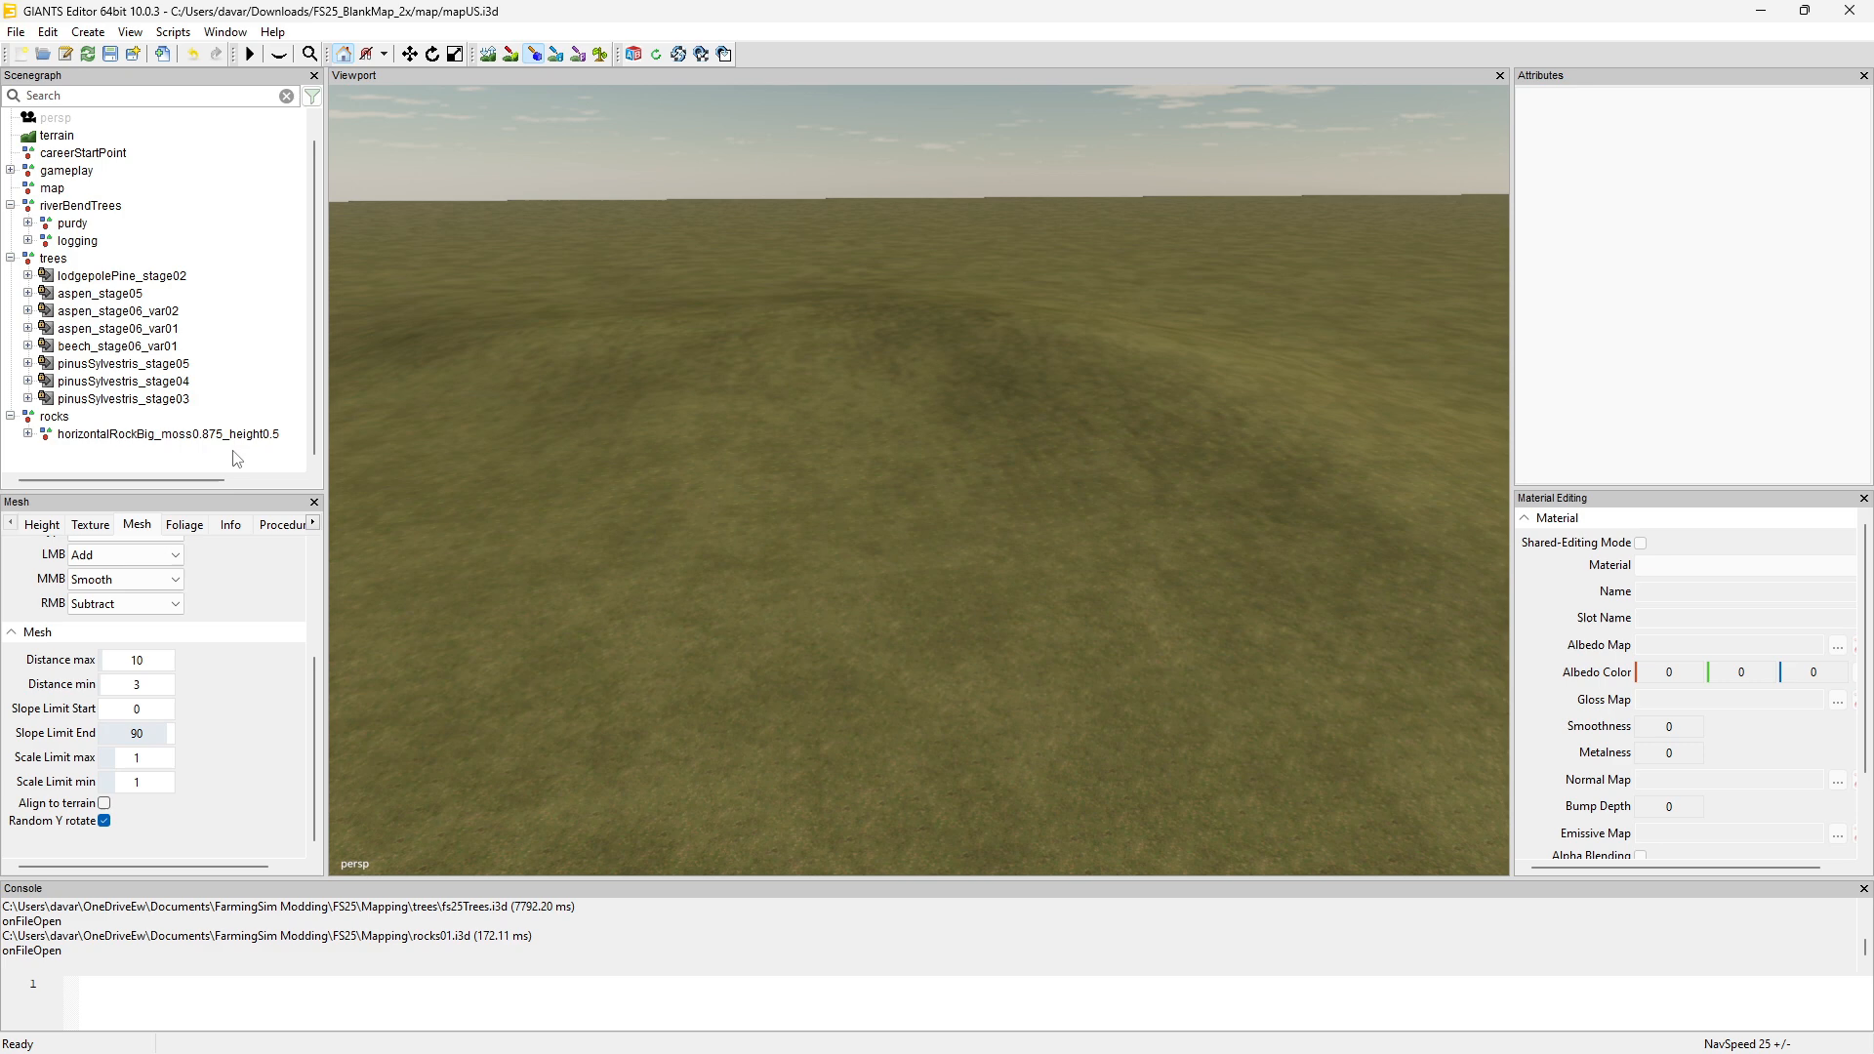
{"action": "mouse_move", "coordinate": [119, 269]}
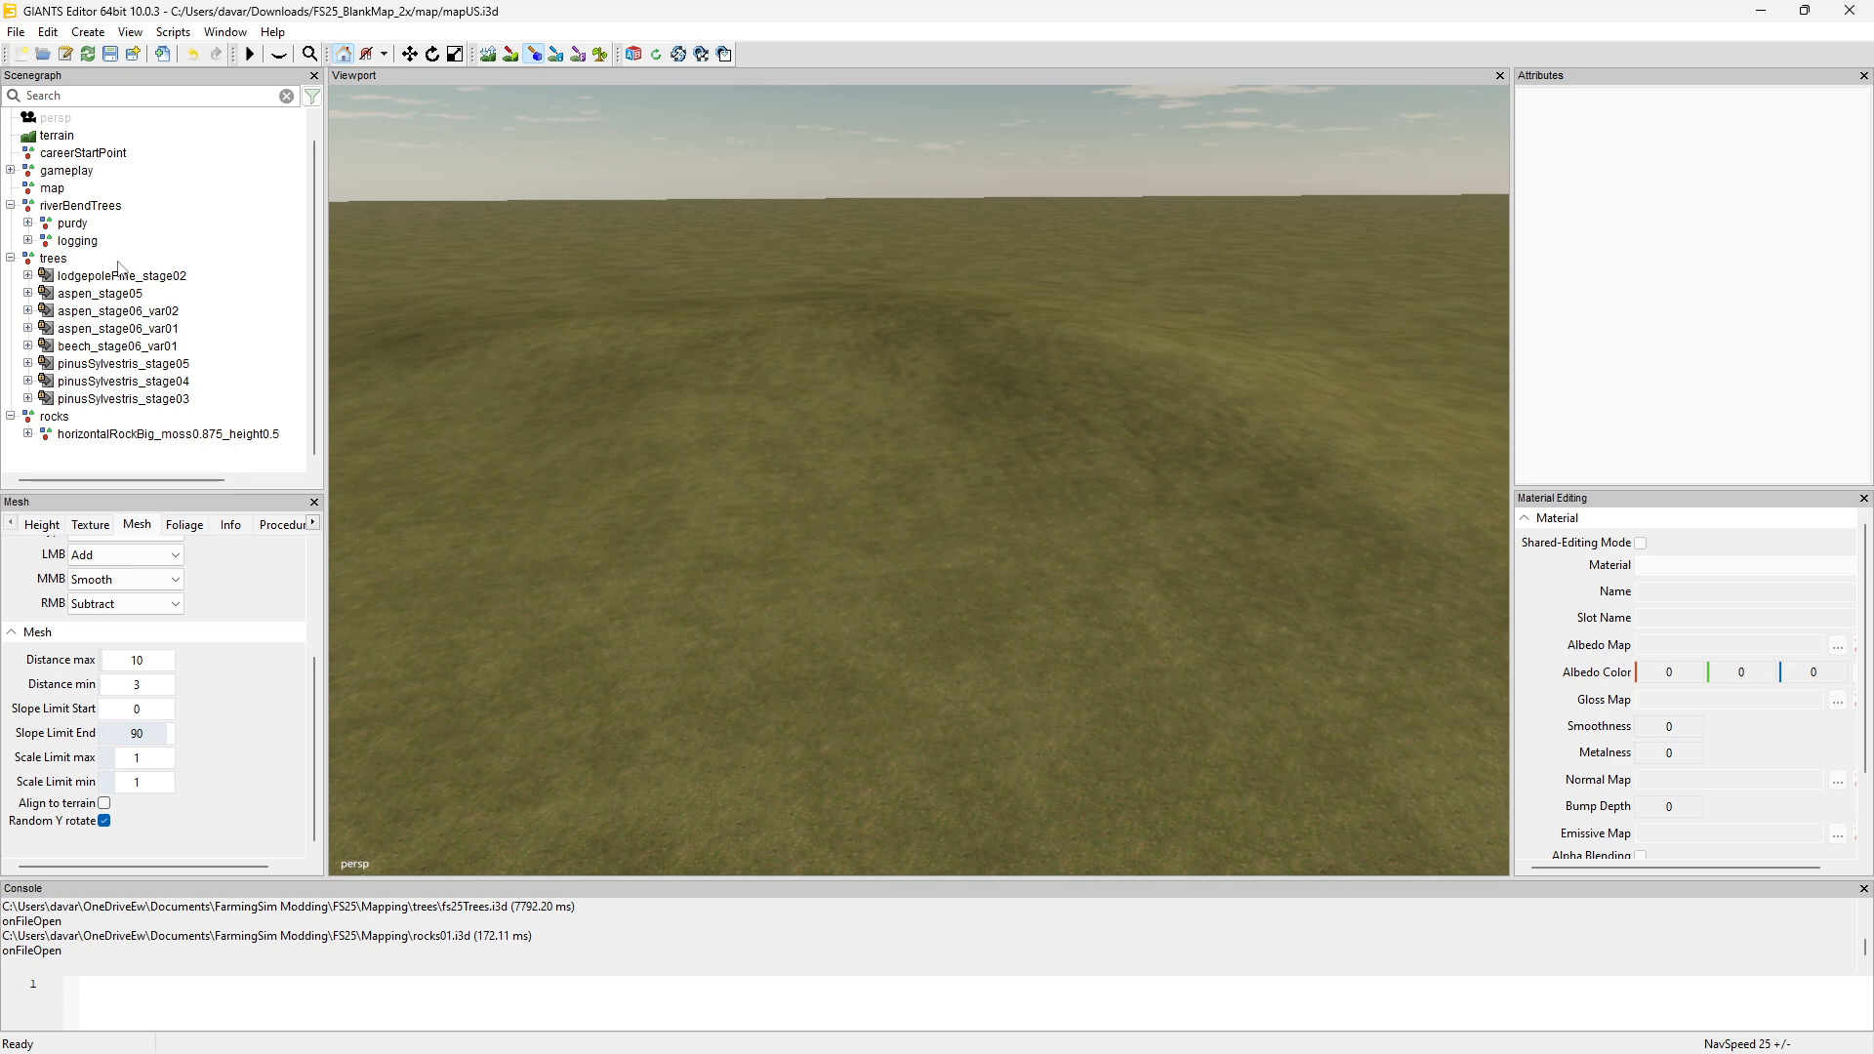
{"action": "mouse_move", "coordinate": [153, 286]}
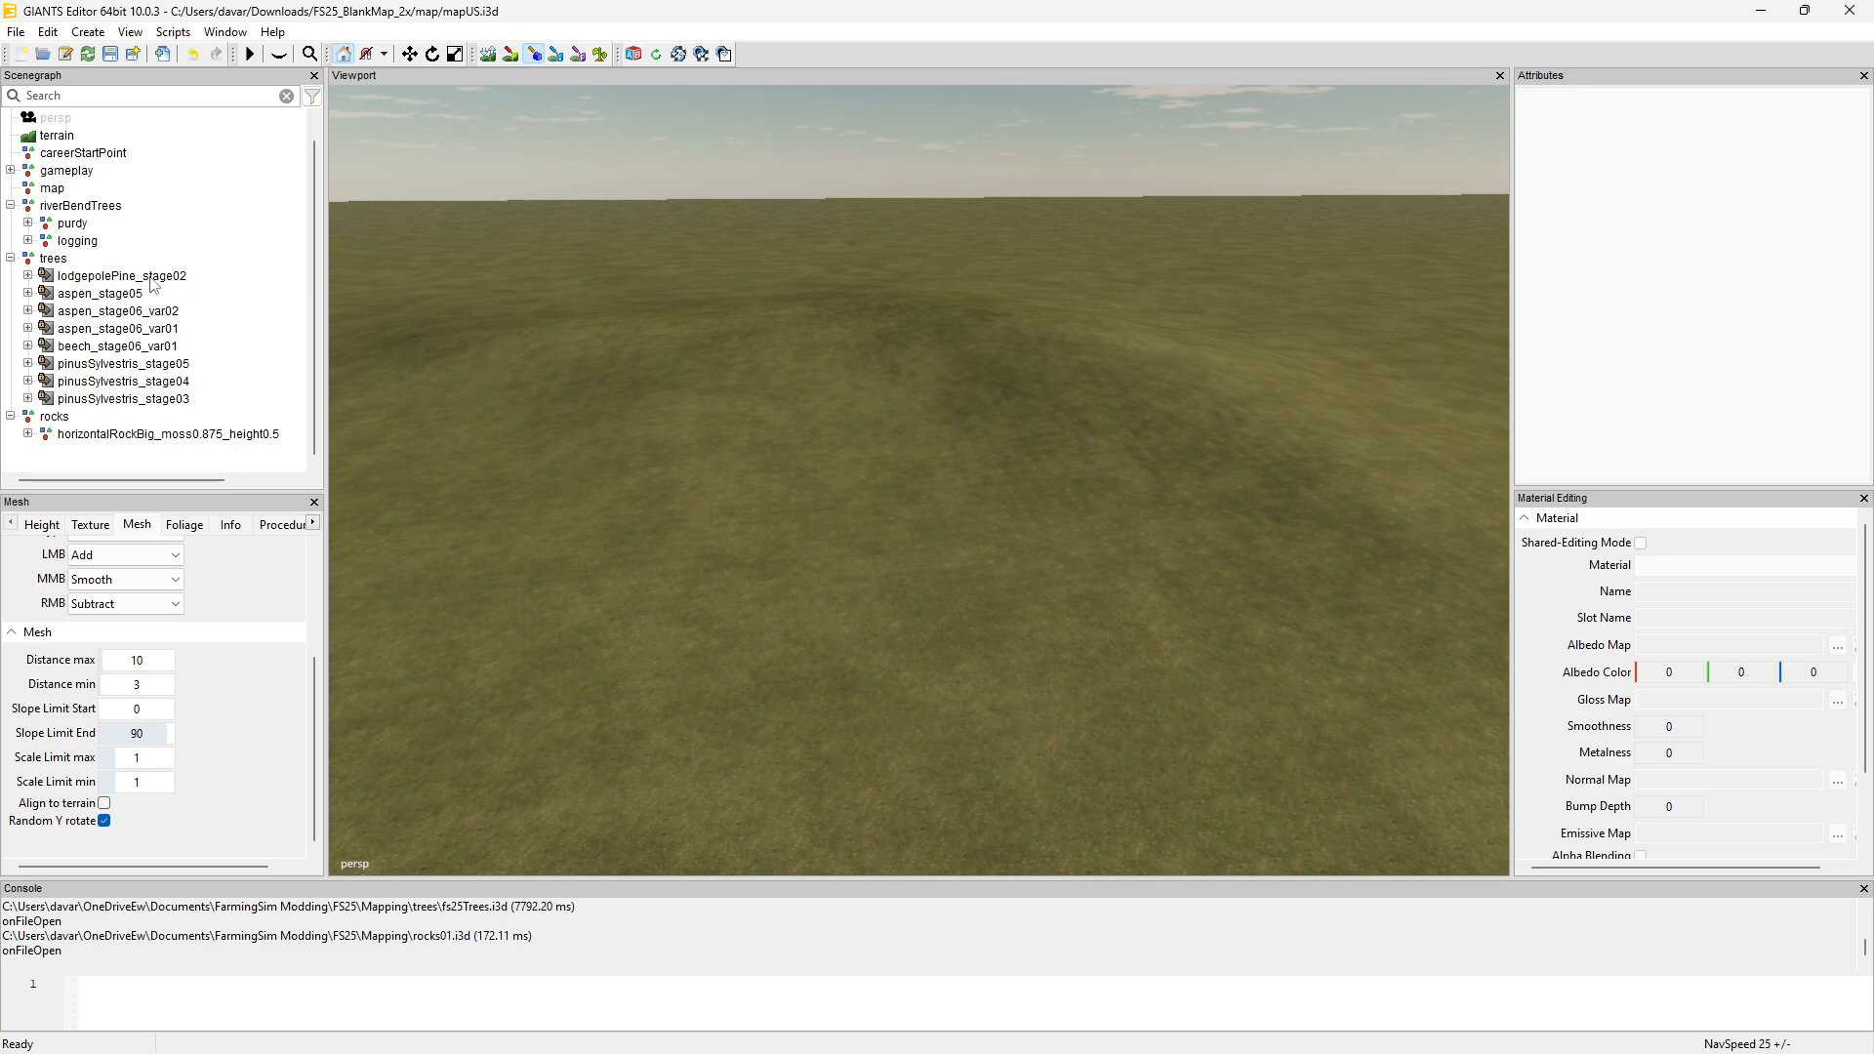
Select lodgepolePine_stage02 under trees in the Scenegraph as the paint mesh.
{"action": "left_click", "coordinate": [121, 275]}
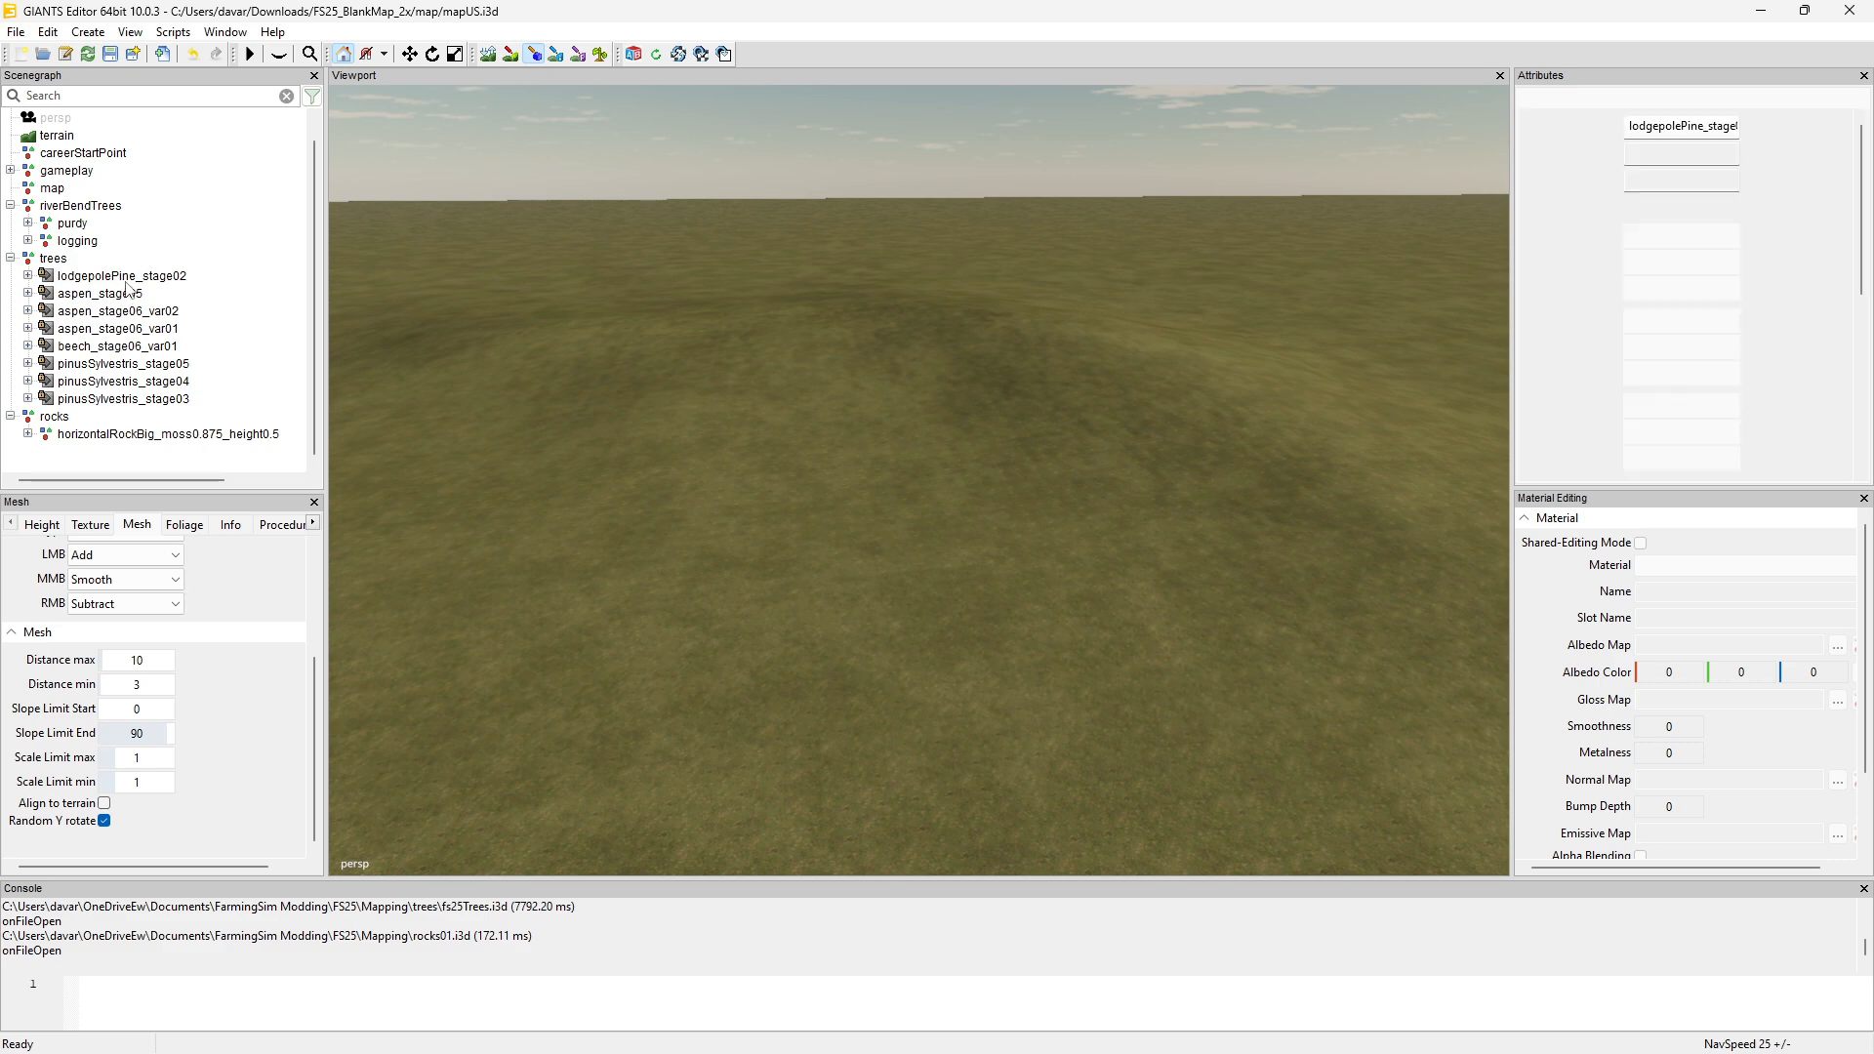
{"action": "left_click", "coordinate": [119, 275]}
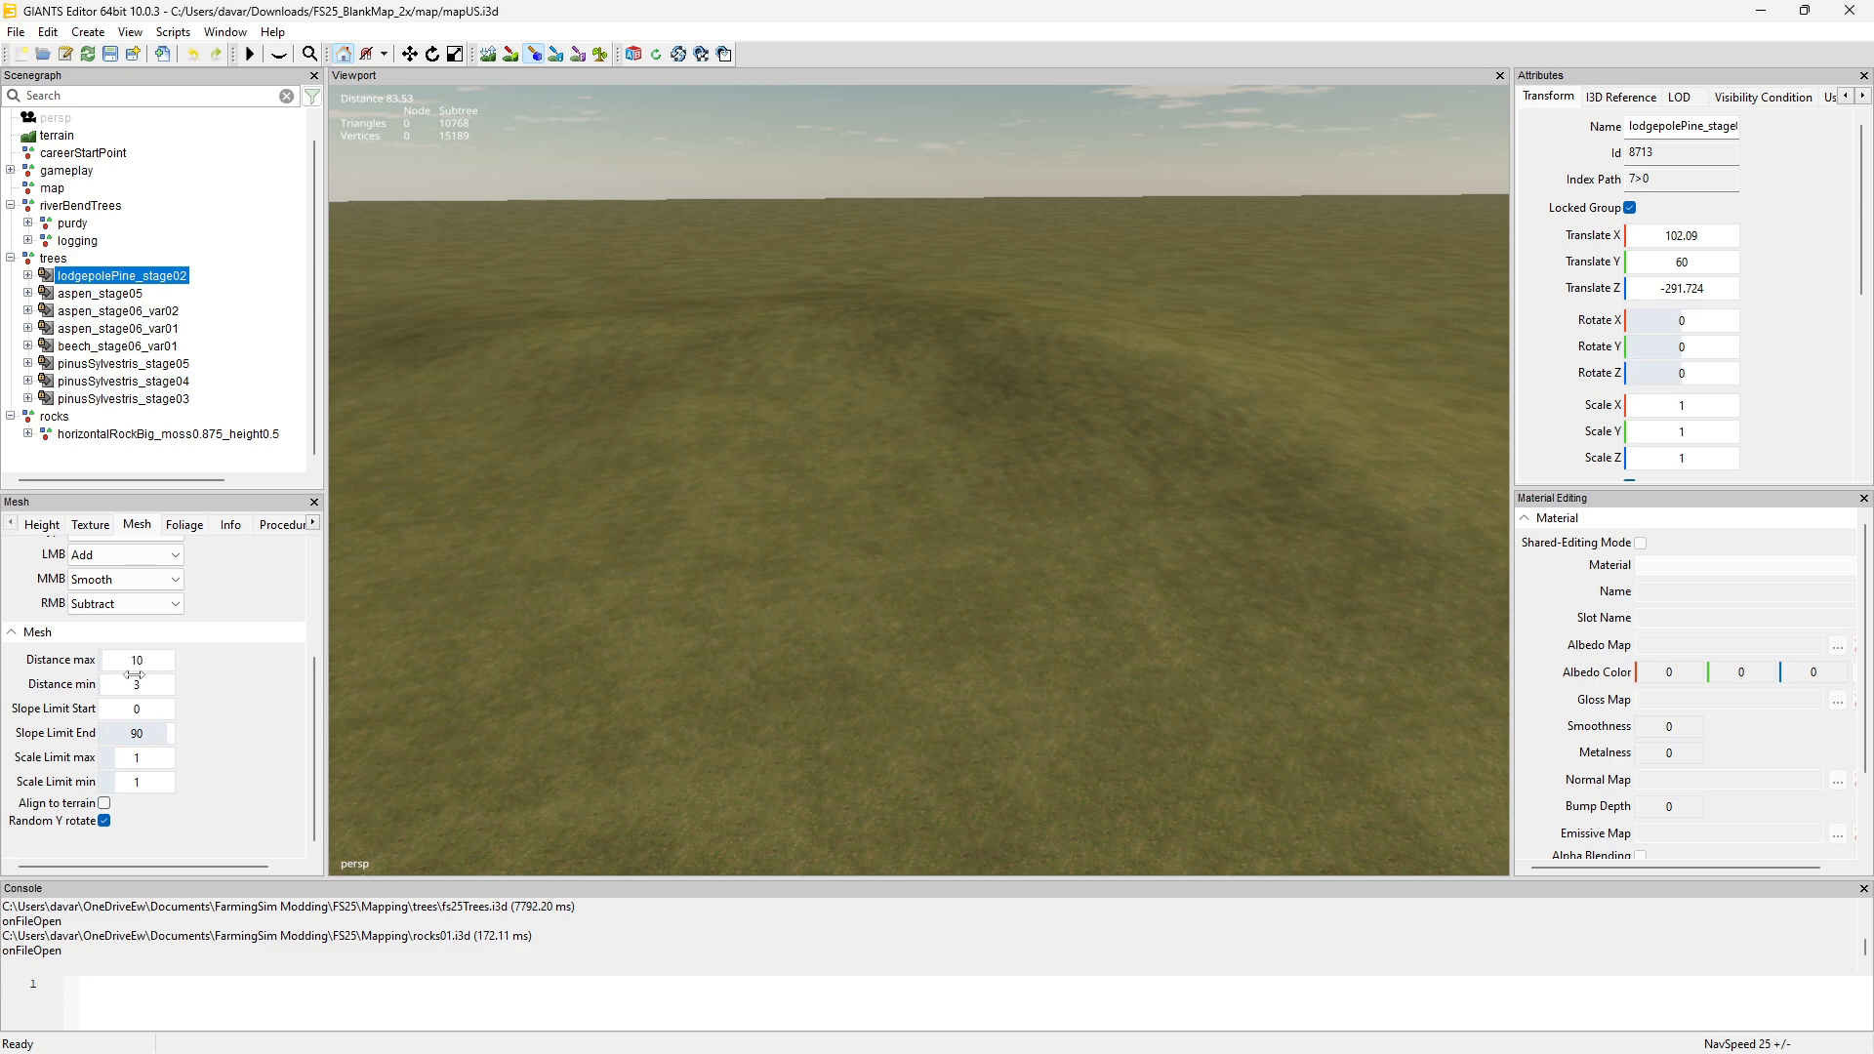
Set tree spacing to min 1 and max 25, paint pines, select one, then undo them.
{"action": "left_click_drag", "start_coordinate": [138, 683], "coordinate": [137, 683]}
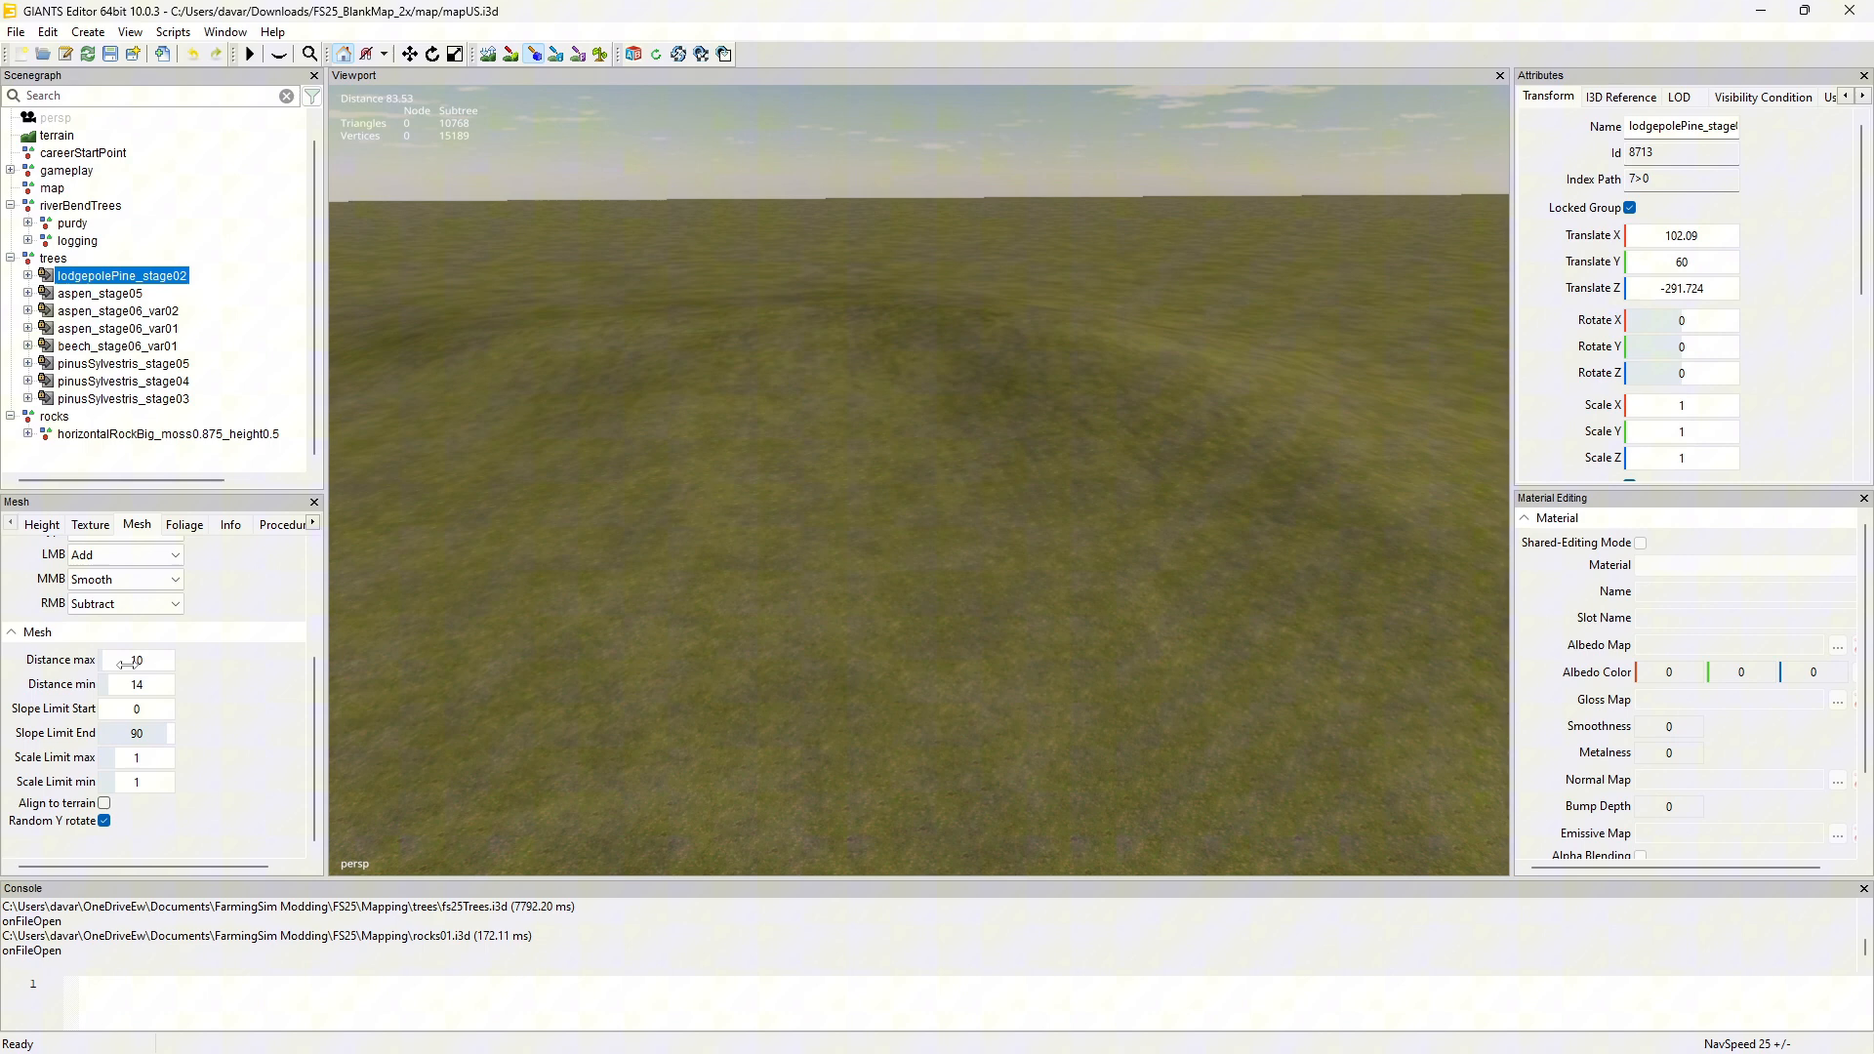
{"action": "left_click_drag", "start_coordinate": [119, 659], "coordinate": [135, 659]}
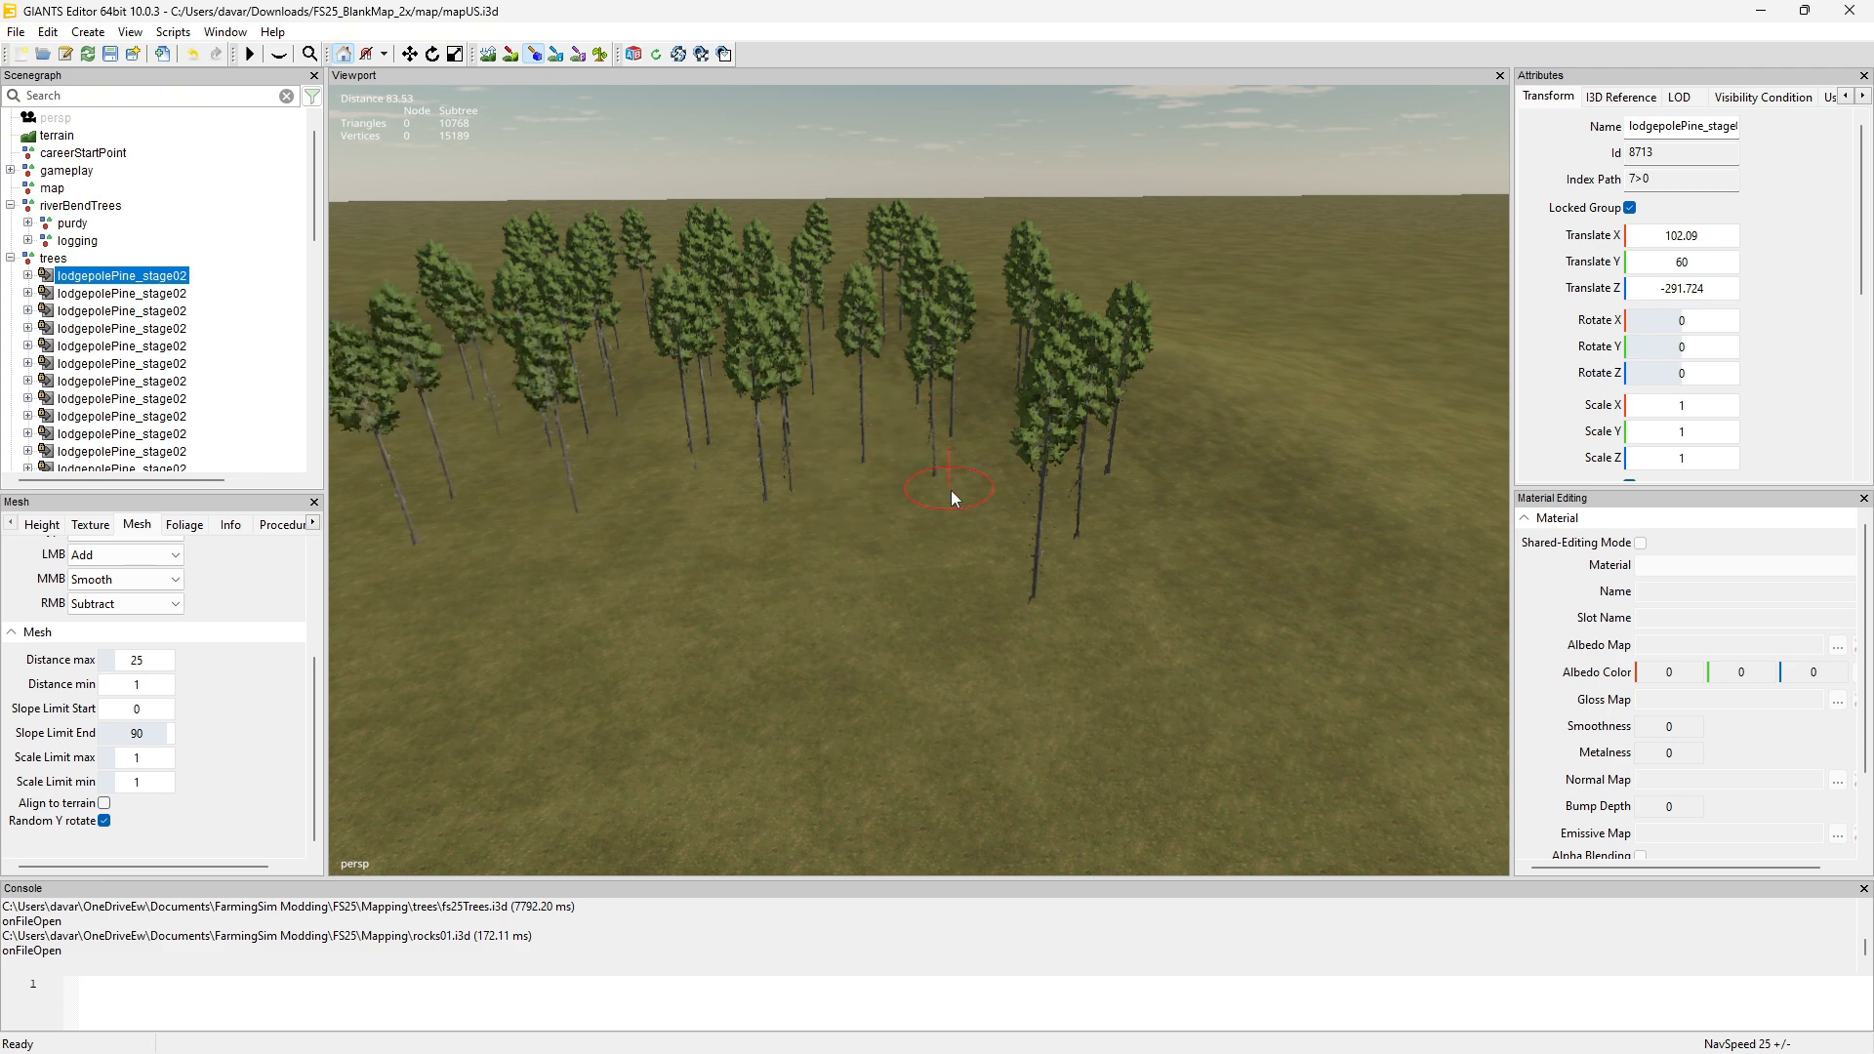
{"action": "mouse_move", "coordinate": [900, 490]}
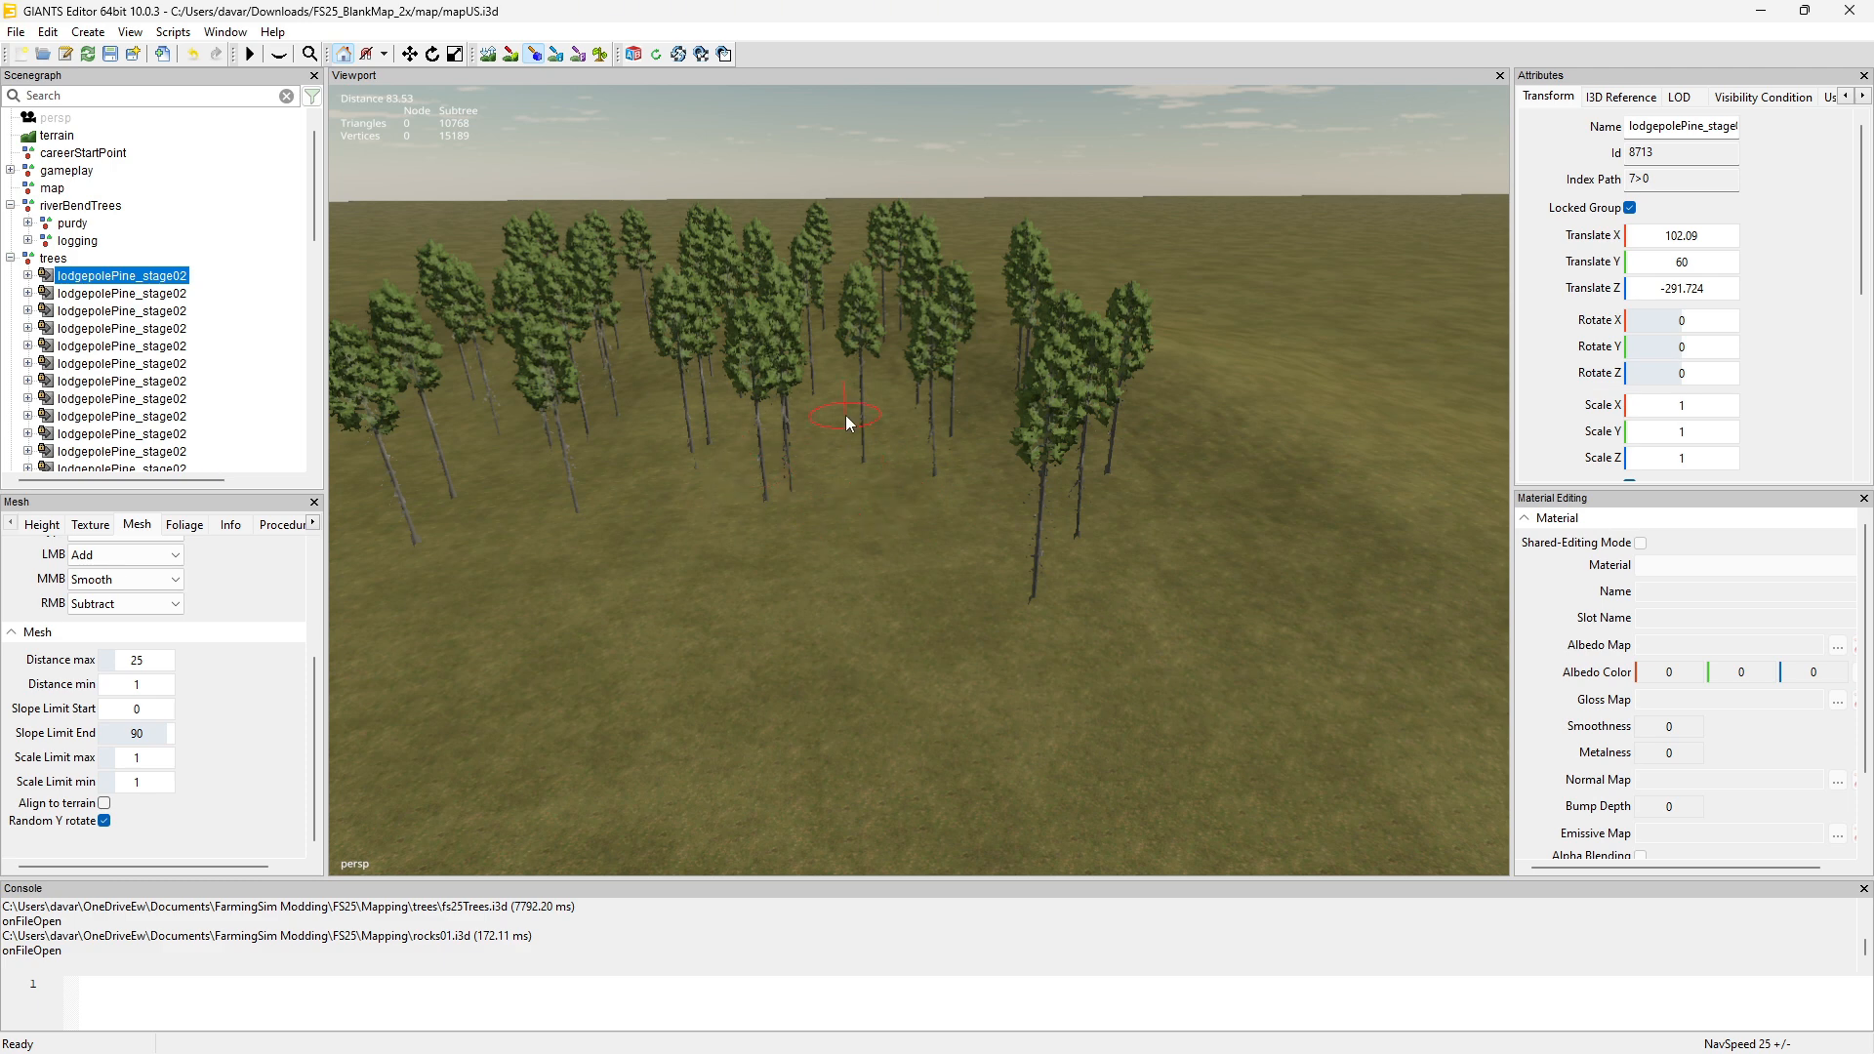
{"action": "scroll", "scroll_direction": "down", "scroll_amount": 3}
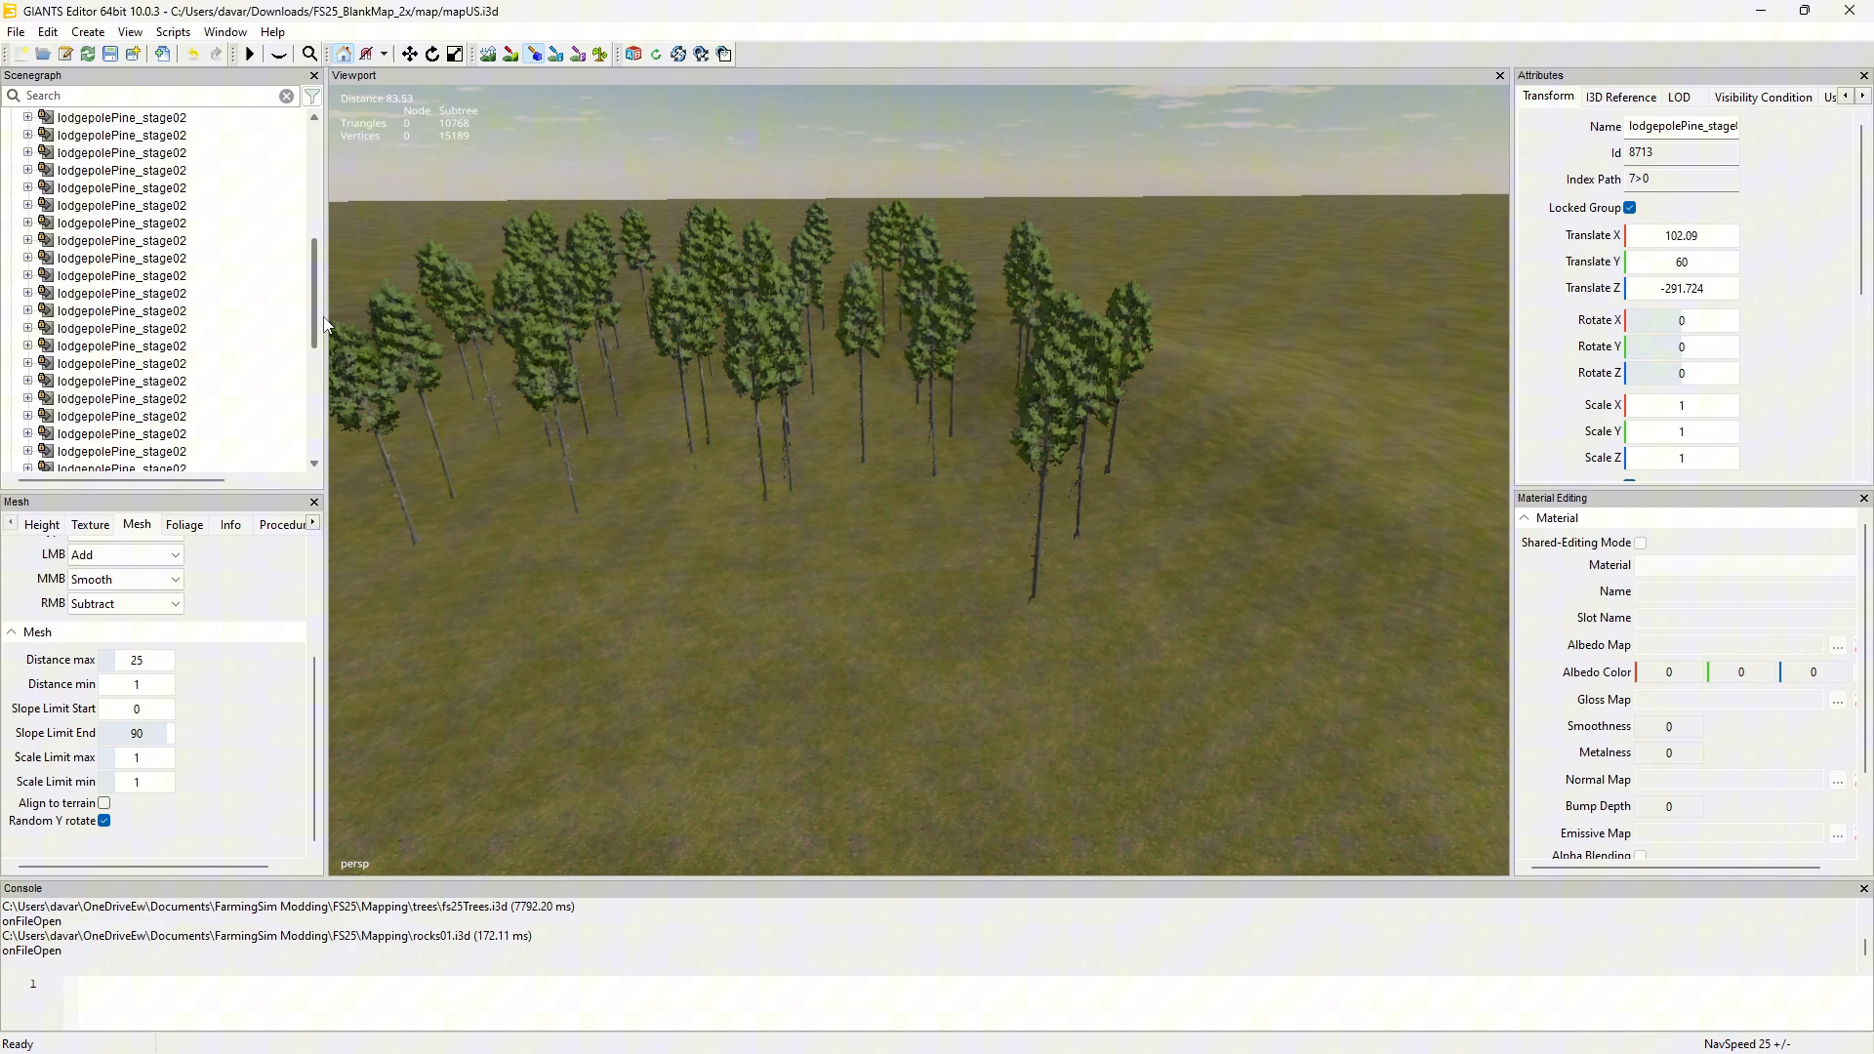
{"action": "left_click", "coordinate": [119, 134]}
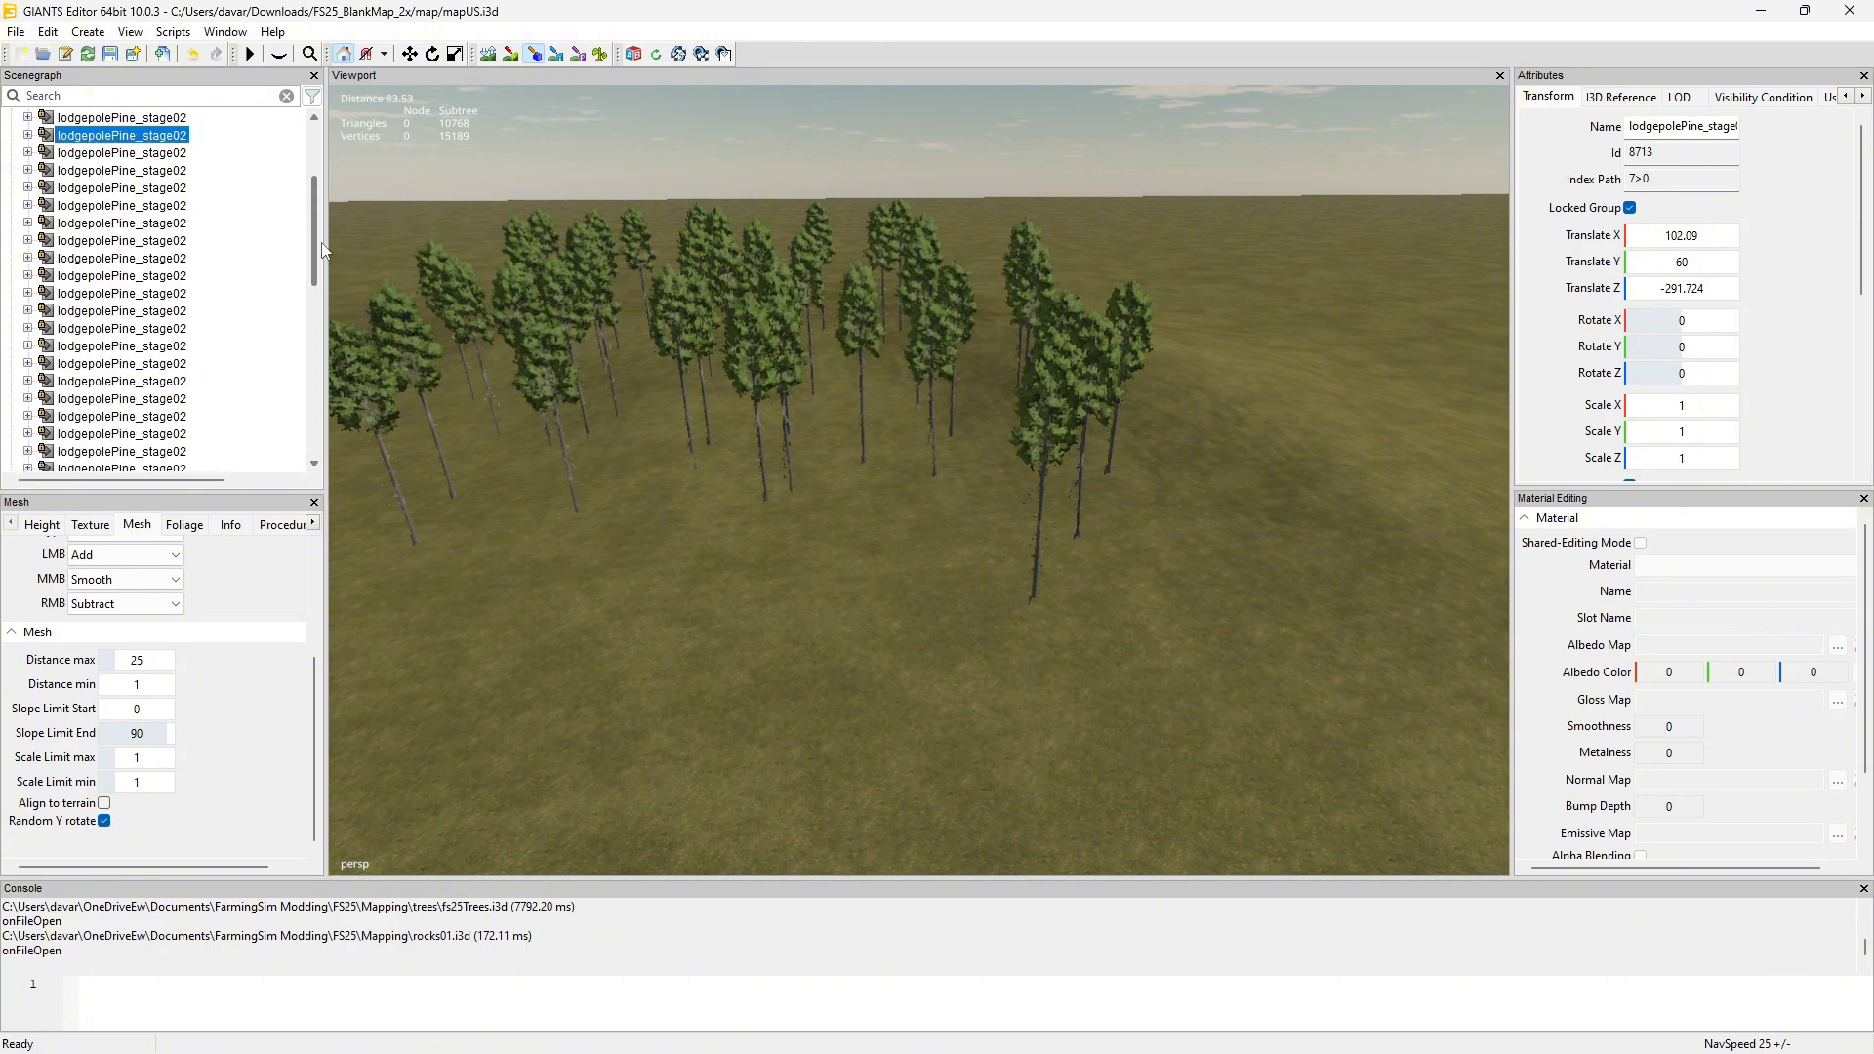
{"action": "scroll", "scroll_direction": "down", "scroll_amount": 3}
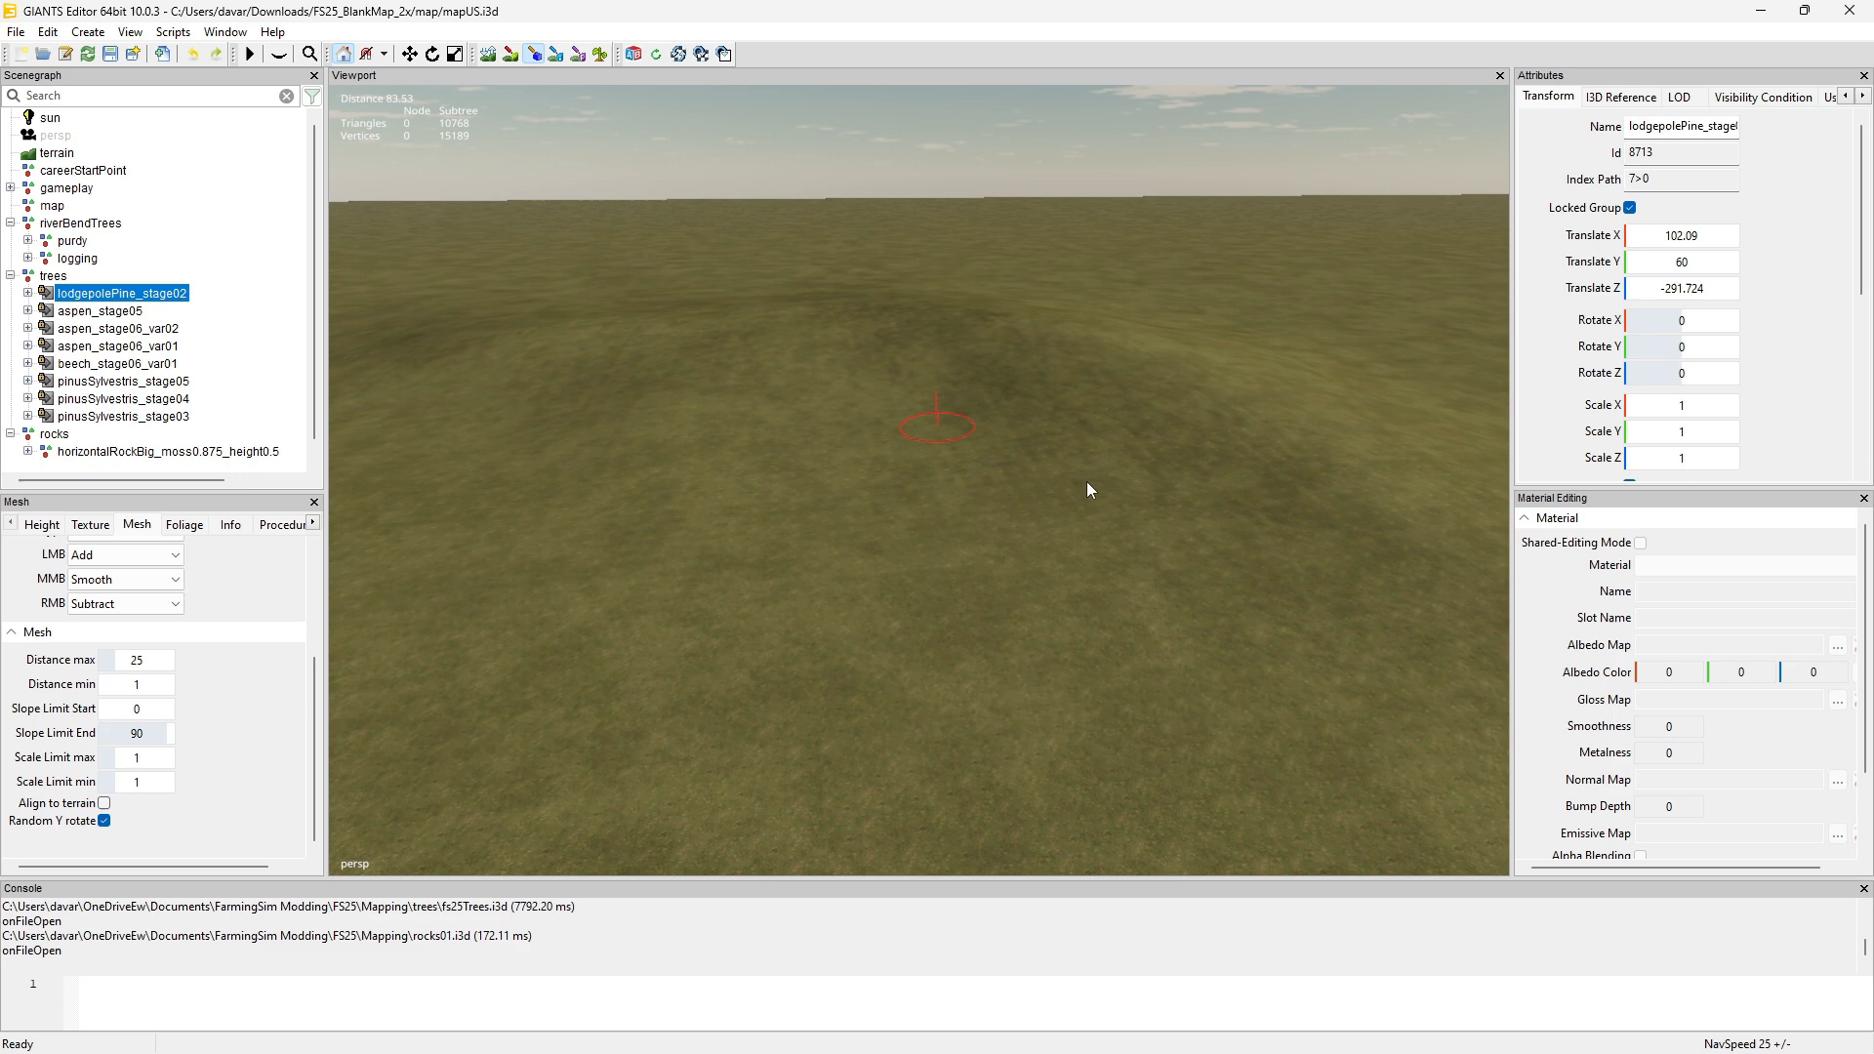
{"action": "mouse_move", "coordinate": [472, 627]}
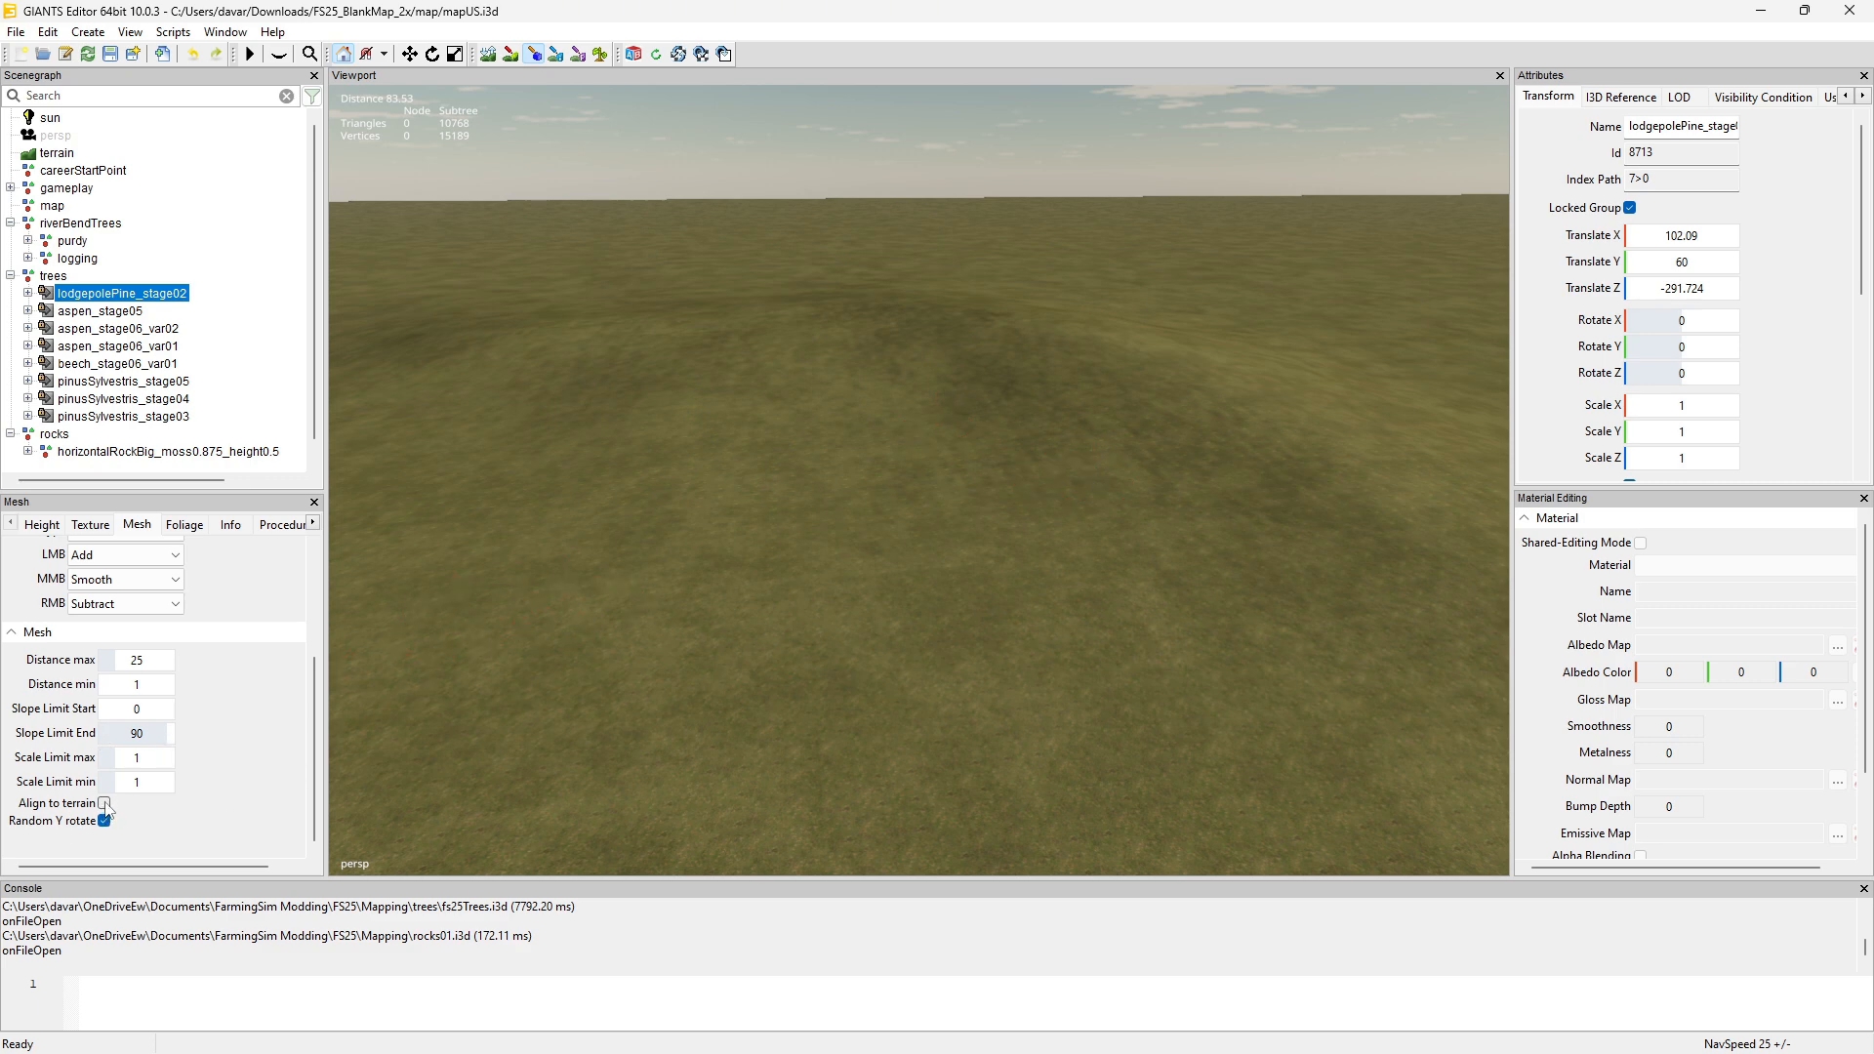
Turn on Align to terrain so painted pines lean with the slope.
{"action": "left_click", "coordinate": [103, 802]}
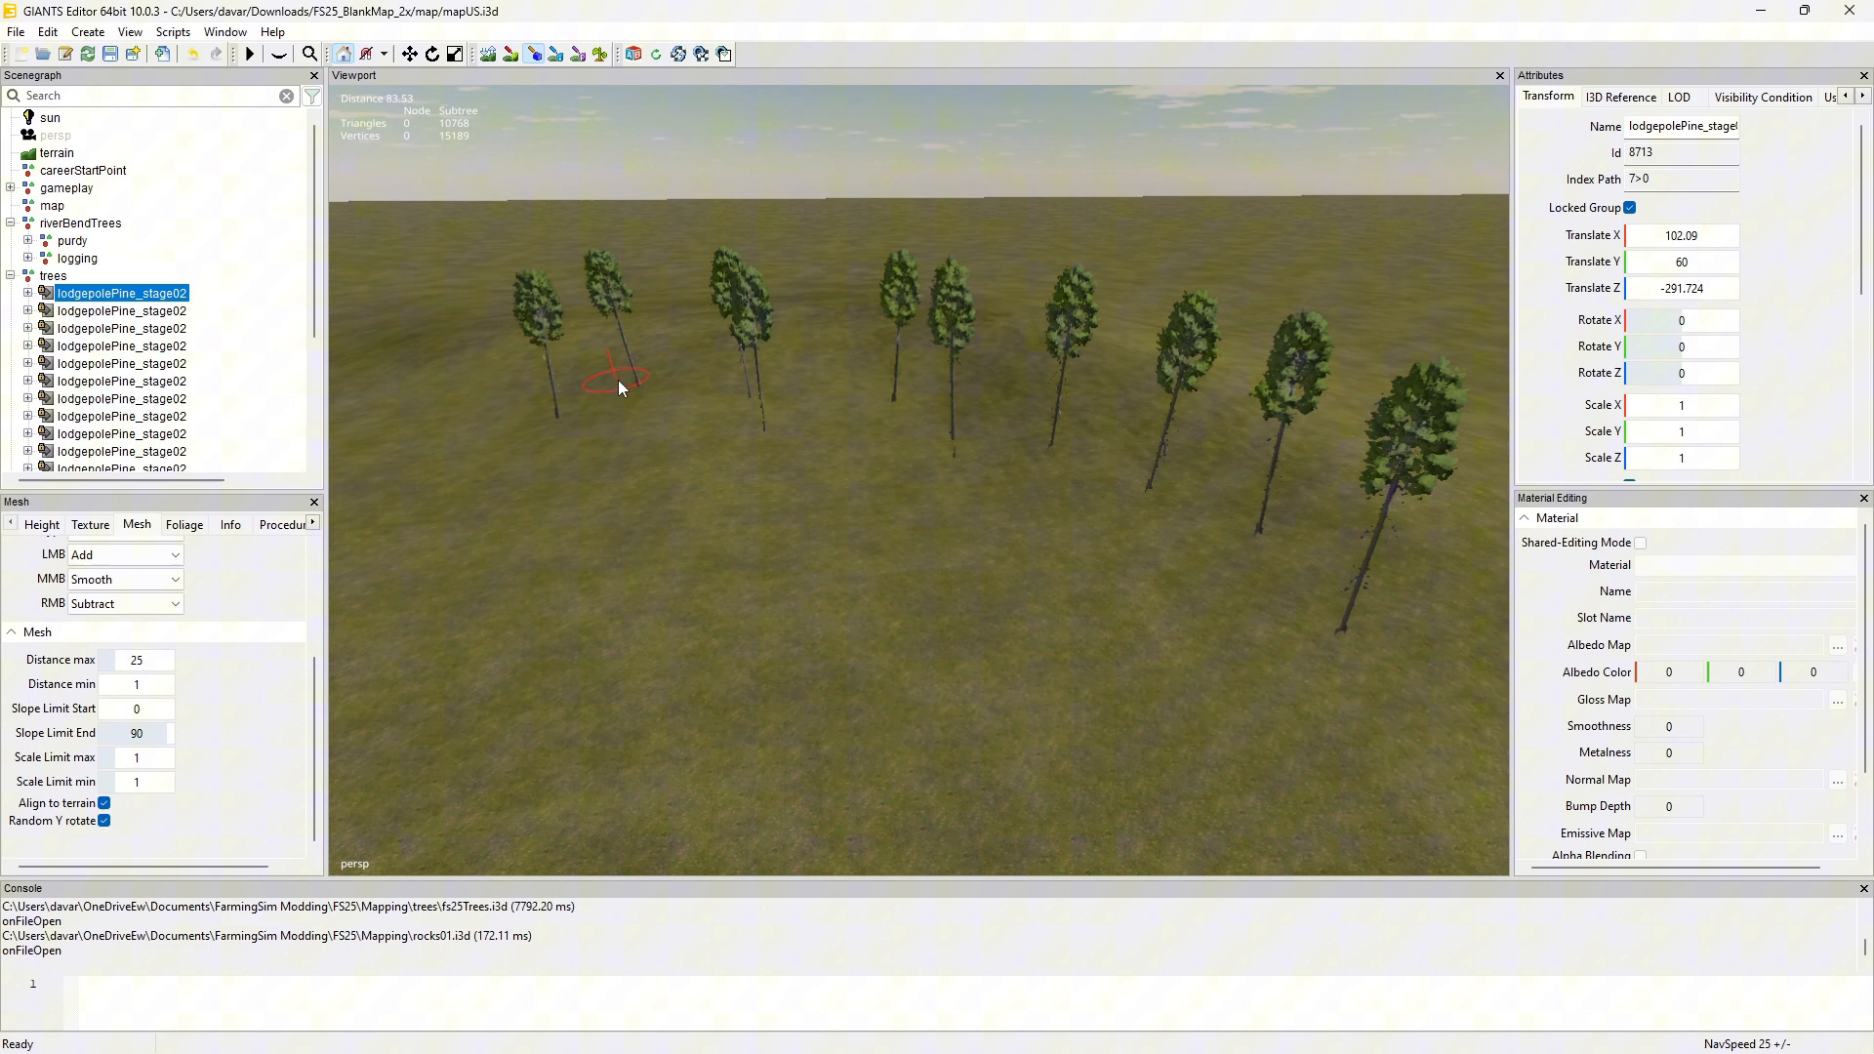
{"action": "mouse_move", "coordinate": [538, 421]}
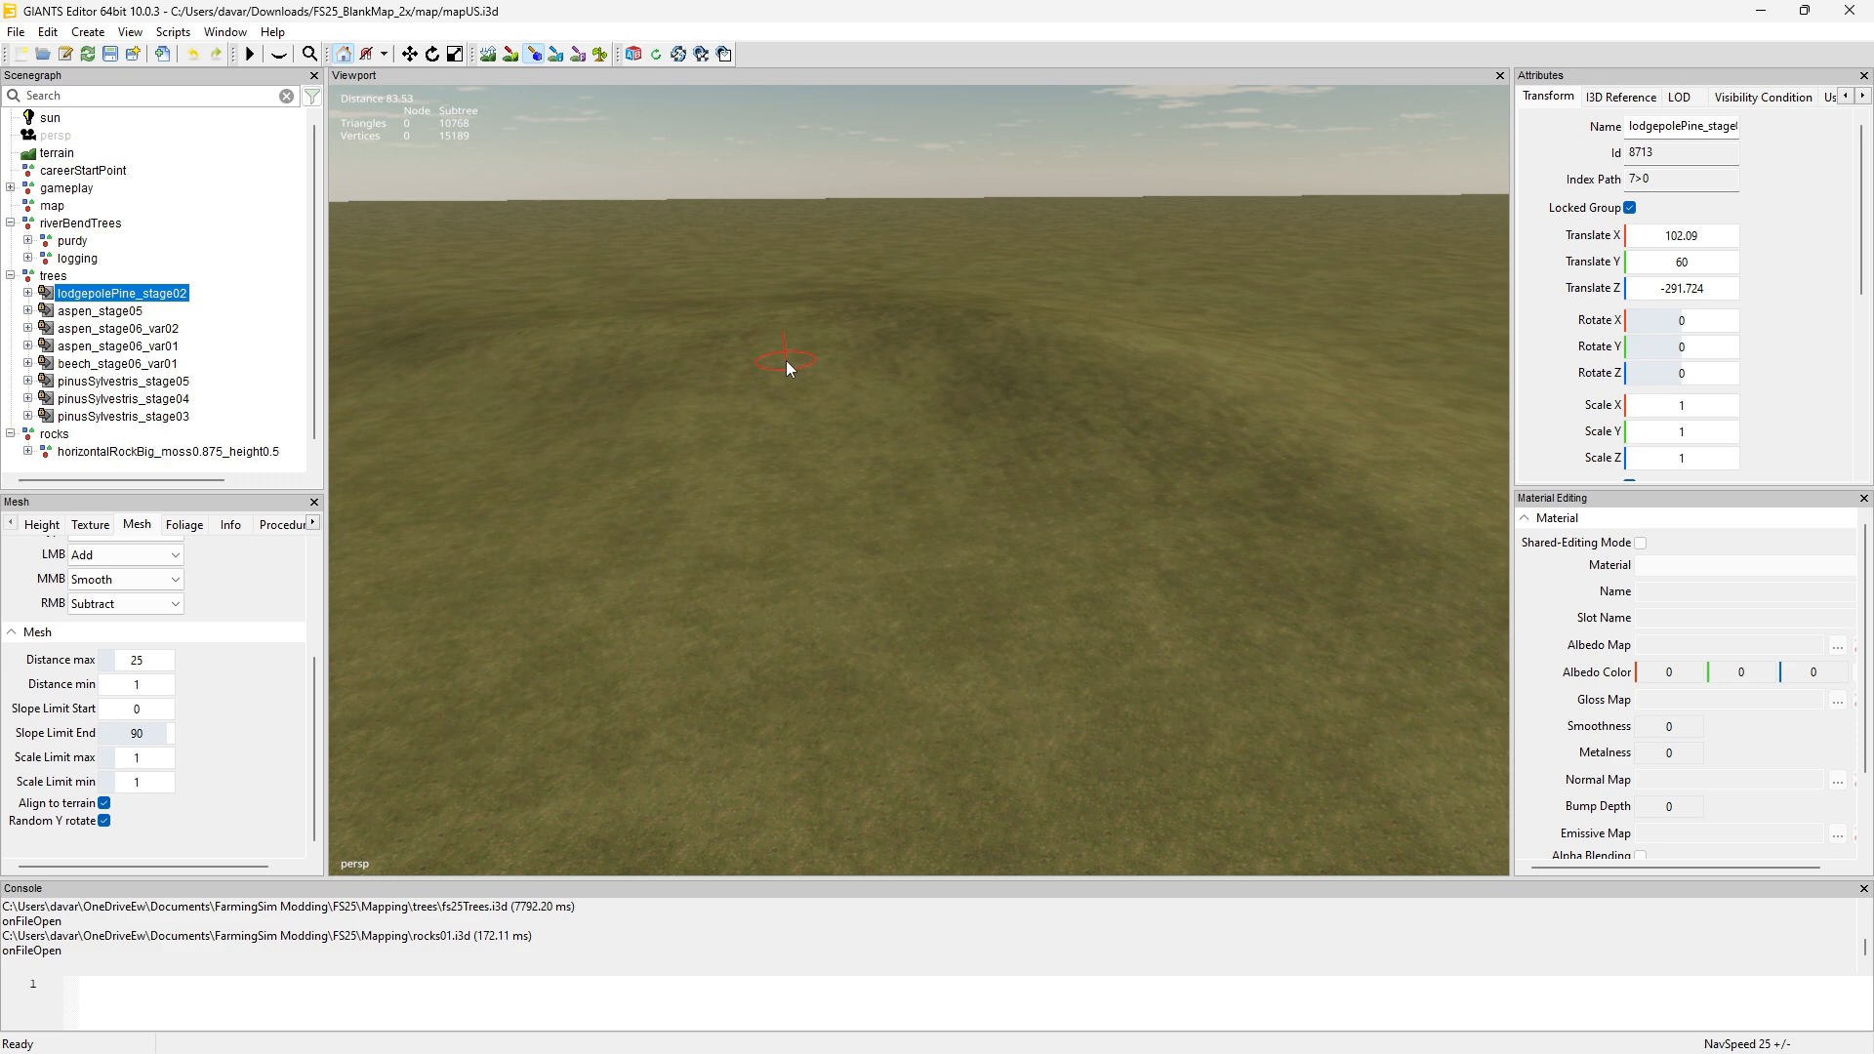
{"action": "mouse_move", "coordinate": [944, 370]}
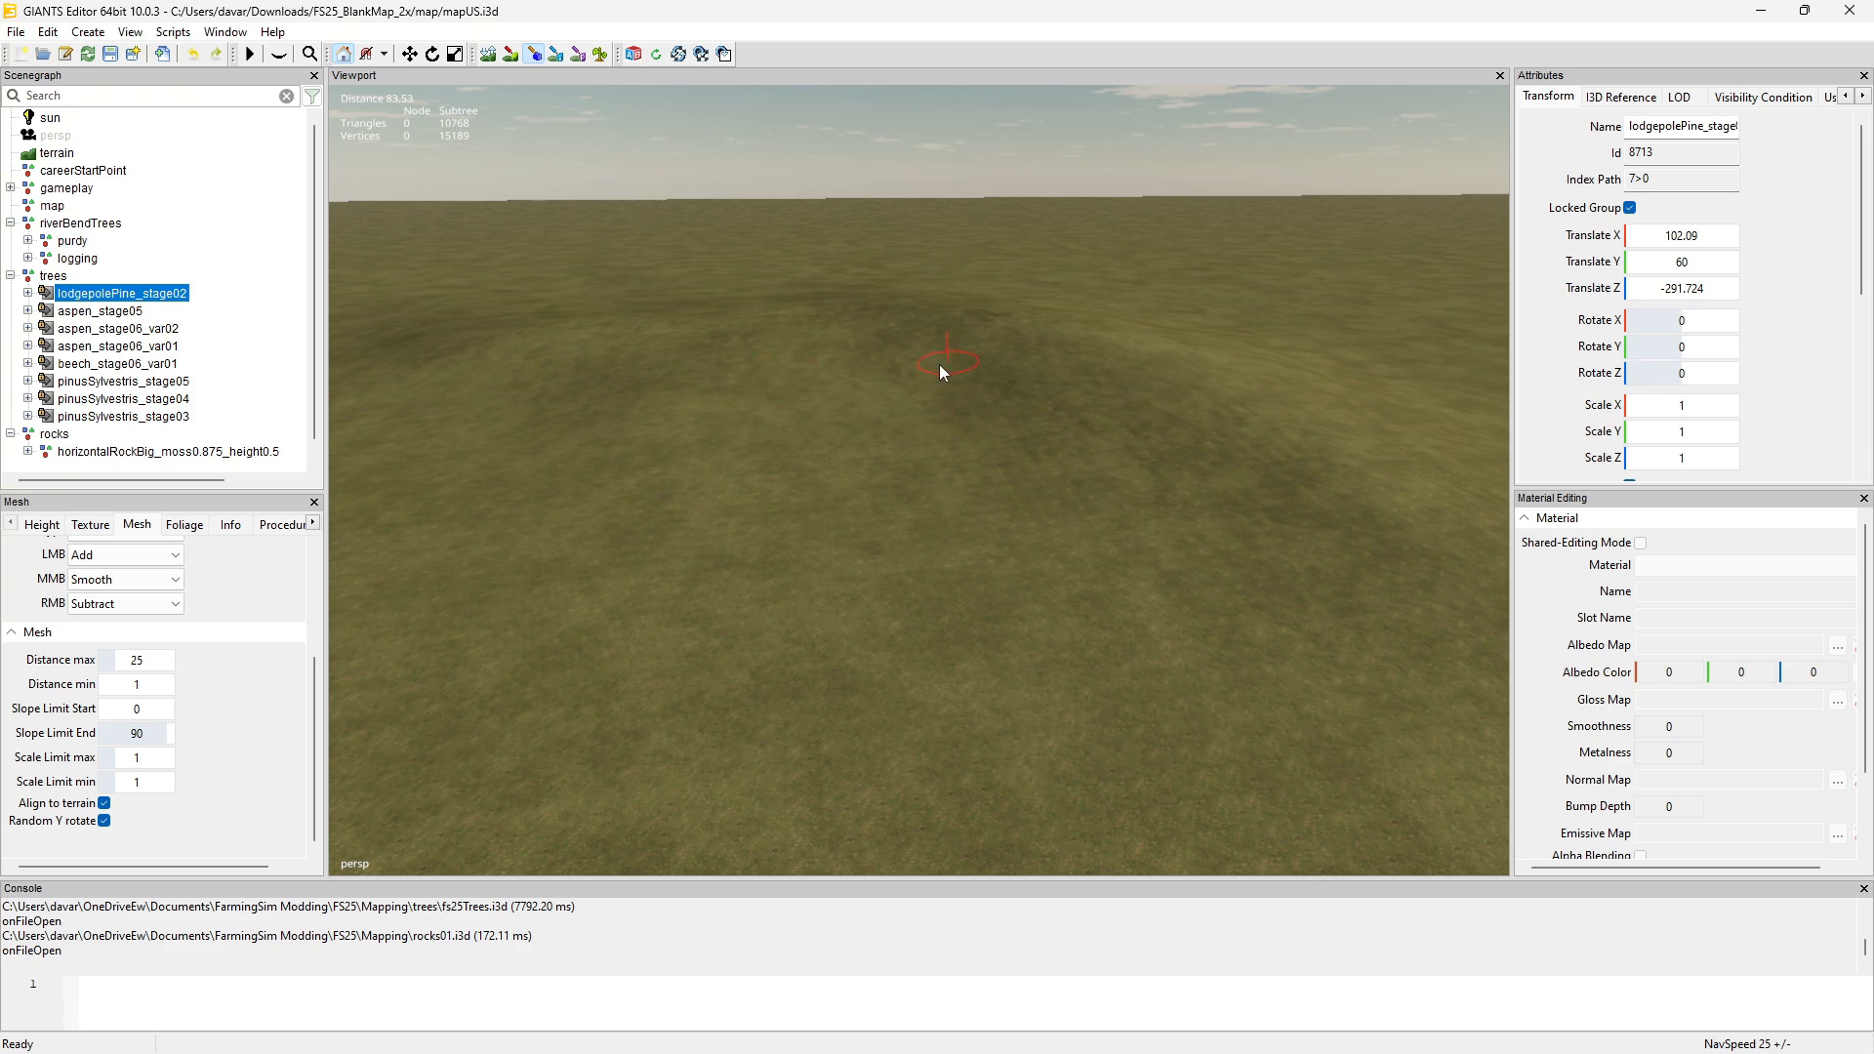
{"action": "mouse_move", "coordinate": [878, 397]}
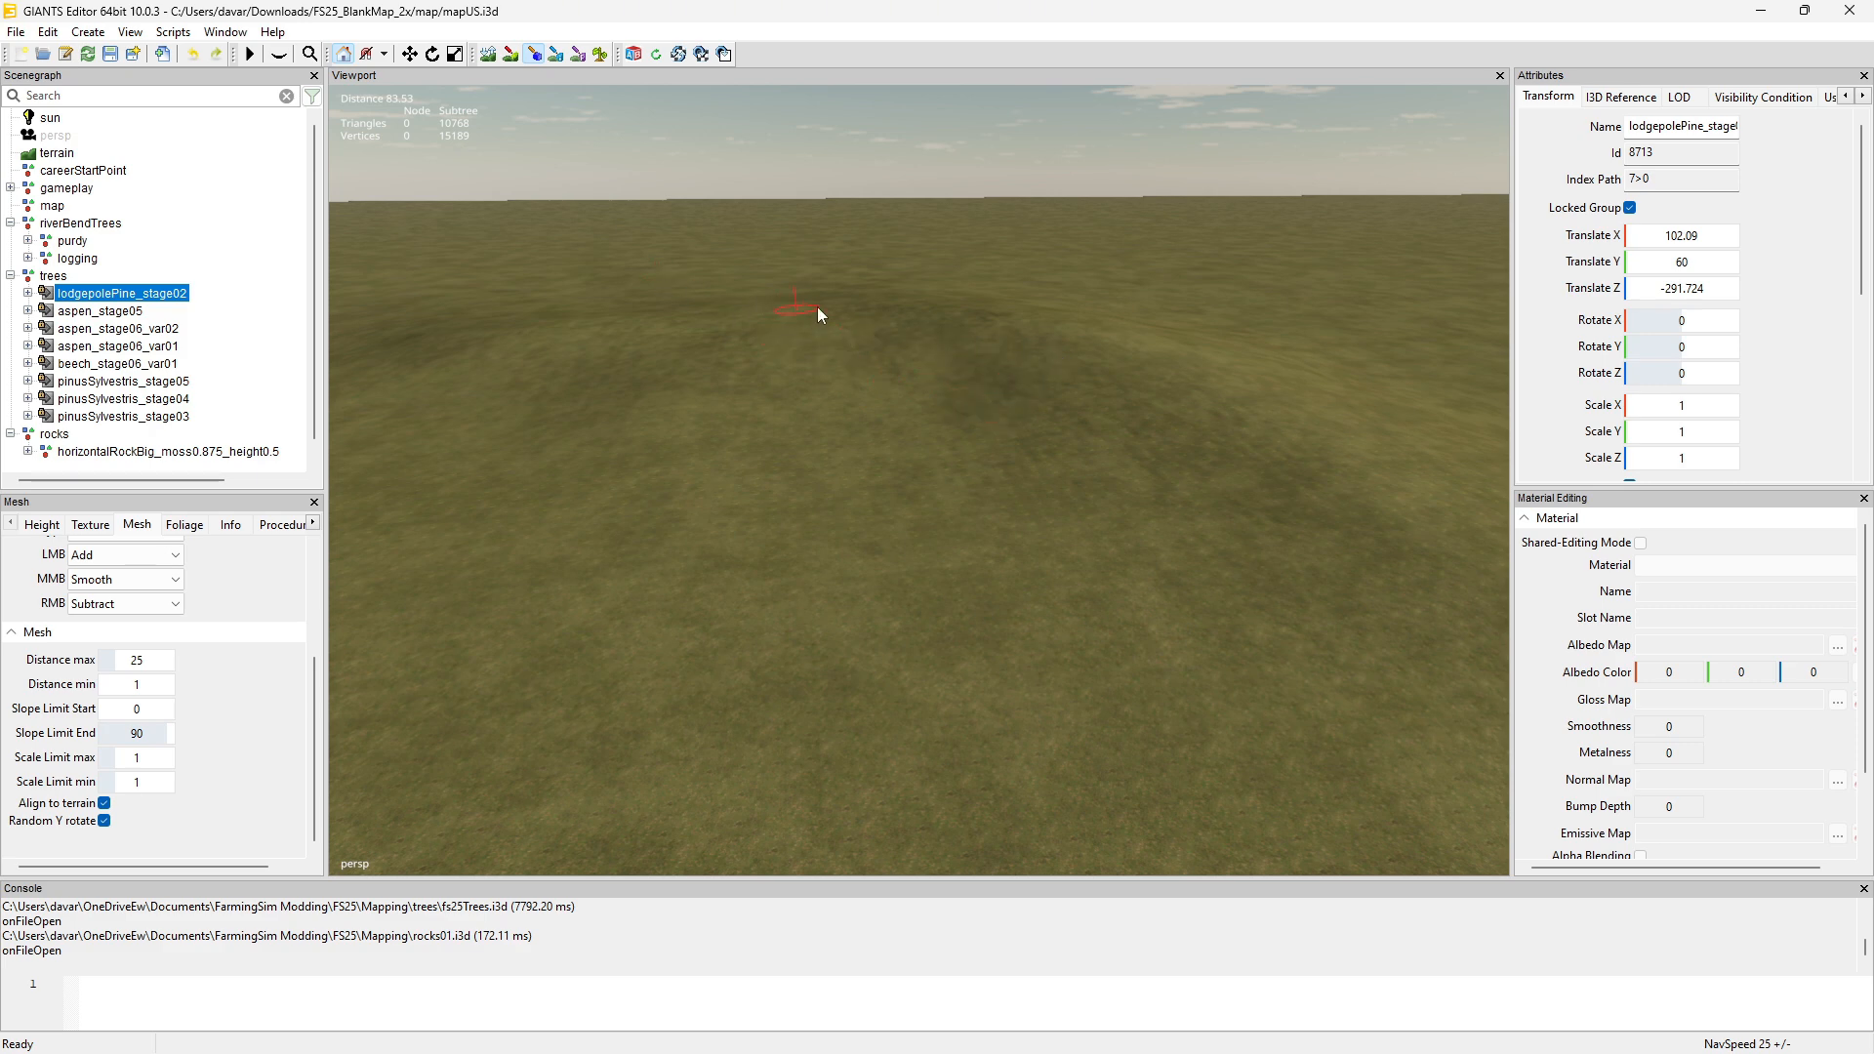
{"action": "mouse_move", "coordinate": [1052, 600]}
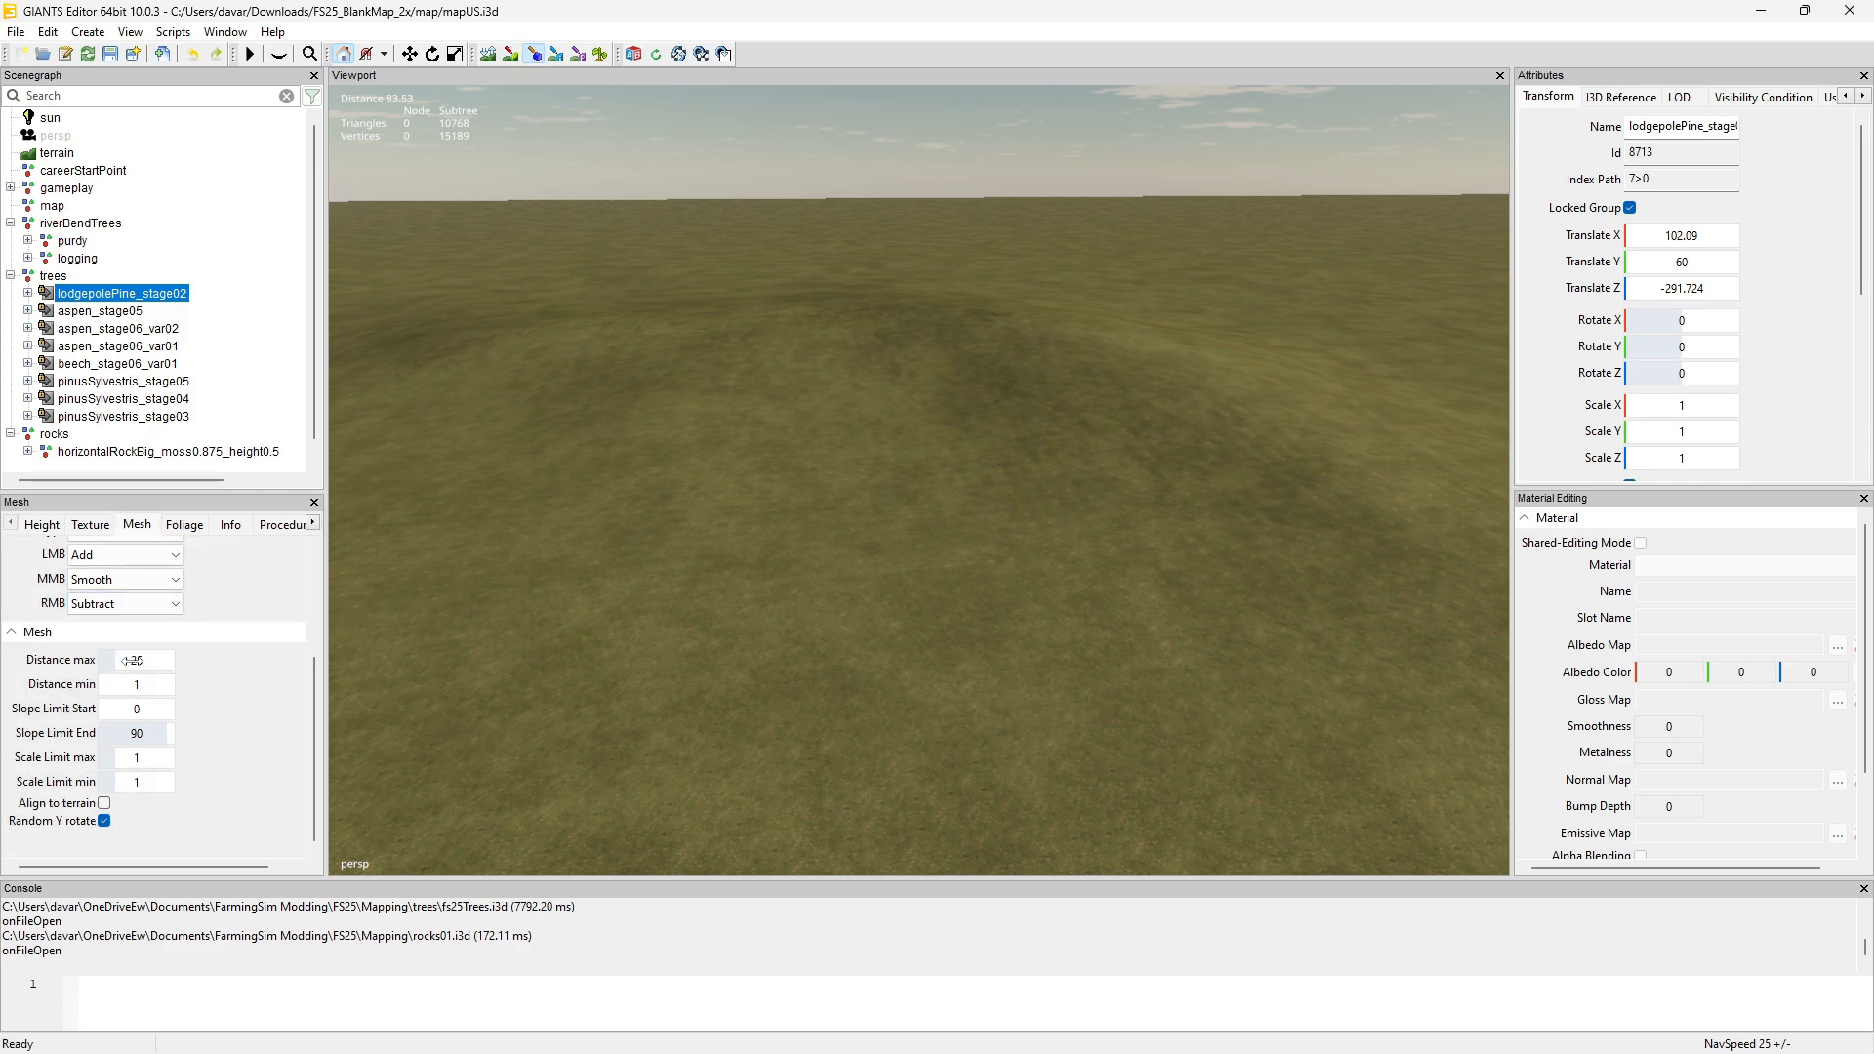
Enter 12 in a Mesh paint distance field while setting spacing toward 2–10.
{"action": "type", "text": "12"}
{"action": "left_click", "coordinate": [138, 683]}
{"action": "type", "text": "2"}
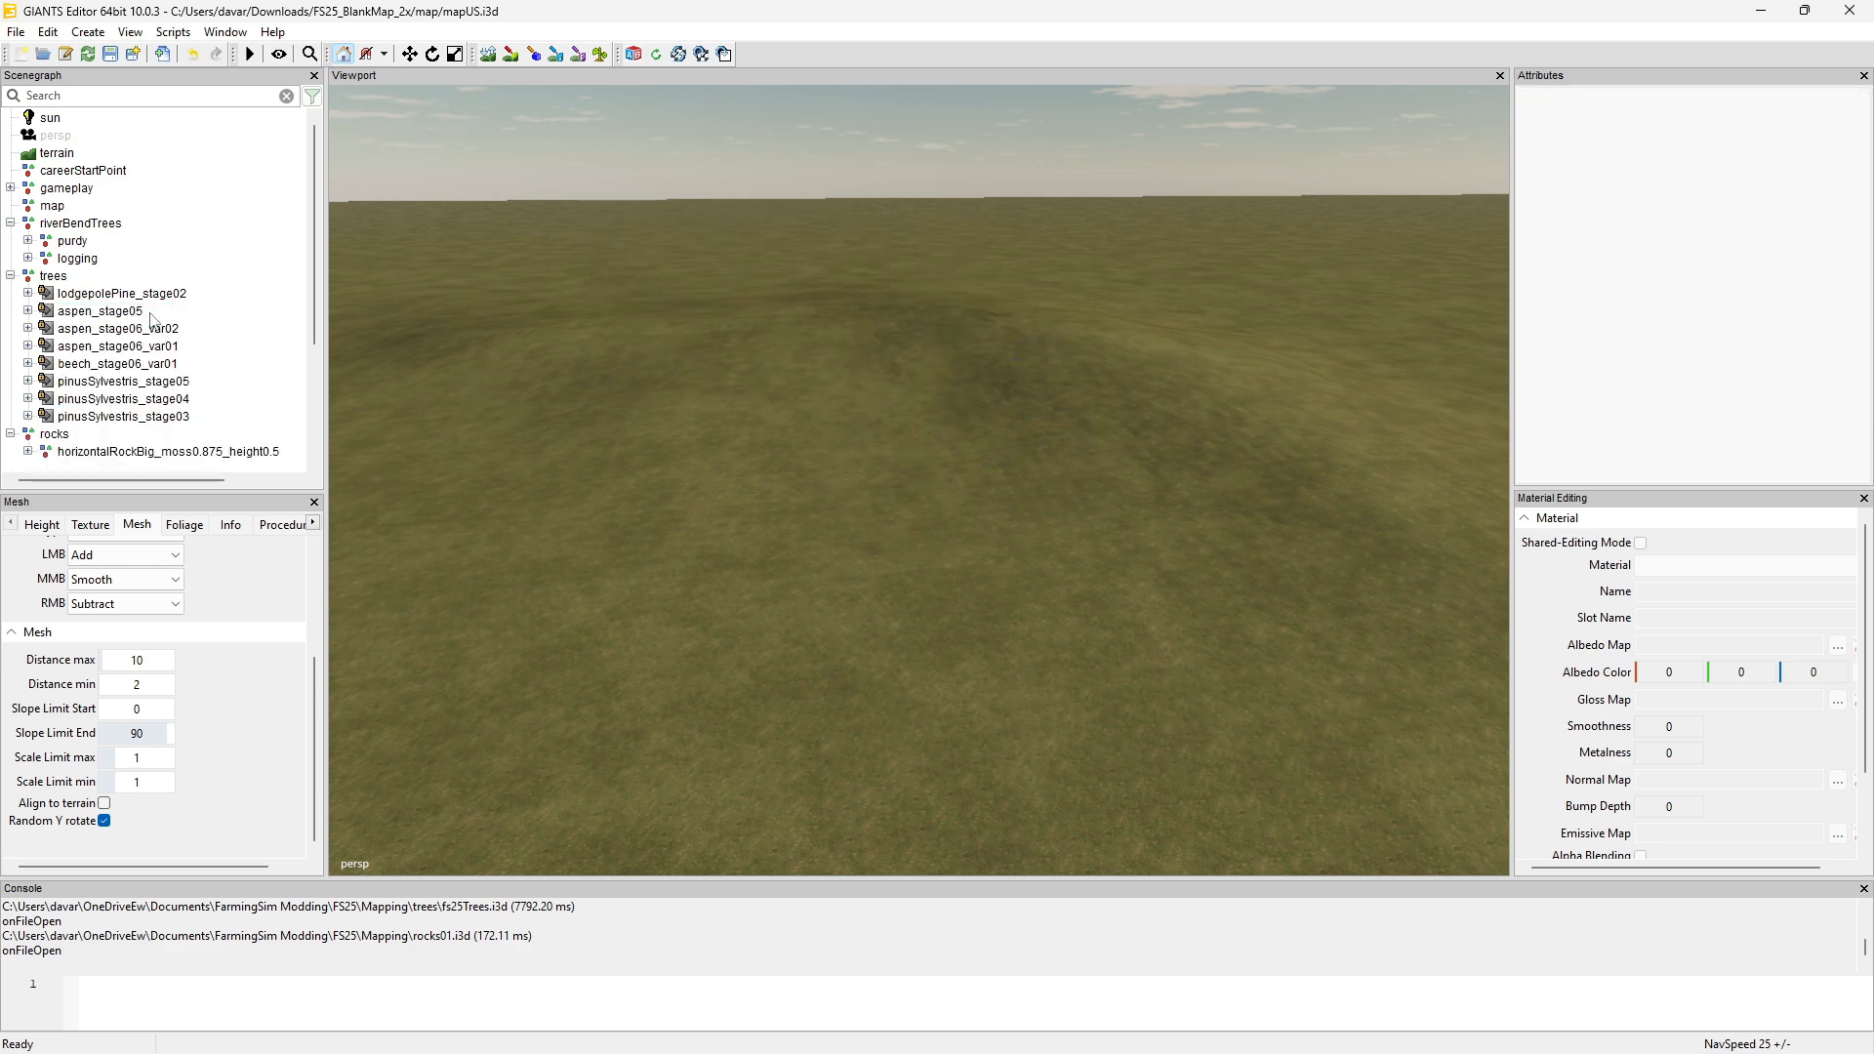
{"action": "left_click", "coordinate": [120, 292]}
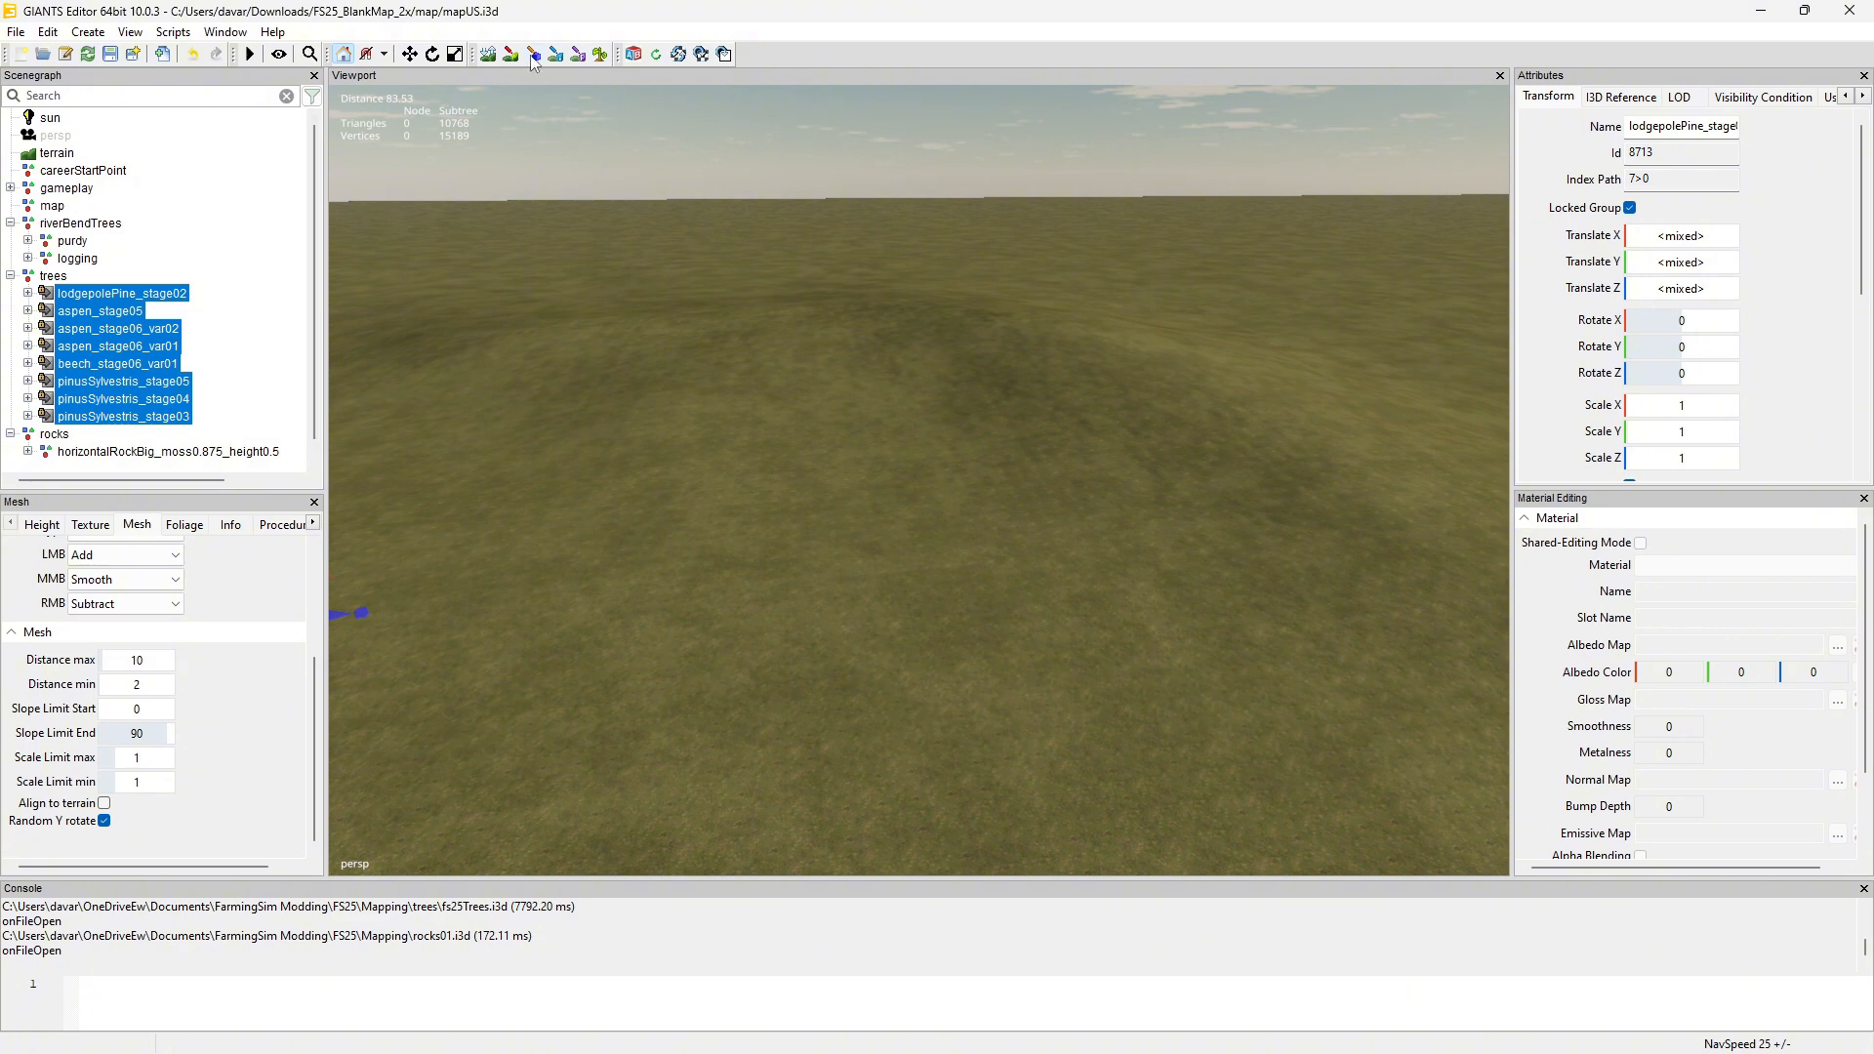
{"action": "left_click", "coordinate": [529, 54]}
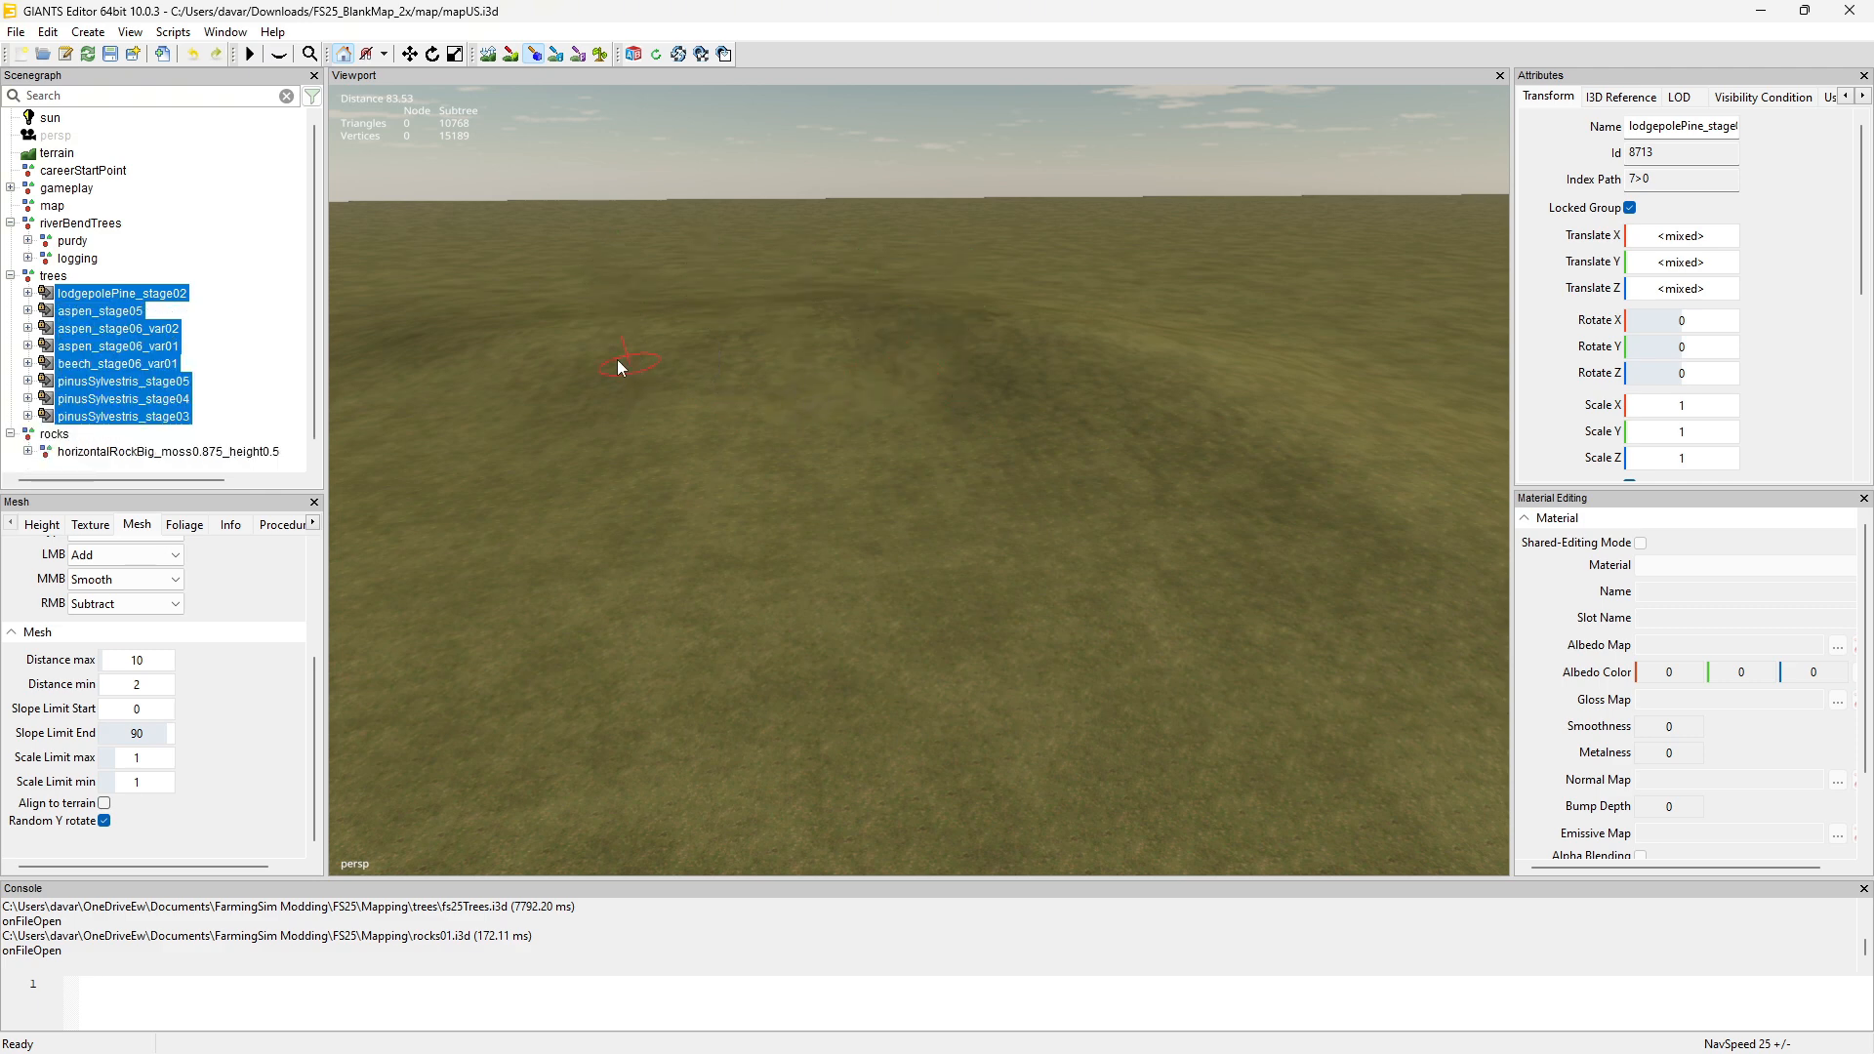
{"action": "mouse_move", "coordinate": [937, 424]}
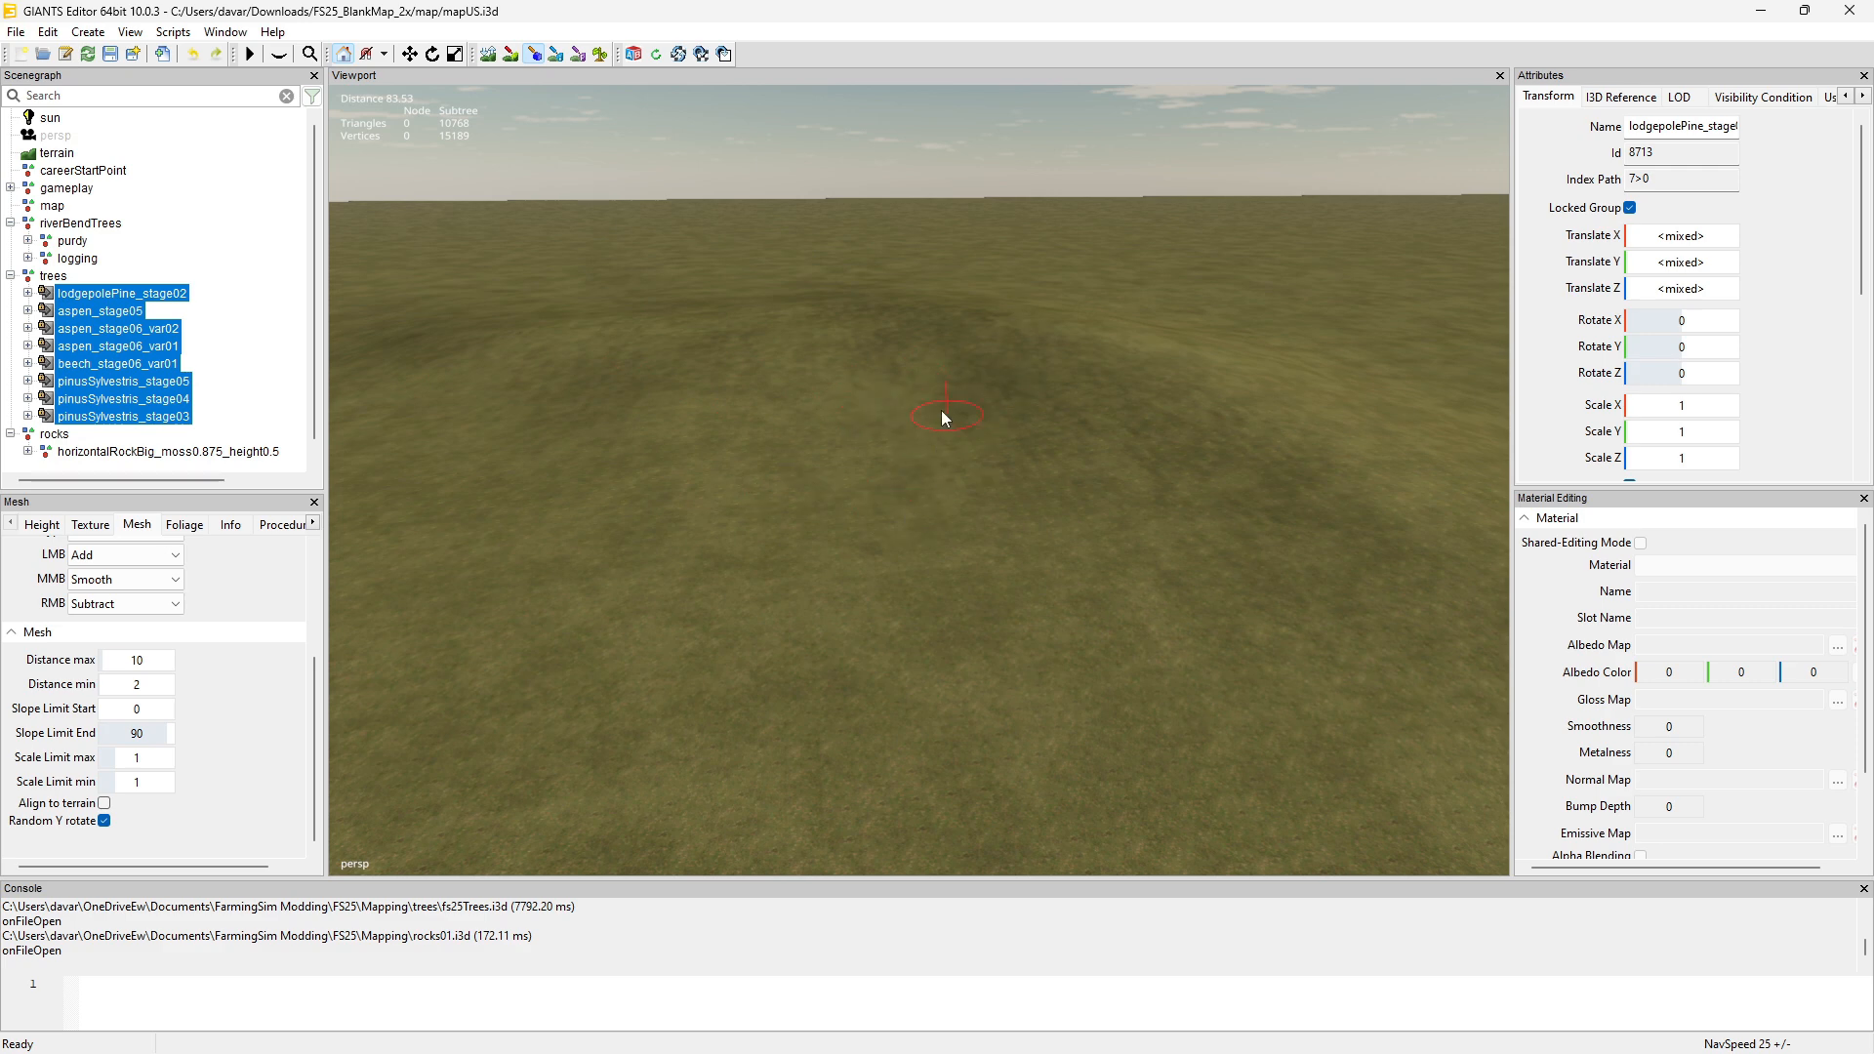
{"action": "mouse_move", "coordinate": [830, 340]}
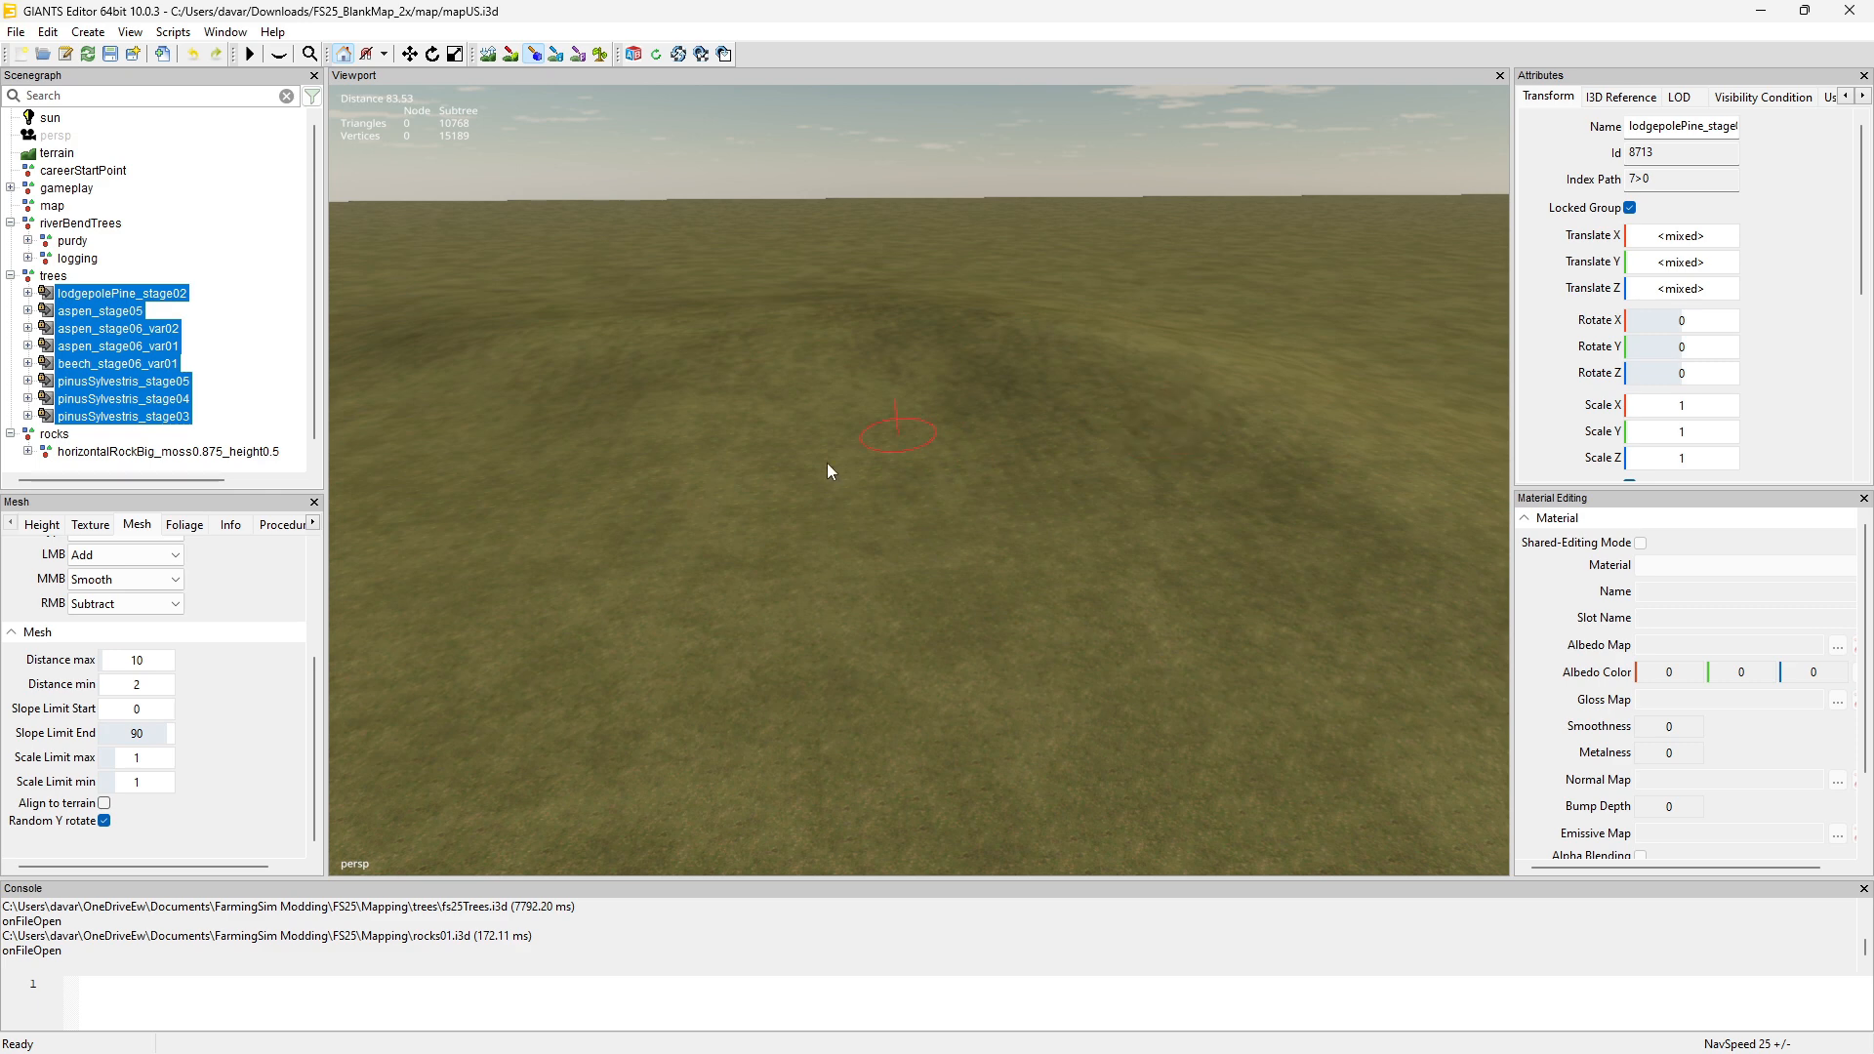
{"action": "mouse_move", "coordinate": [686, 447]}
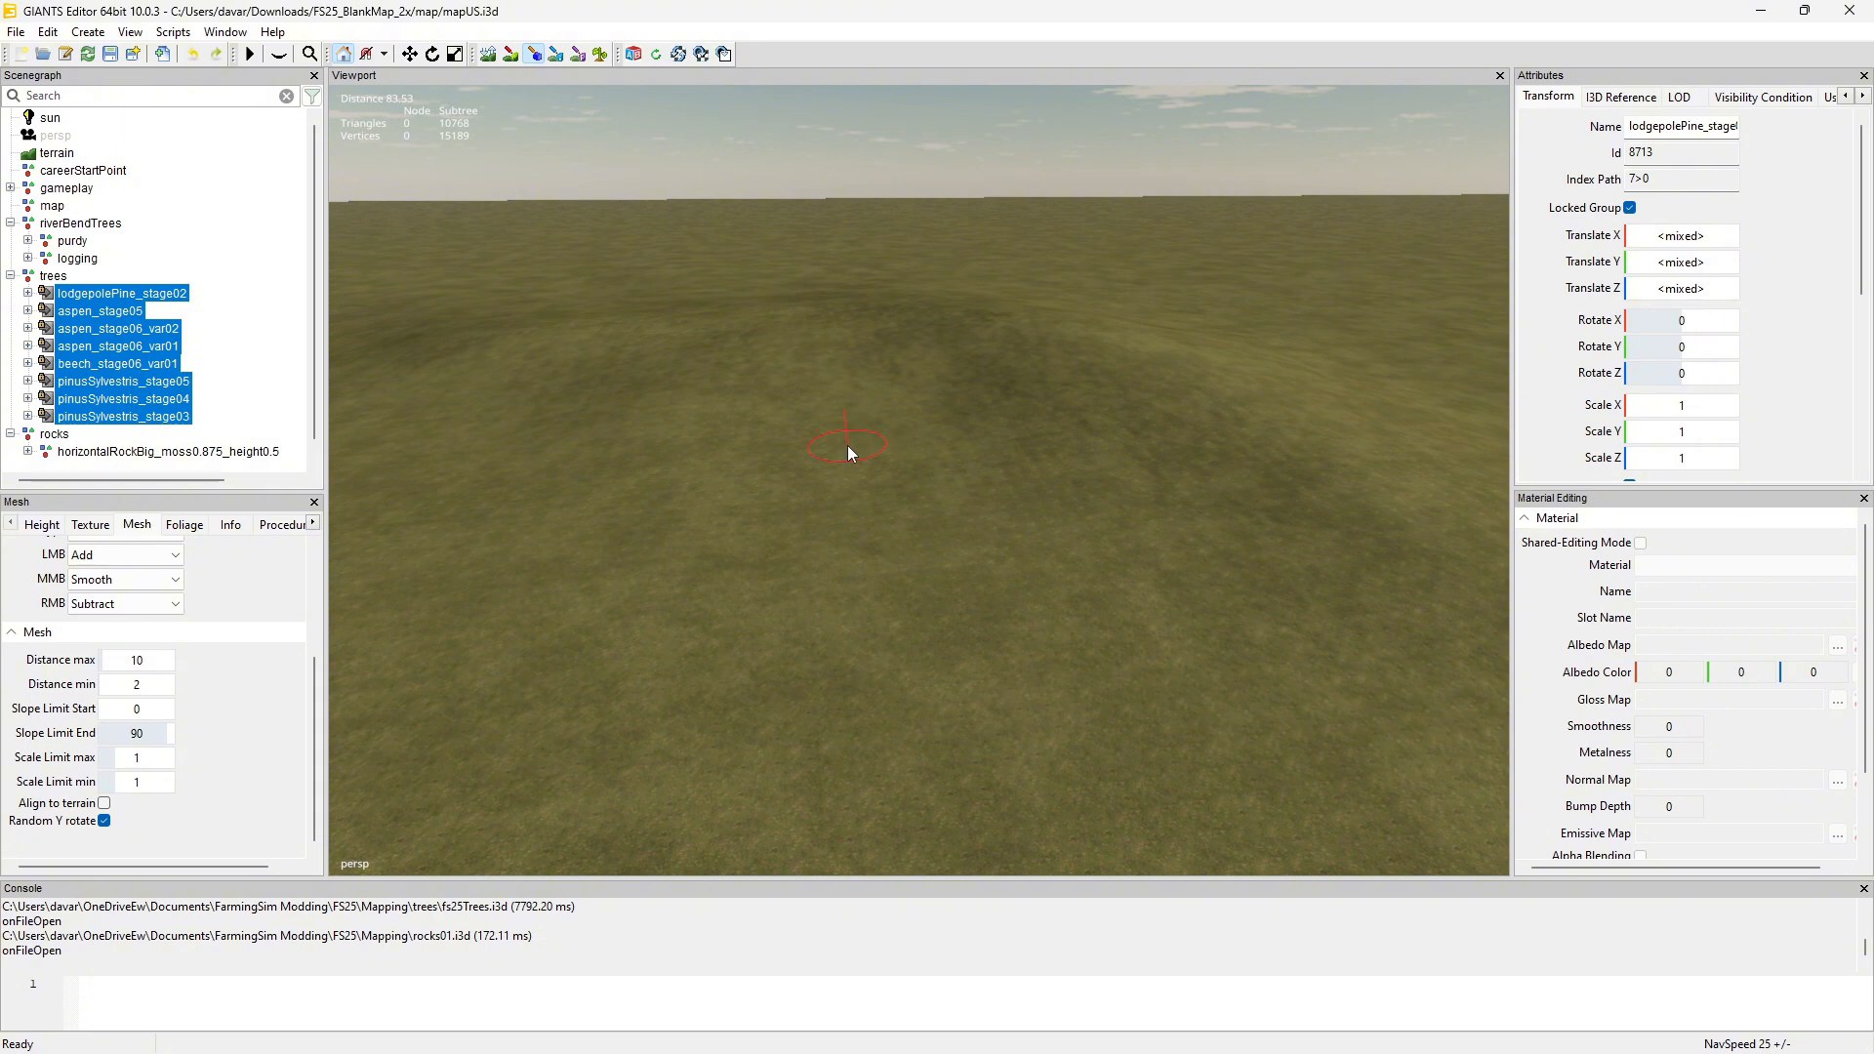
{"action": "mouse_move", "coordinate": [621, 377]}
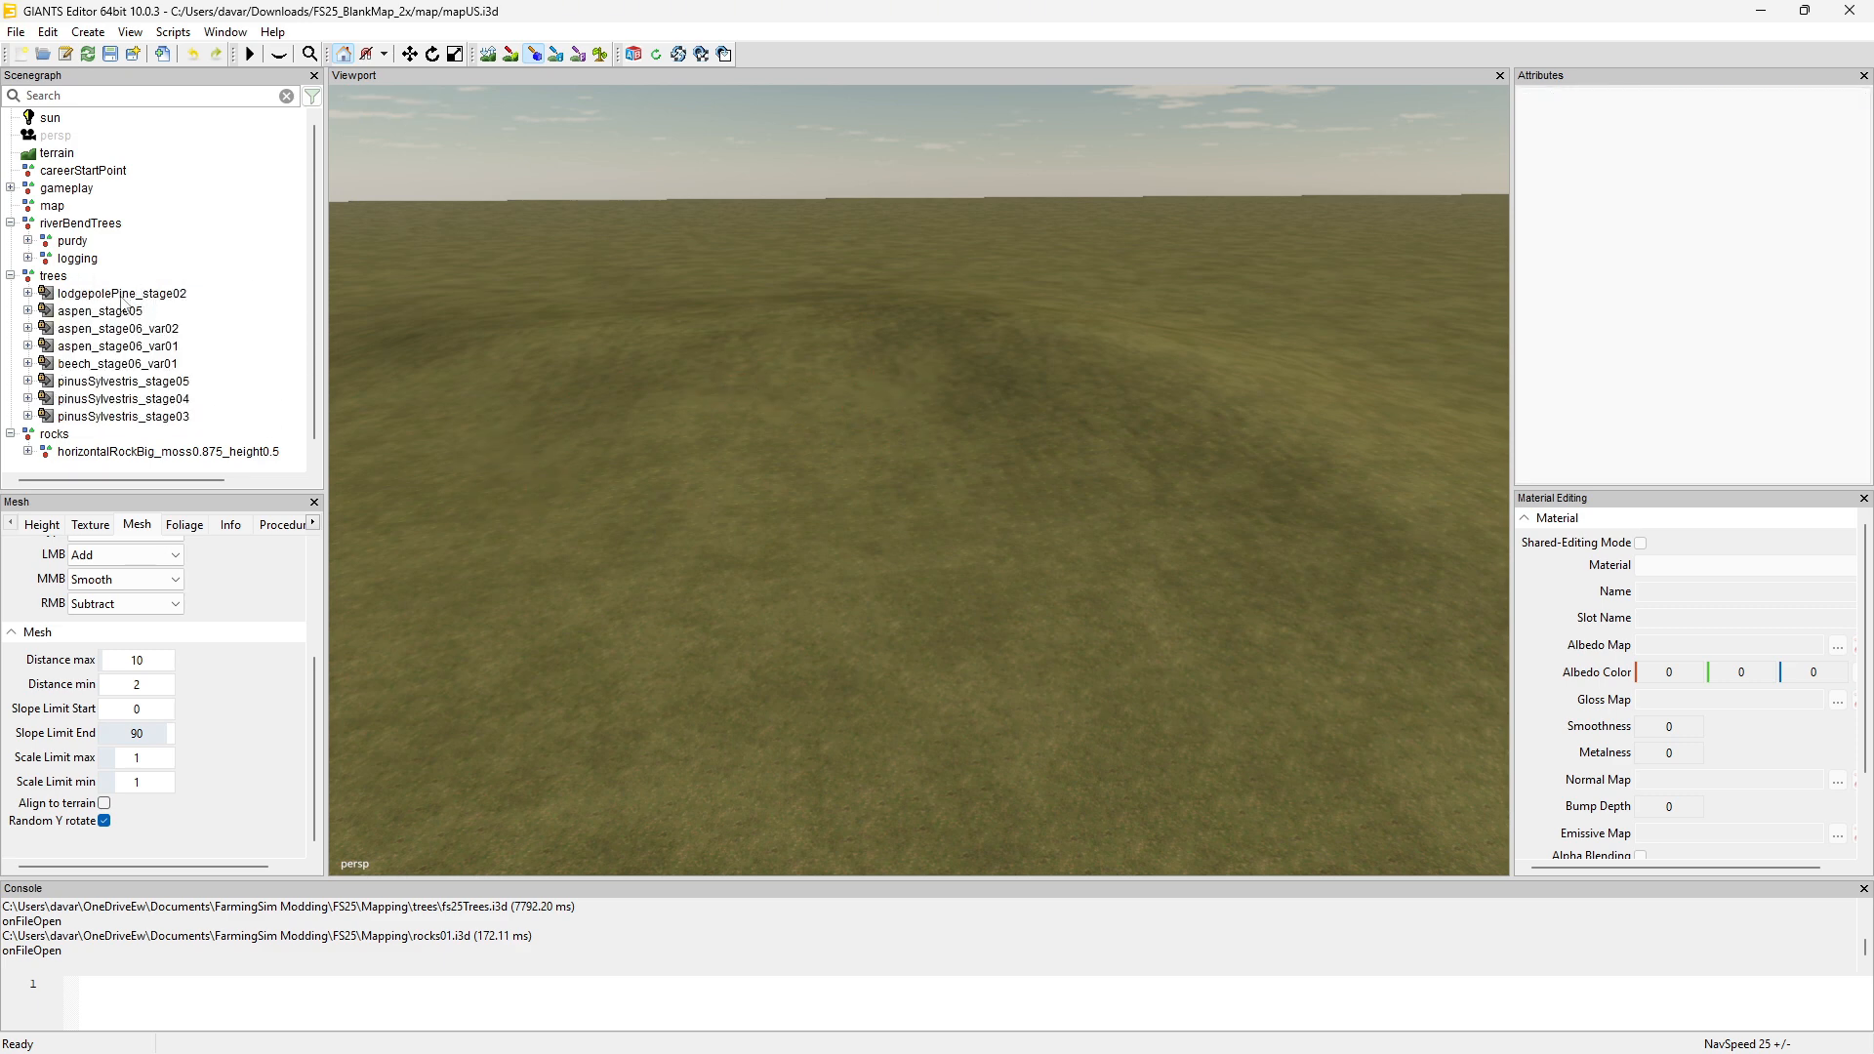
Pick the moss rock as paint source, space rocks 20–38, and delete the test copies.
{"action": "left_click", "coordinate": [167, 451]}
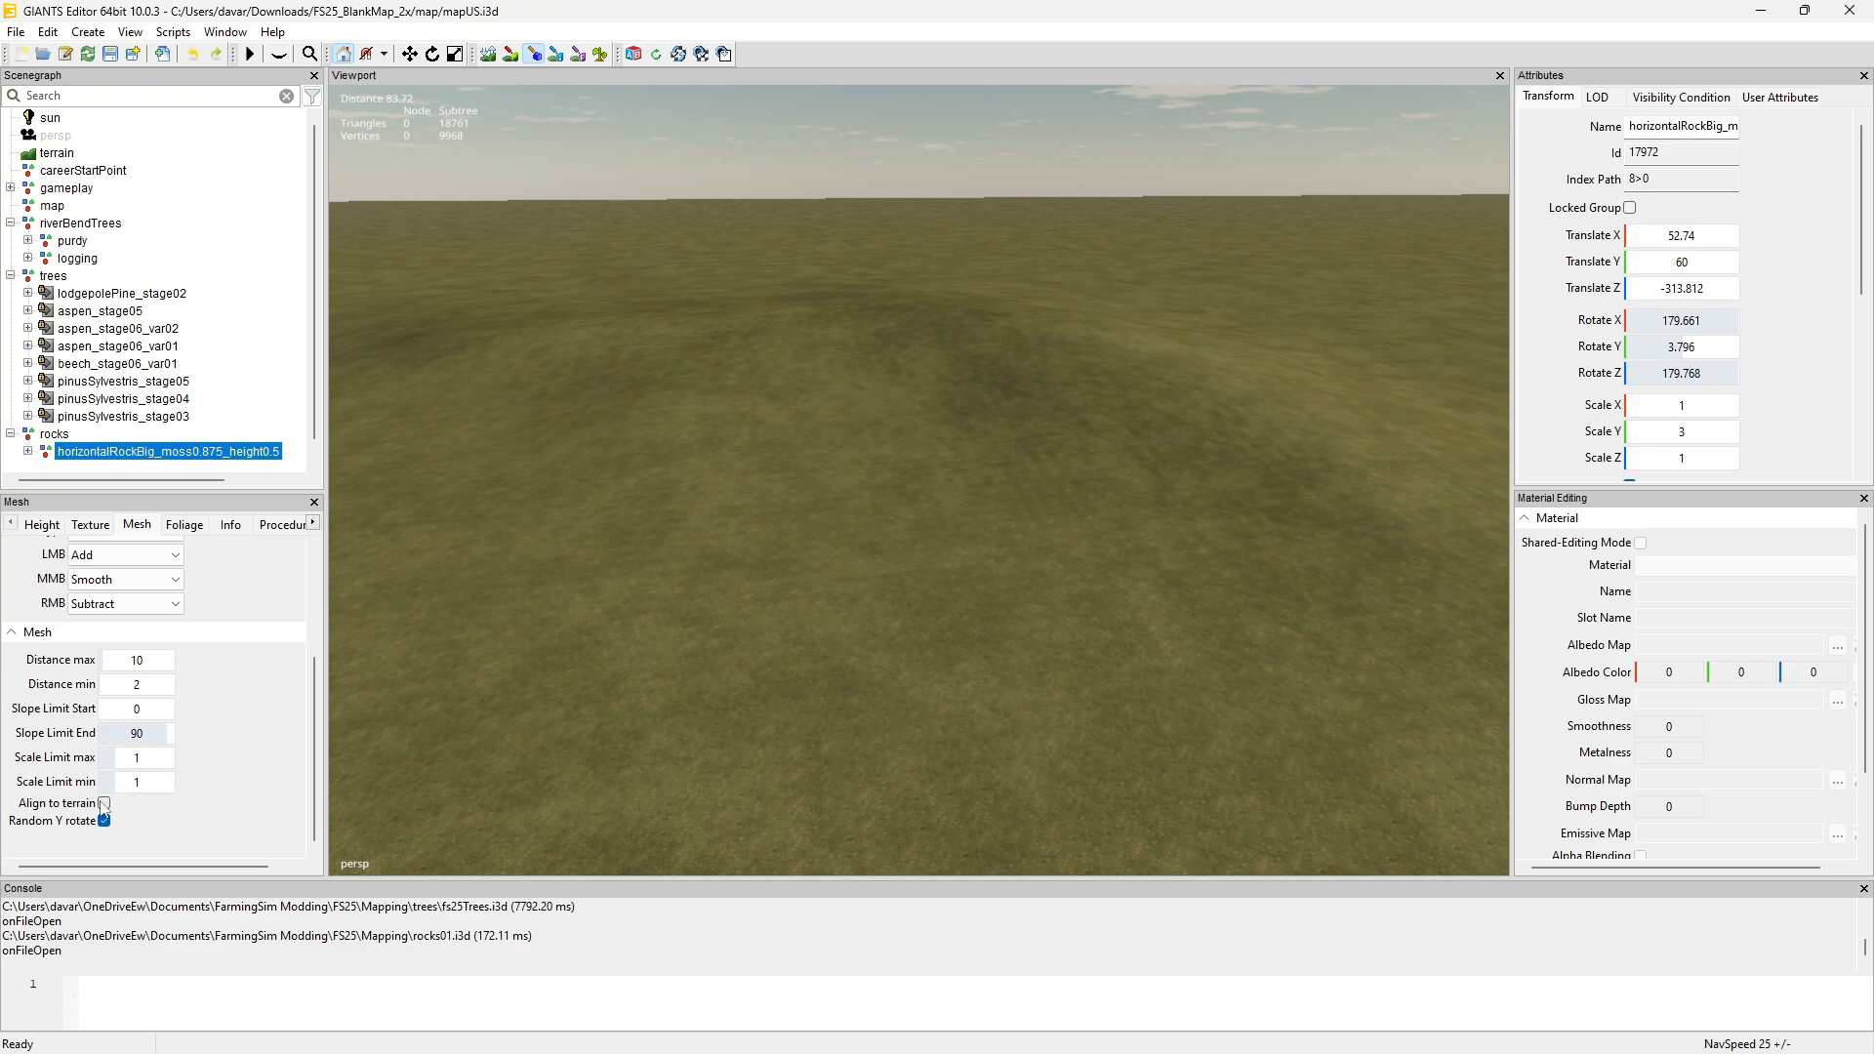
{"action": "left_click", "coordinate": [104, 820]}
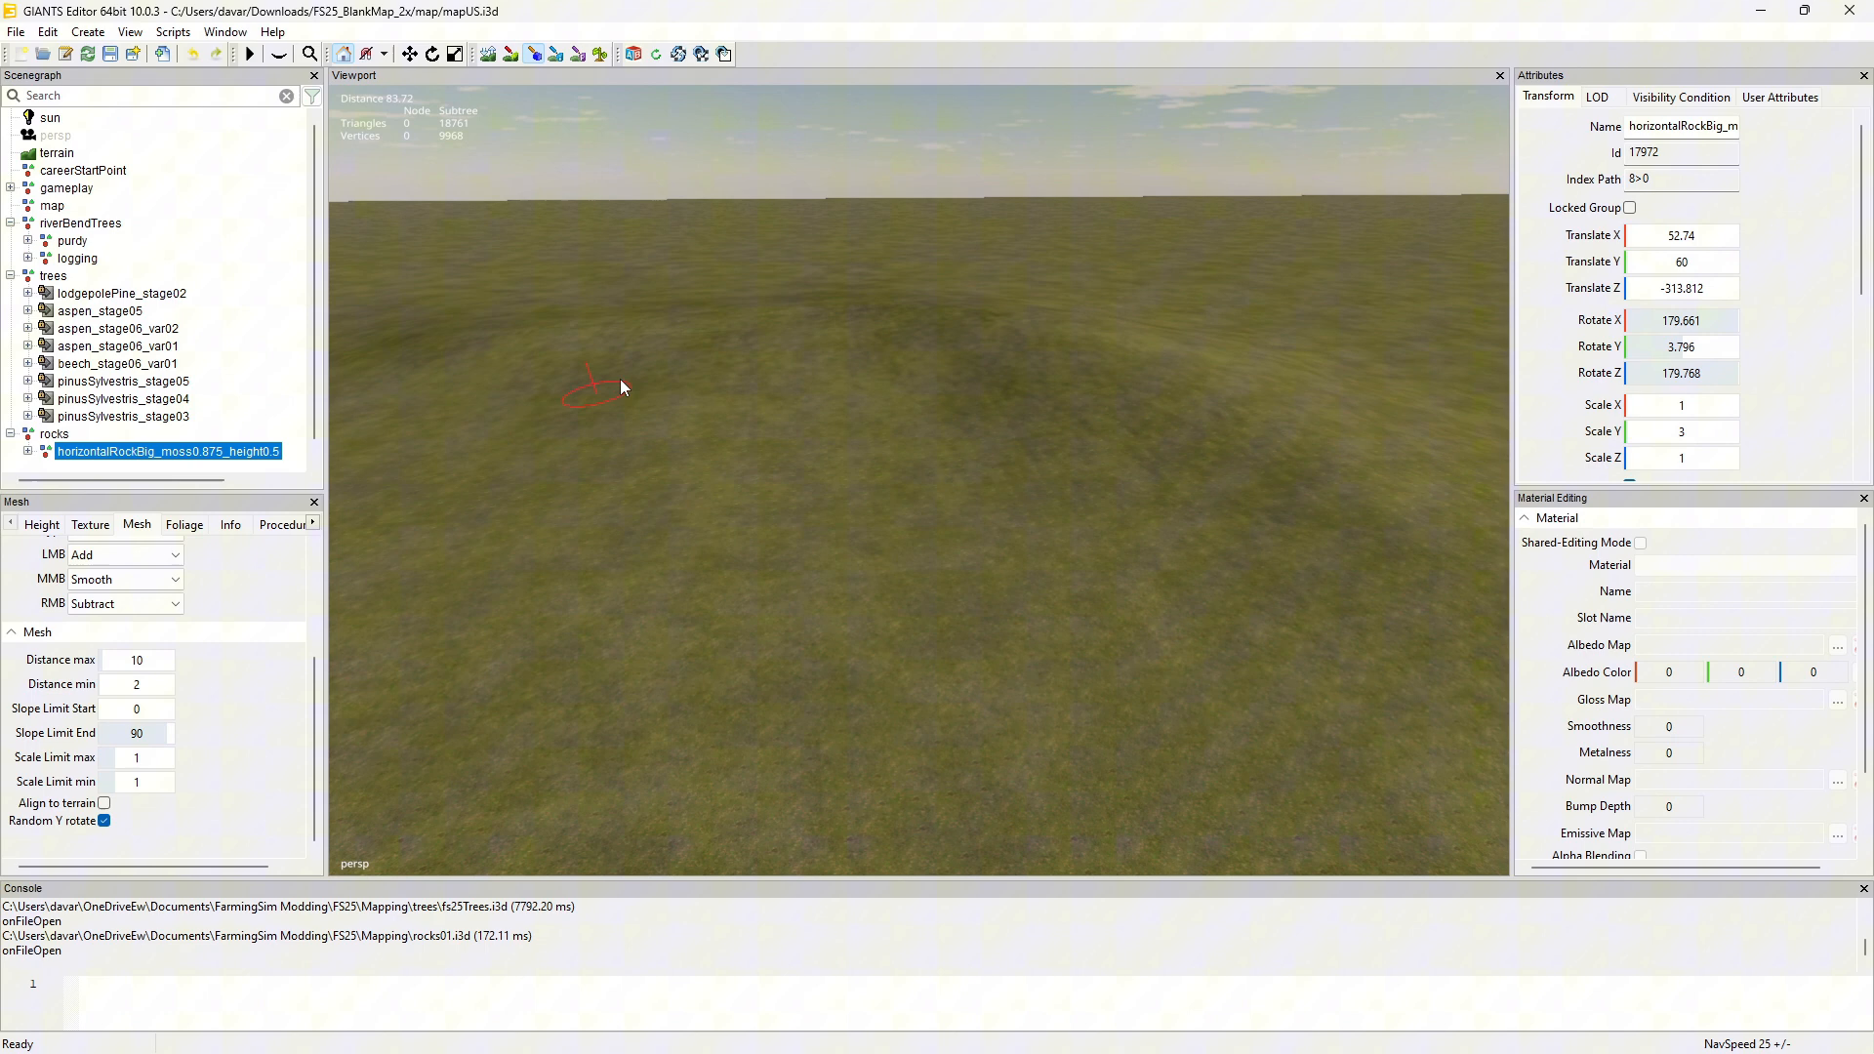
{"action": "mouse_move", "coordinate": [339, 507]}
{"action": "type", "text": "38"}
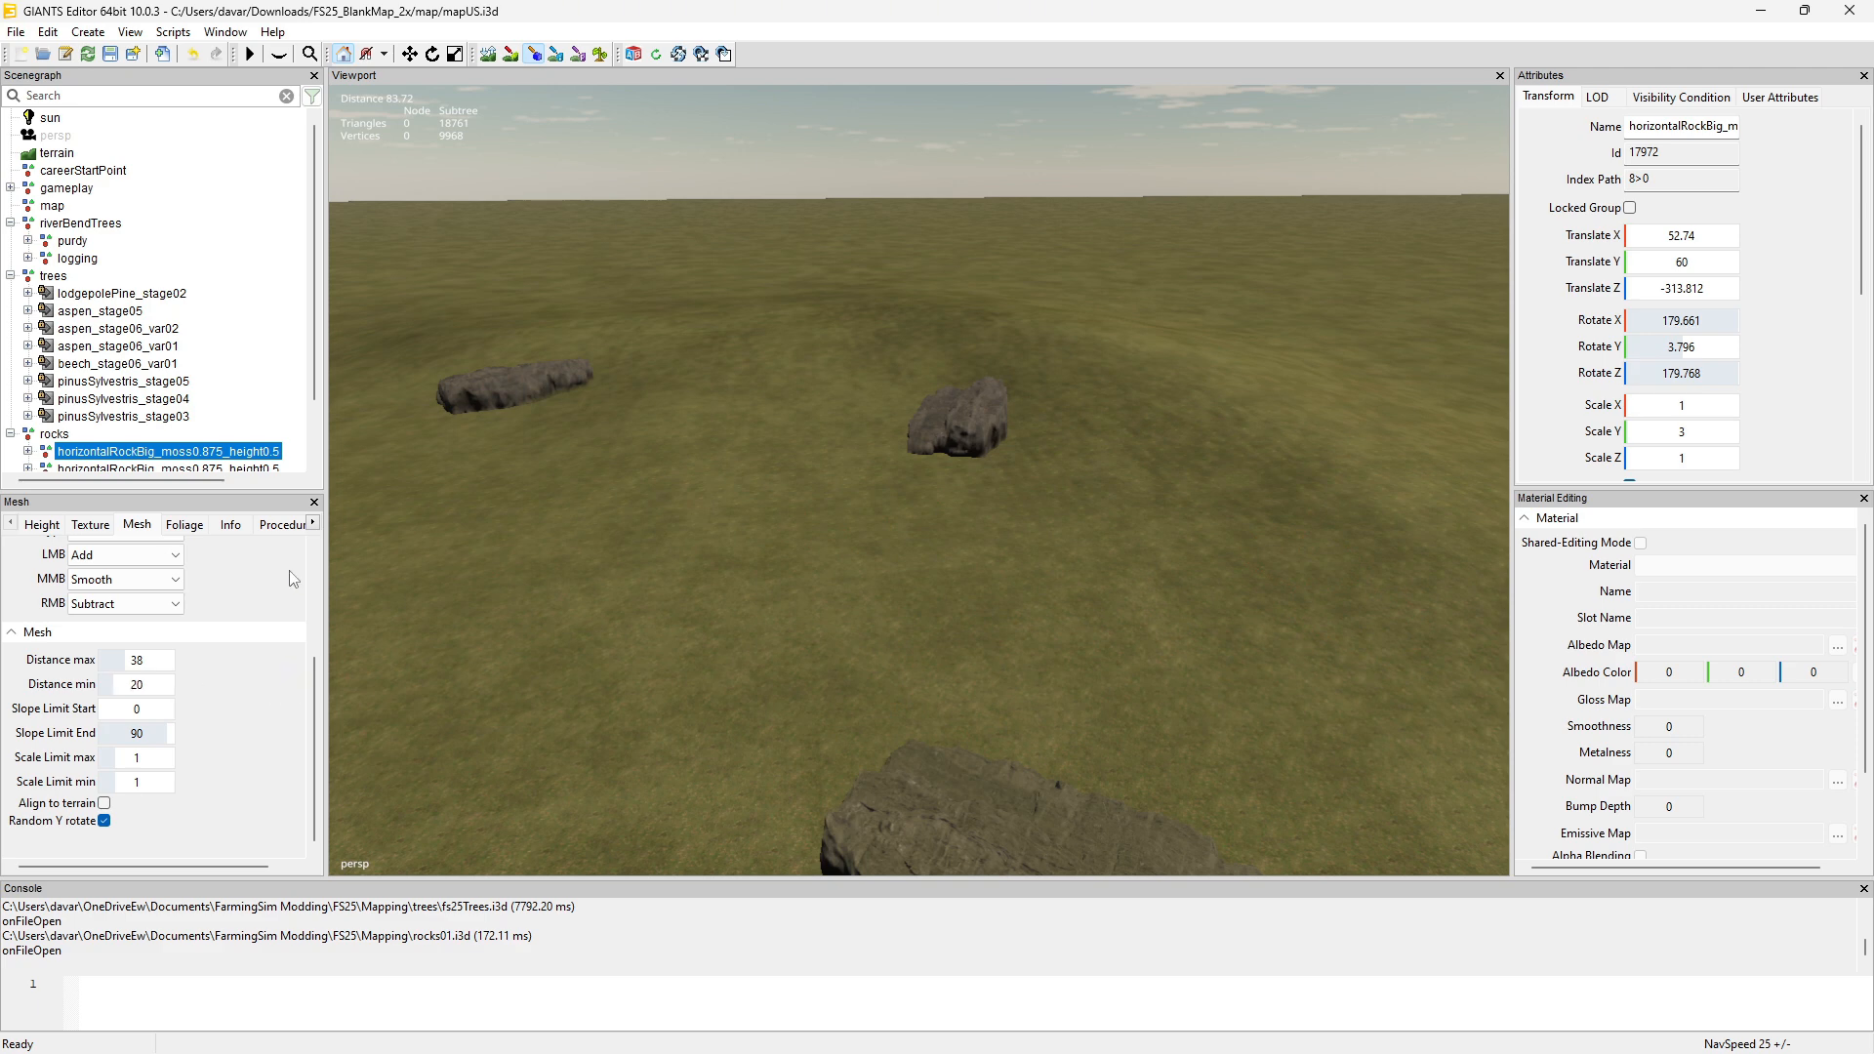
{"action": "scroll", "scroll_direction": "down", "scroll_amount": 3}
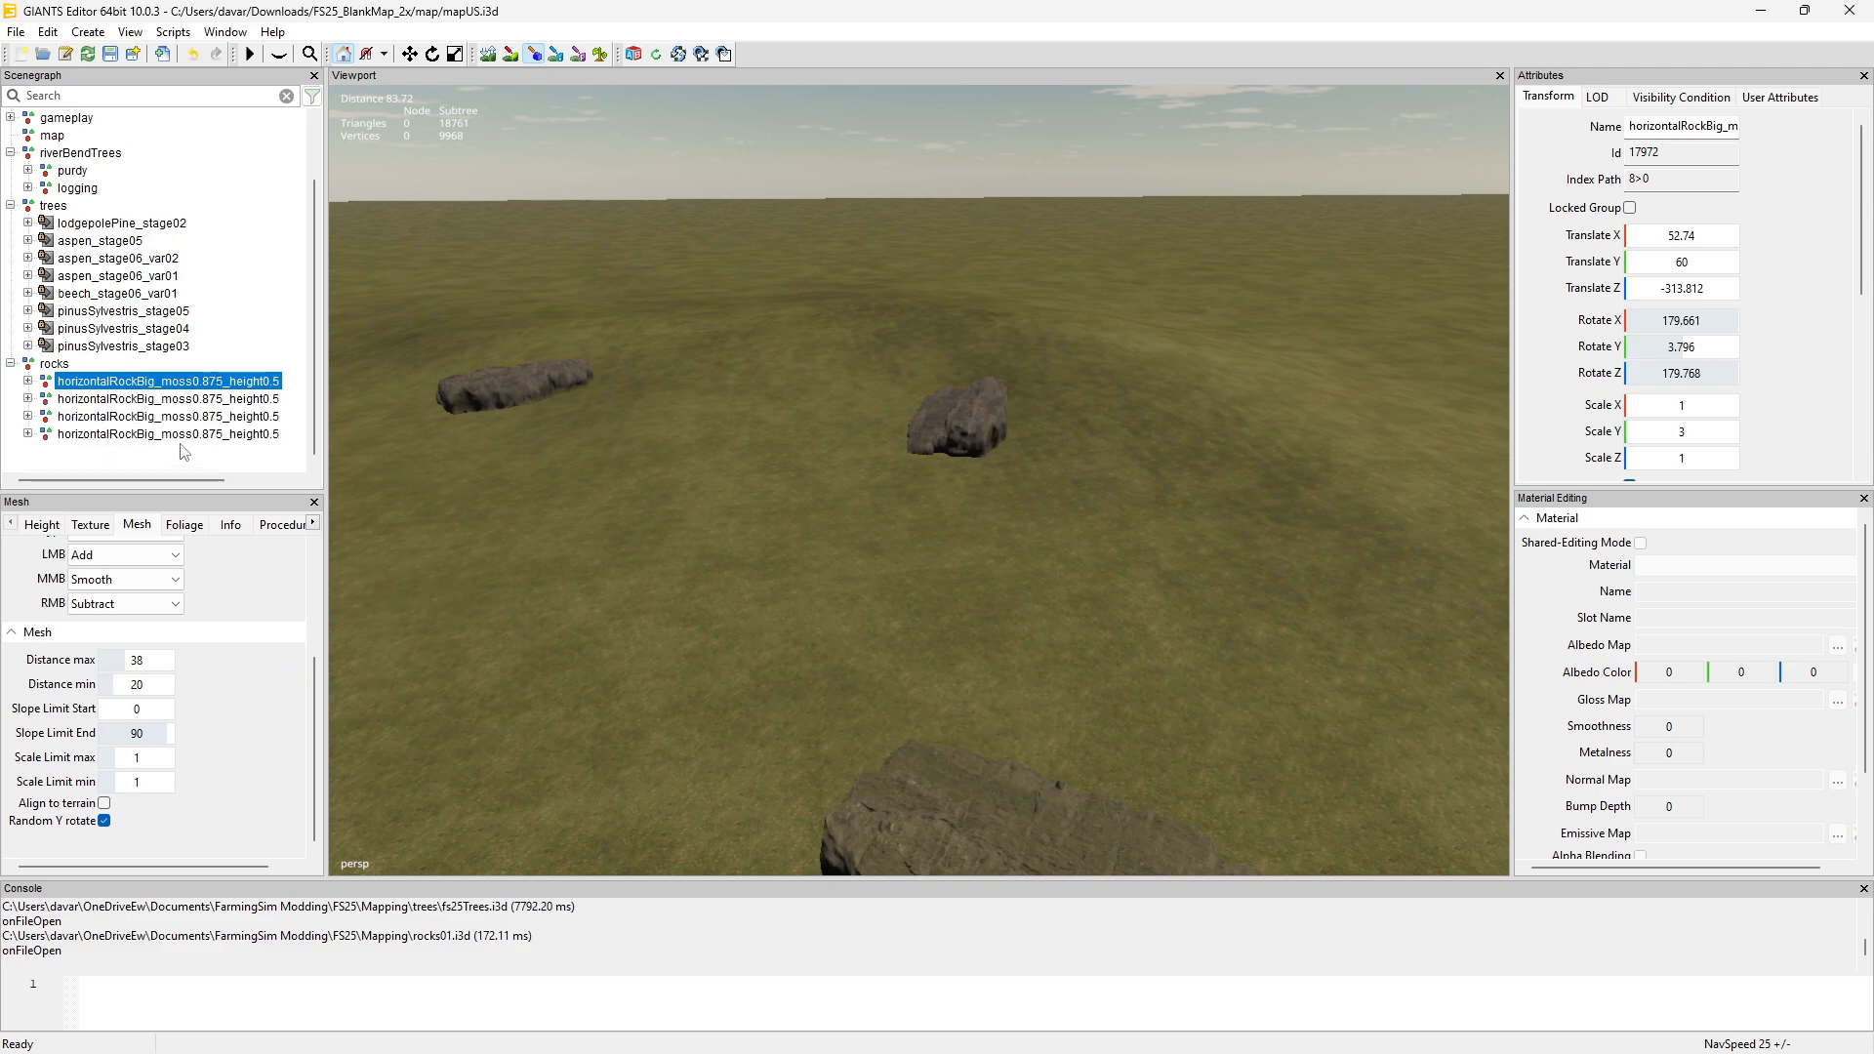
{"action": "left_click", "coordinate": [167, 433]}
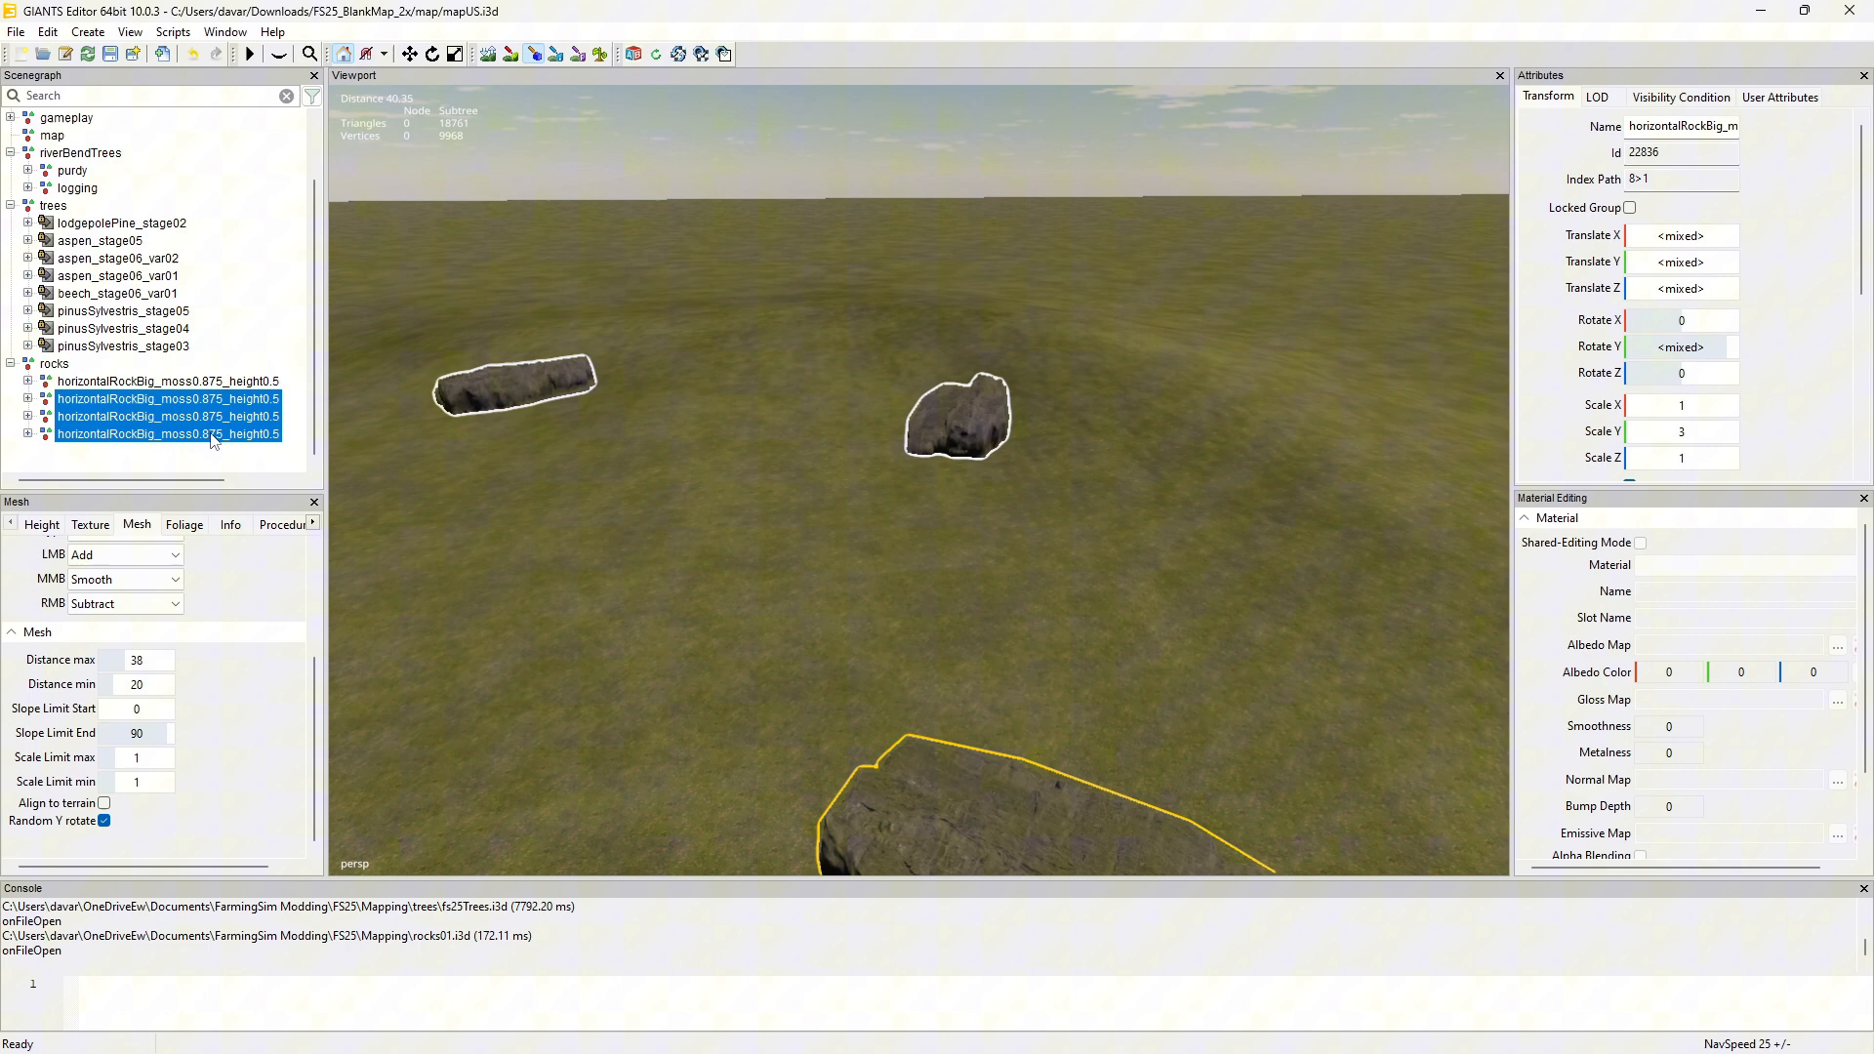
{"action": "key", "text": "Delete"}
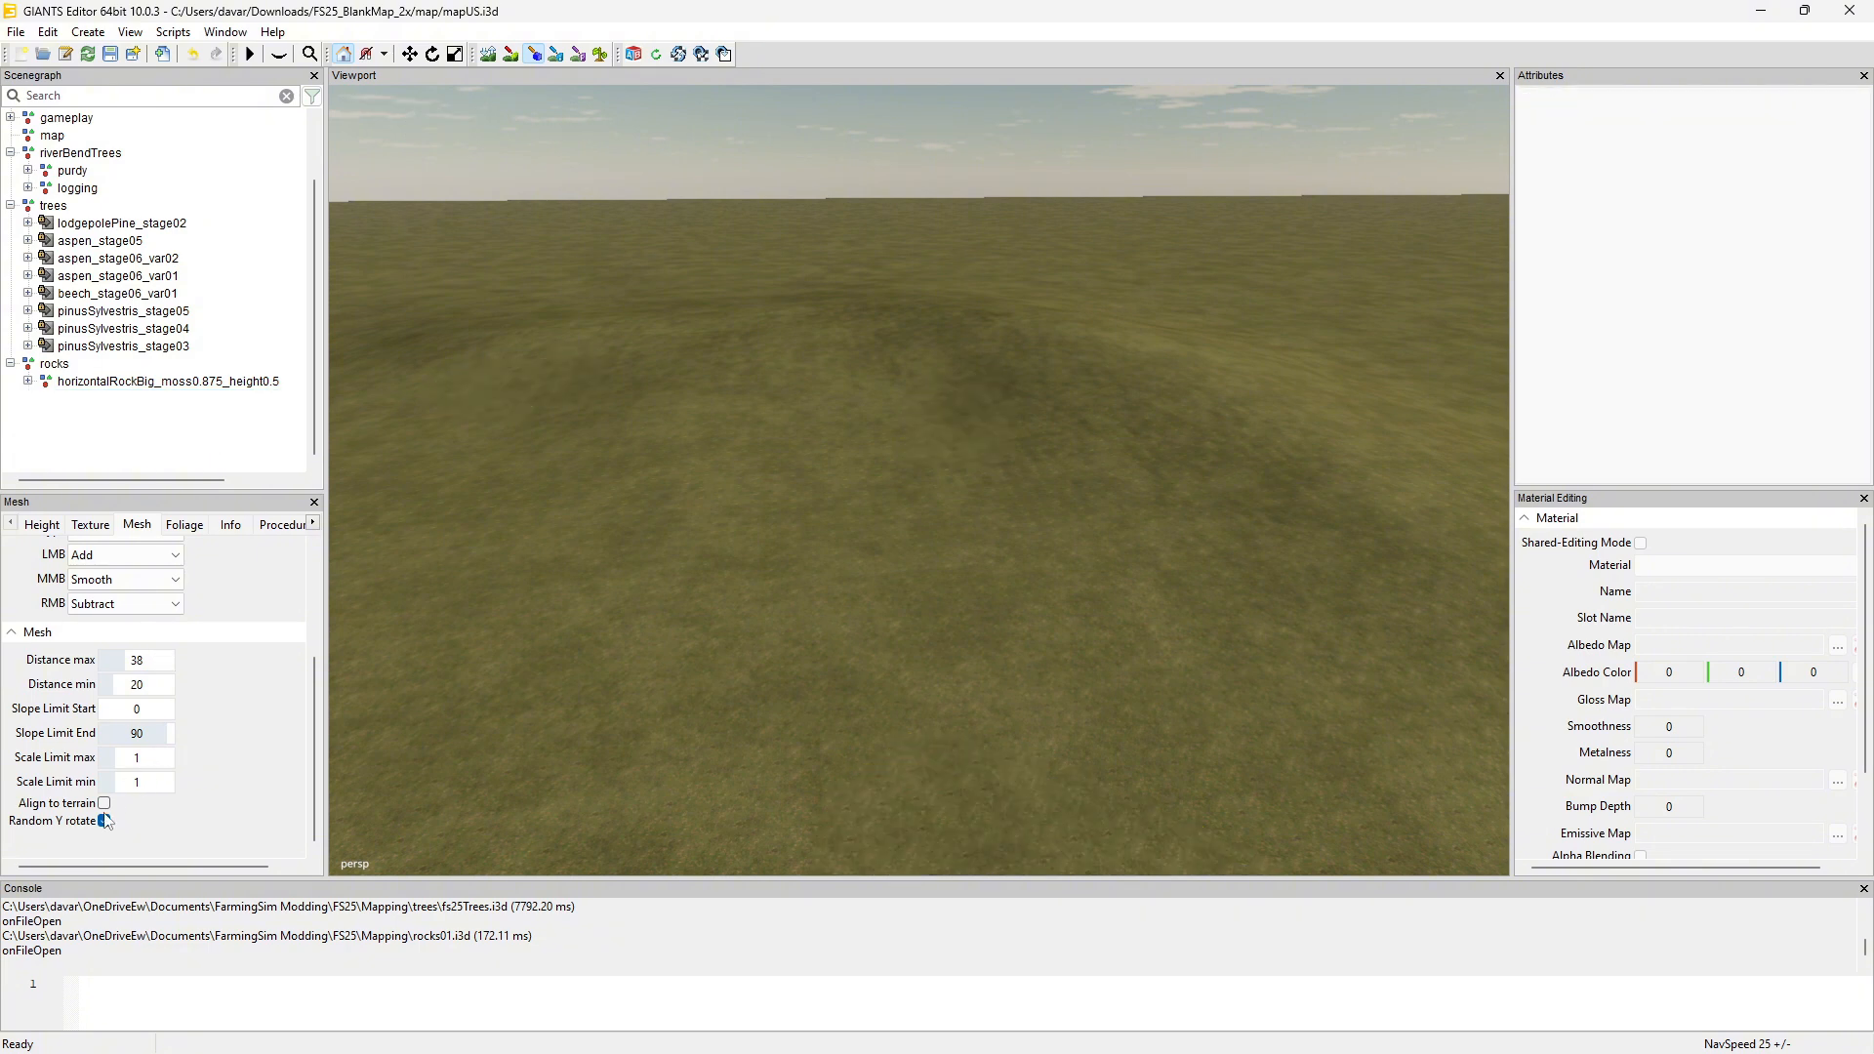
Turn on Align to terrain for rocks, then select the painted test rocks to clear them.
{"action": "left_click", "coordinate": [104, 819]}
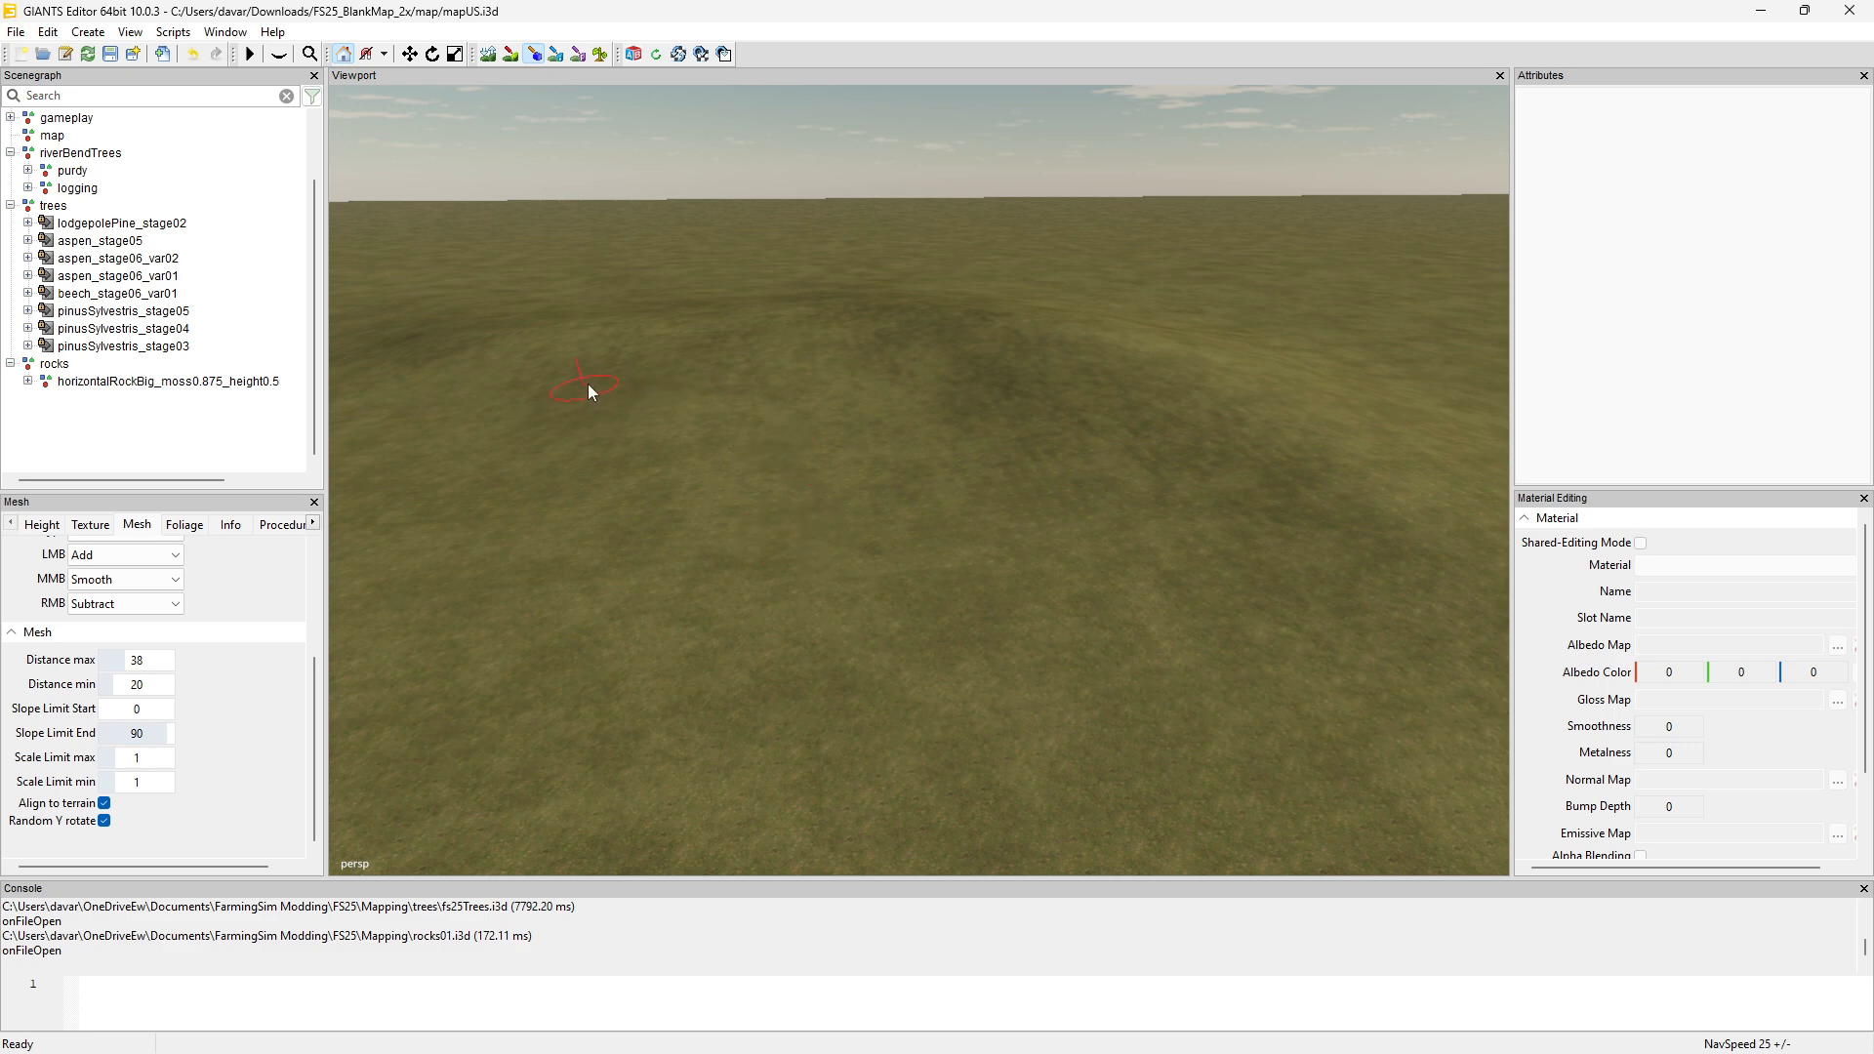
{"action": "mouse_move", "coordinate": [1004, 484]}
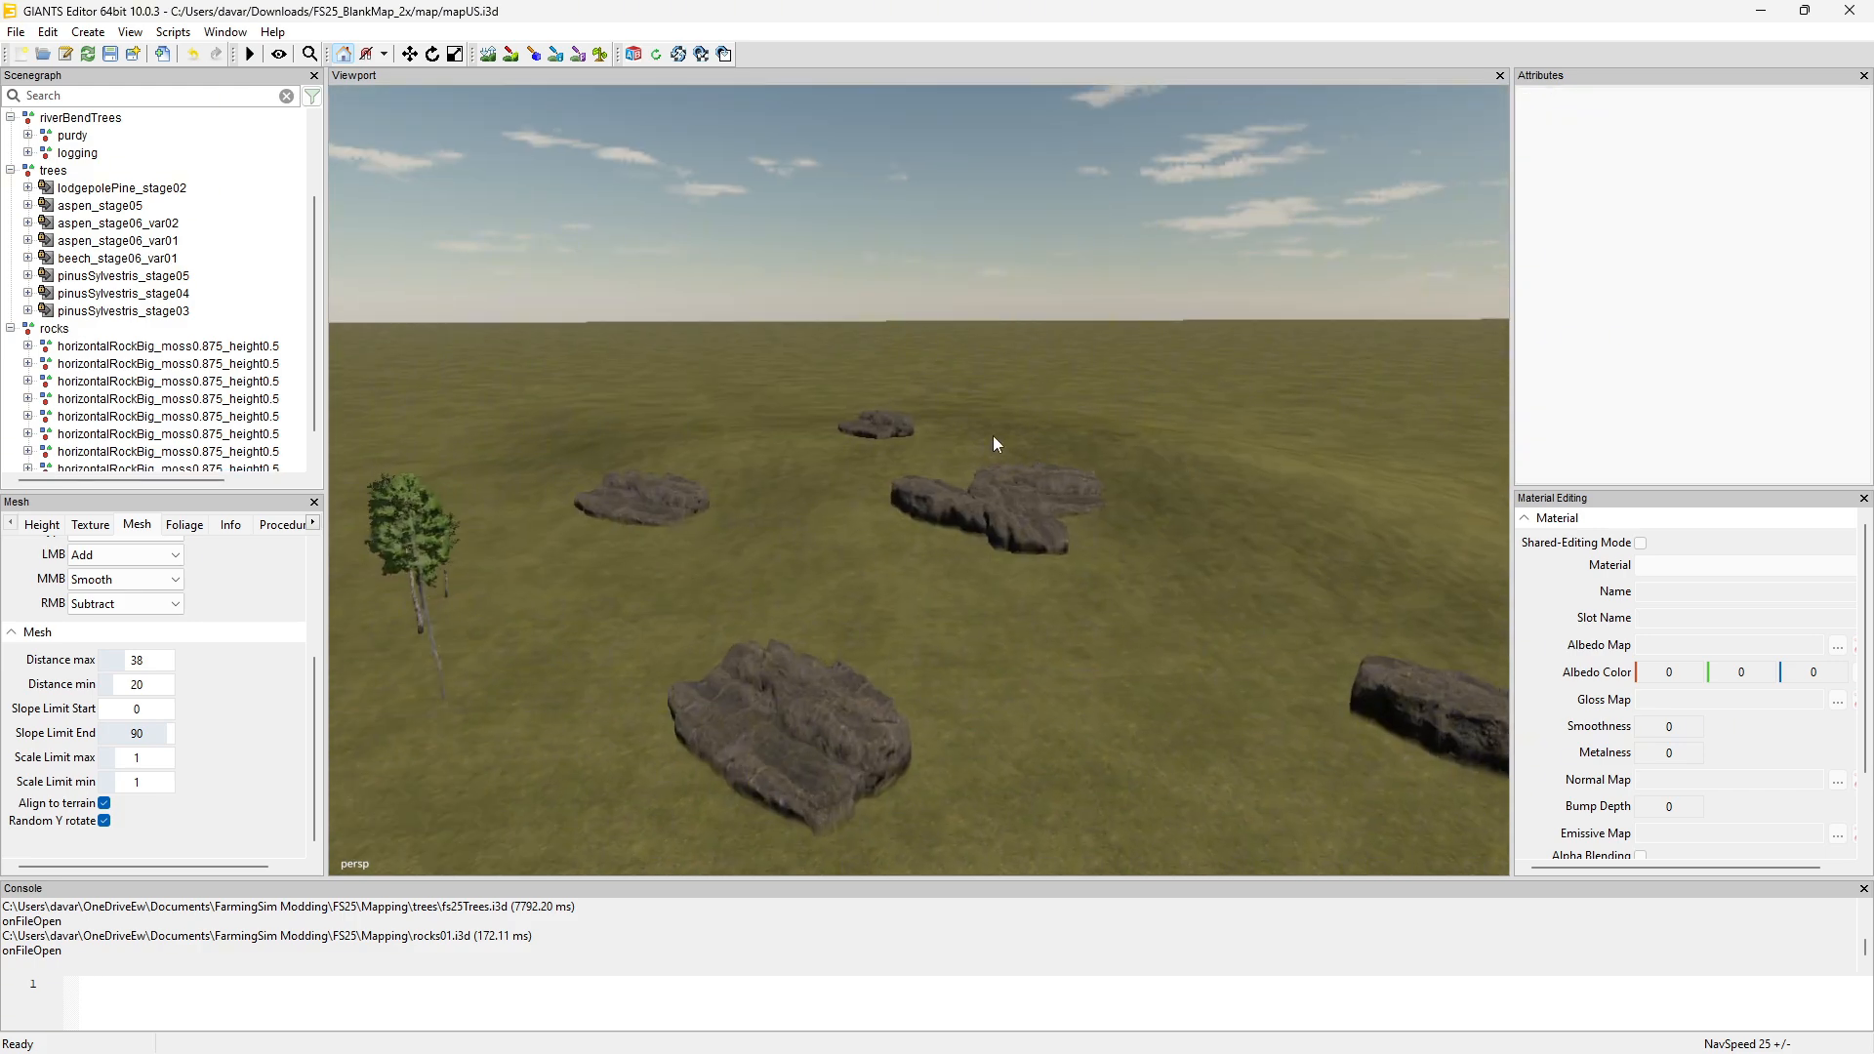
{"action": "left_click_drag", "start_coordinate": [991, 443], "coordinate": [1030, 466]}
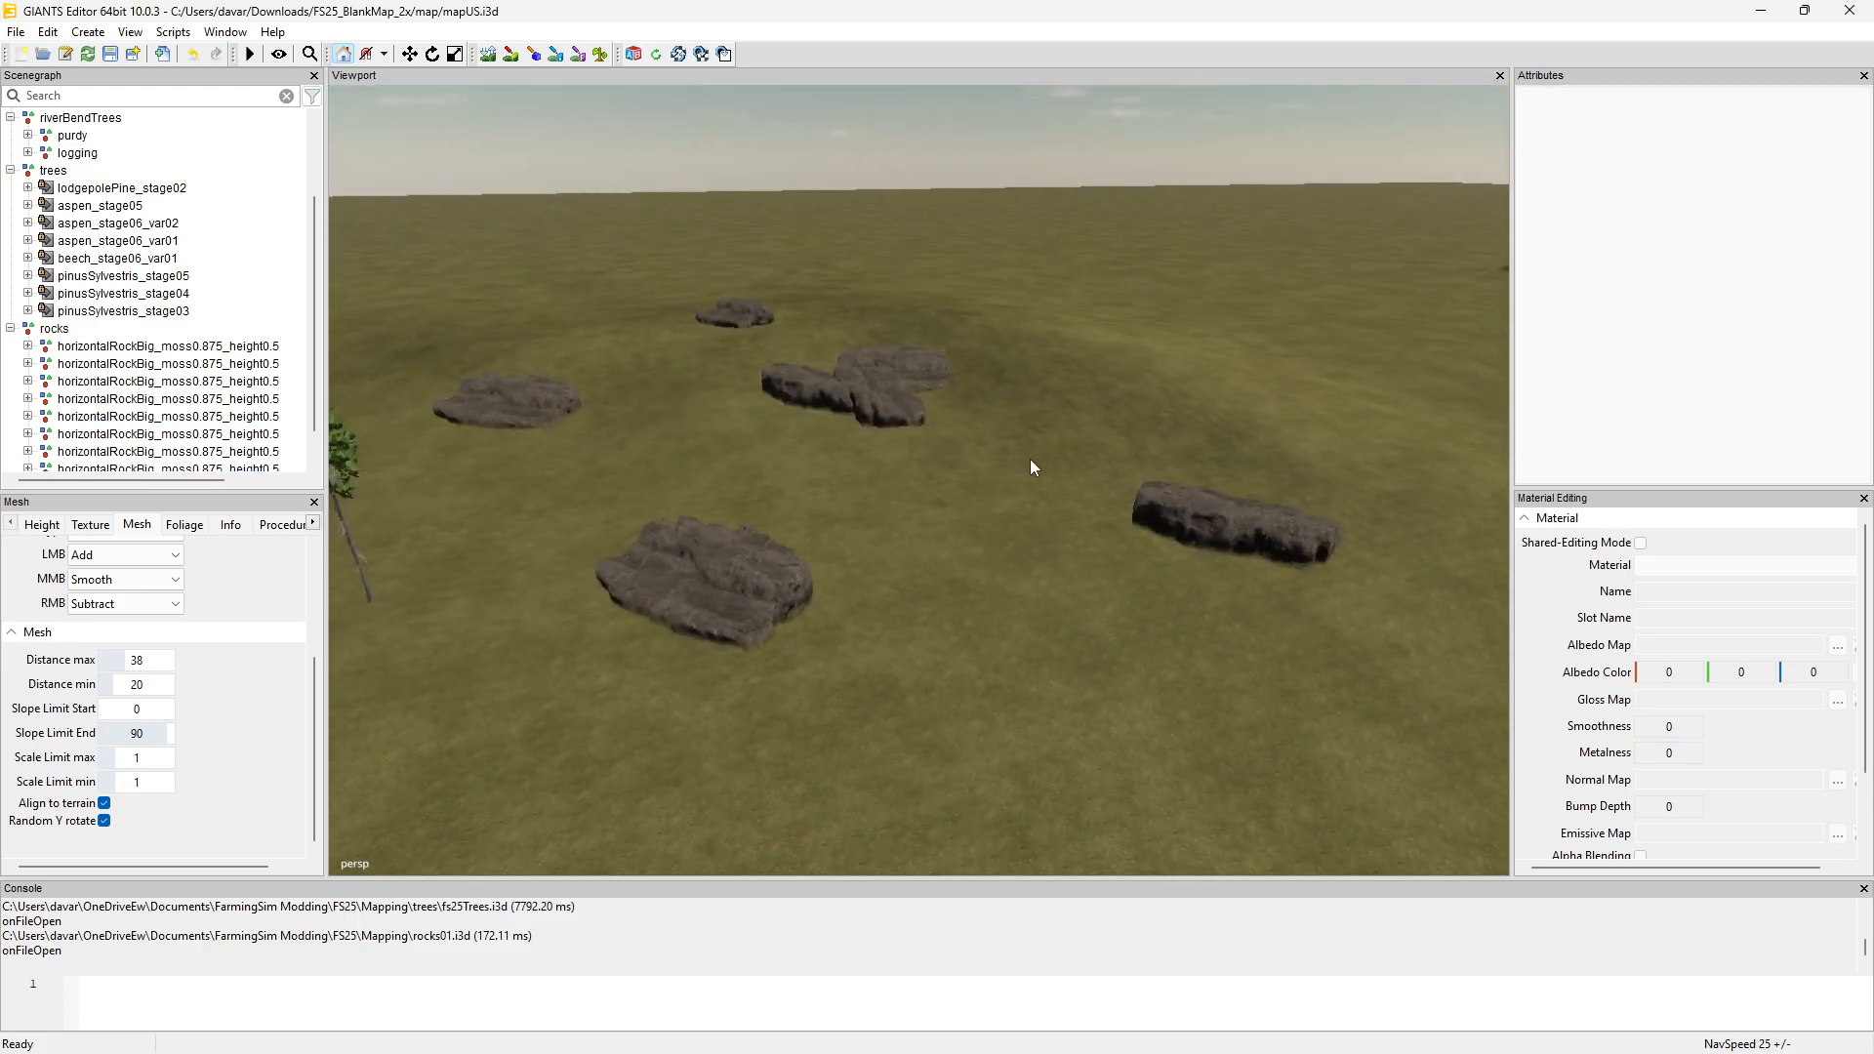
{"action": "left_click", "coordinate": [167, 363]}
{"action": "type", "text": "4"}
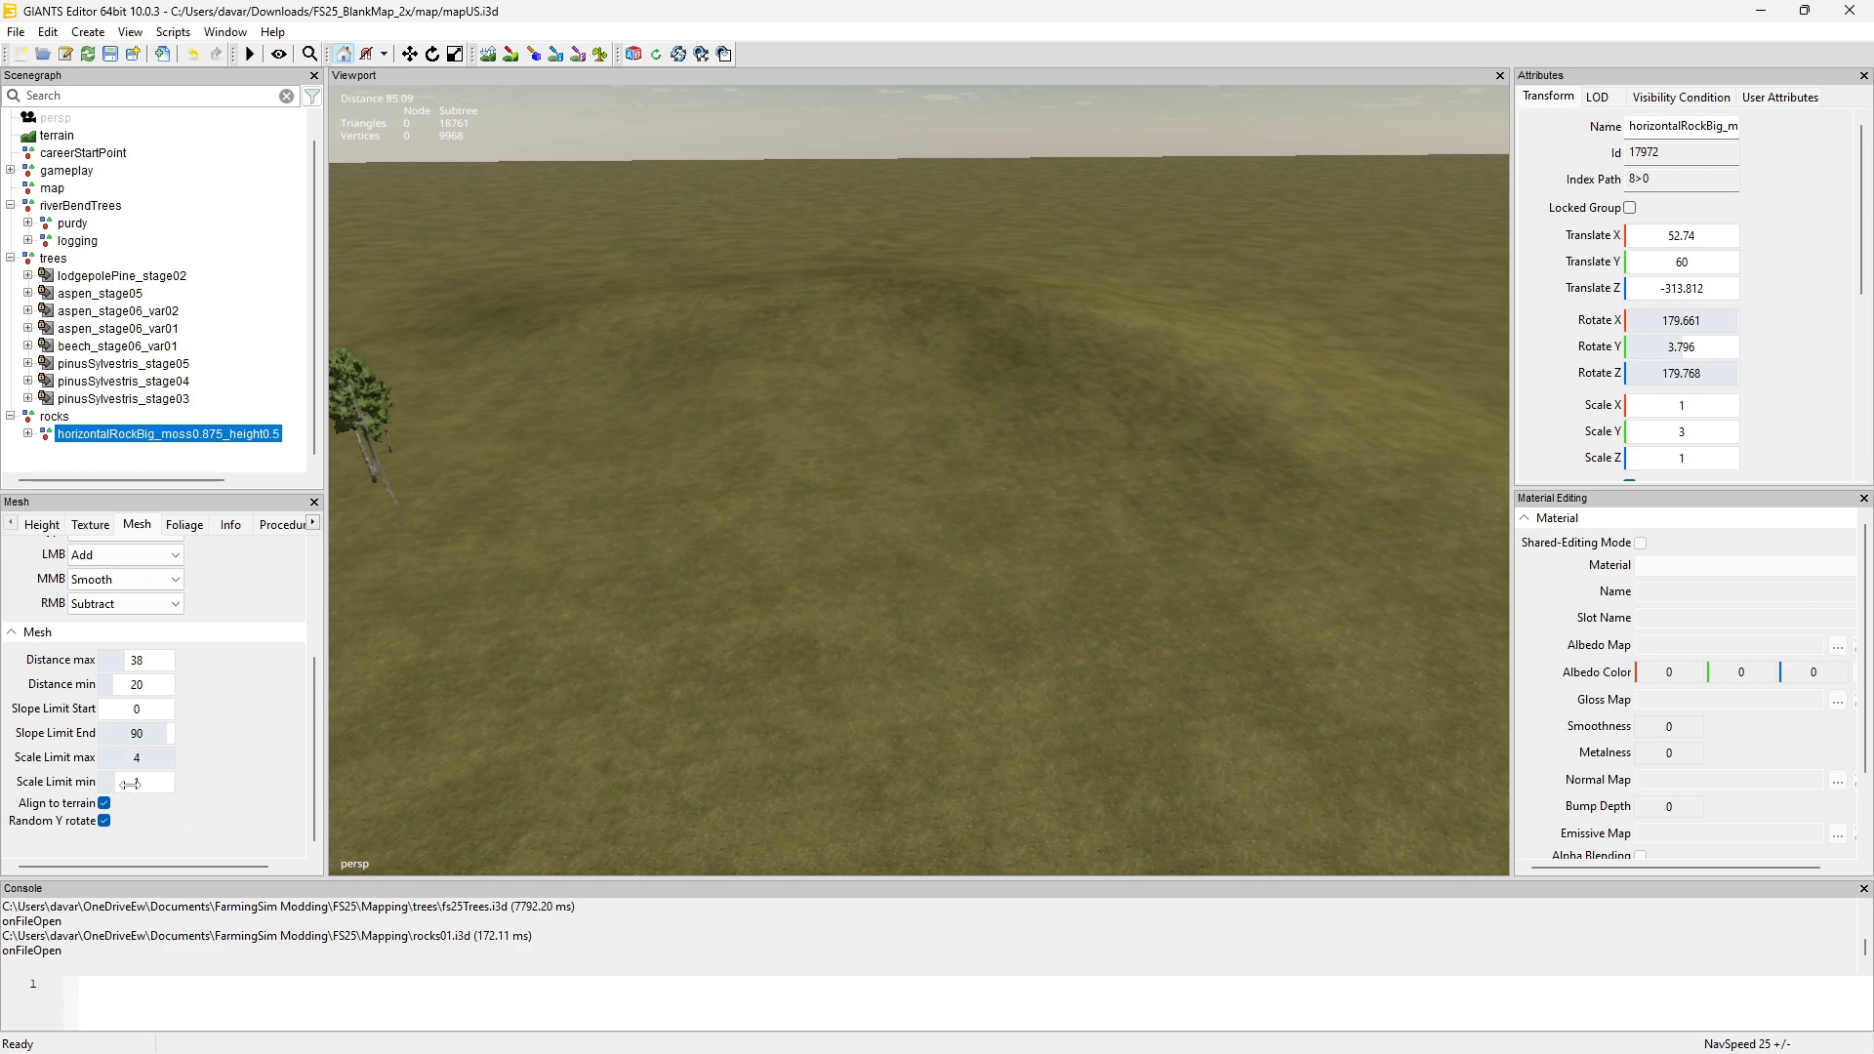
Enter Scale Limit values 0.55, 0.48 and 2.79 to set the rock size range.
{"action": "type", "text": "0.55"}
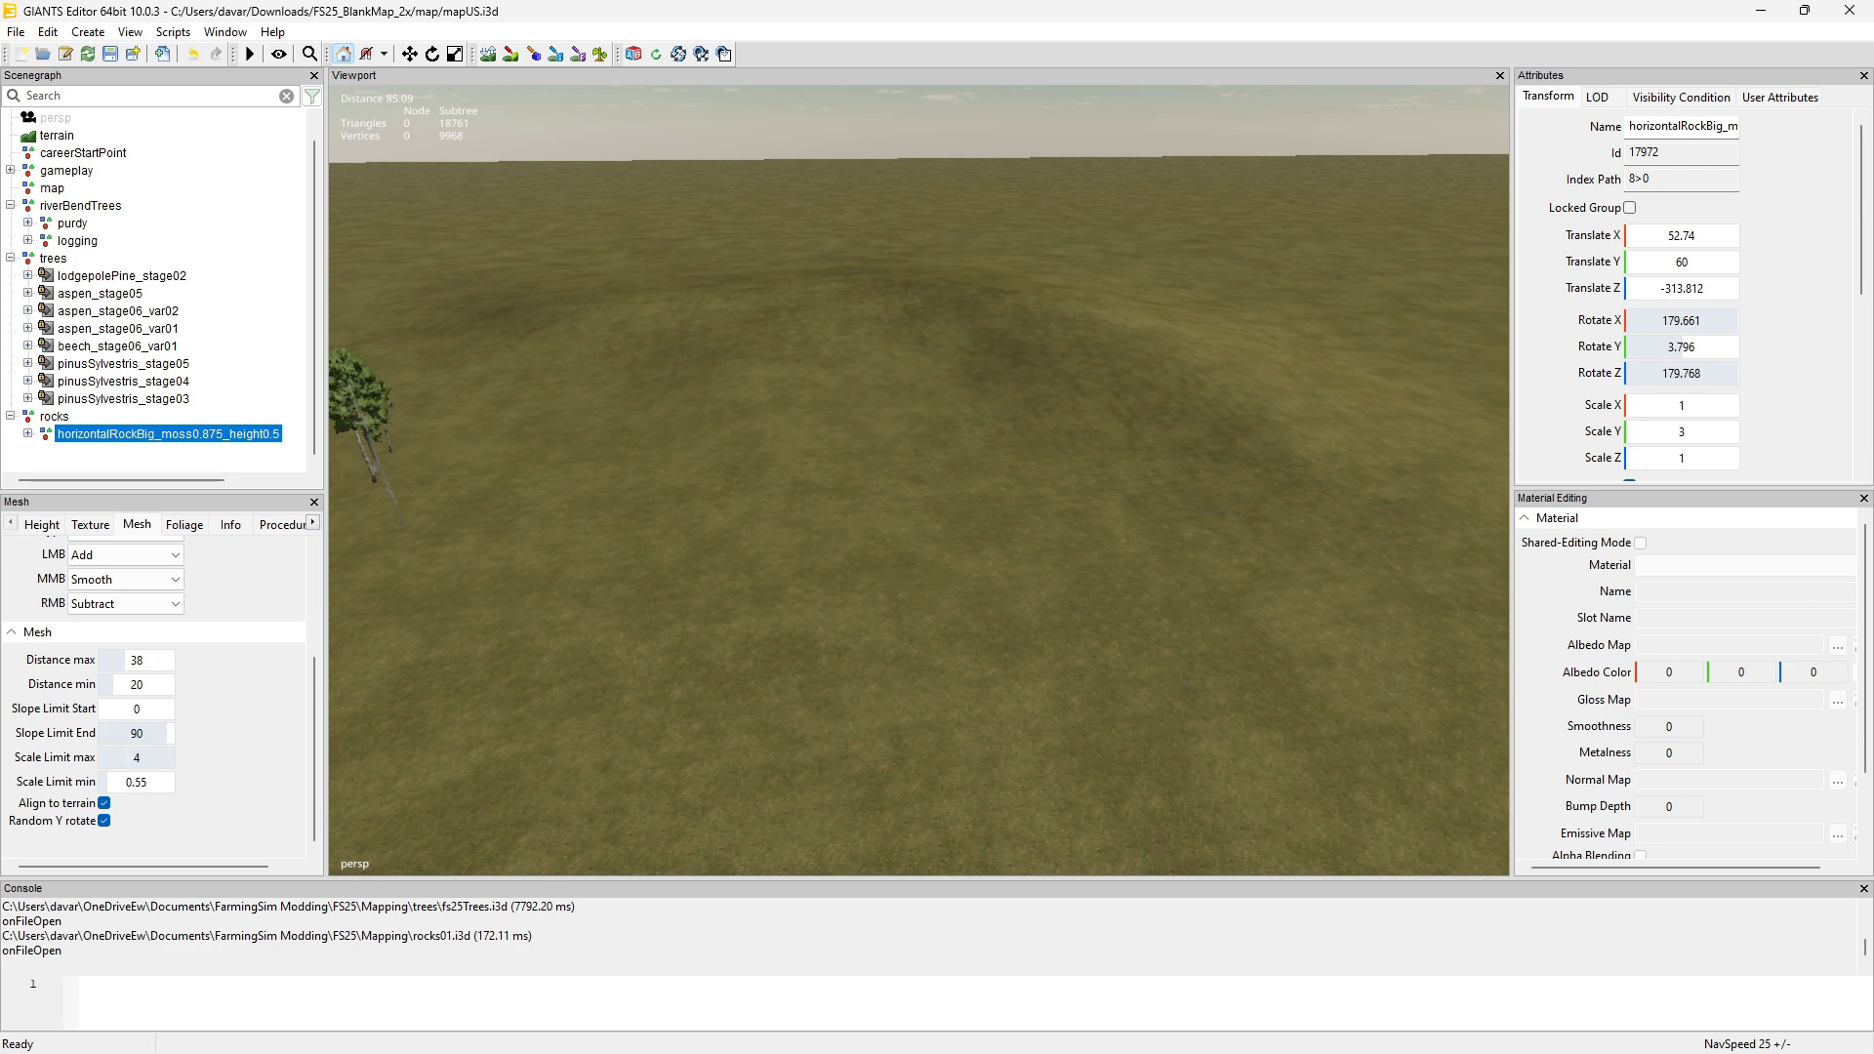
{"action": "type", "text": "0.48"}
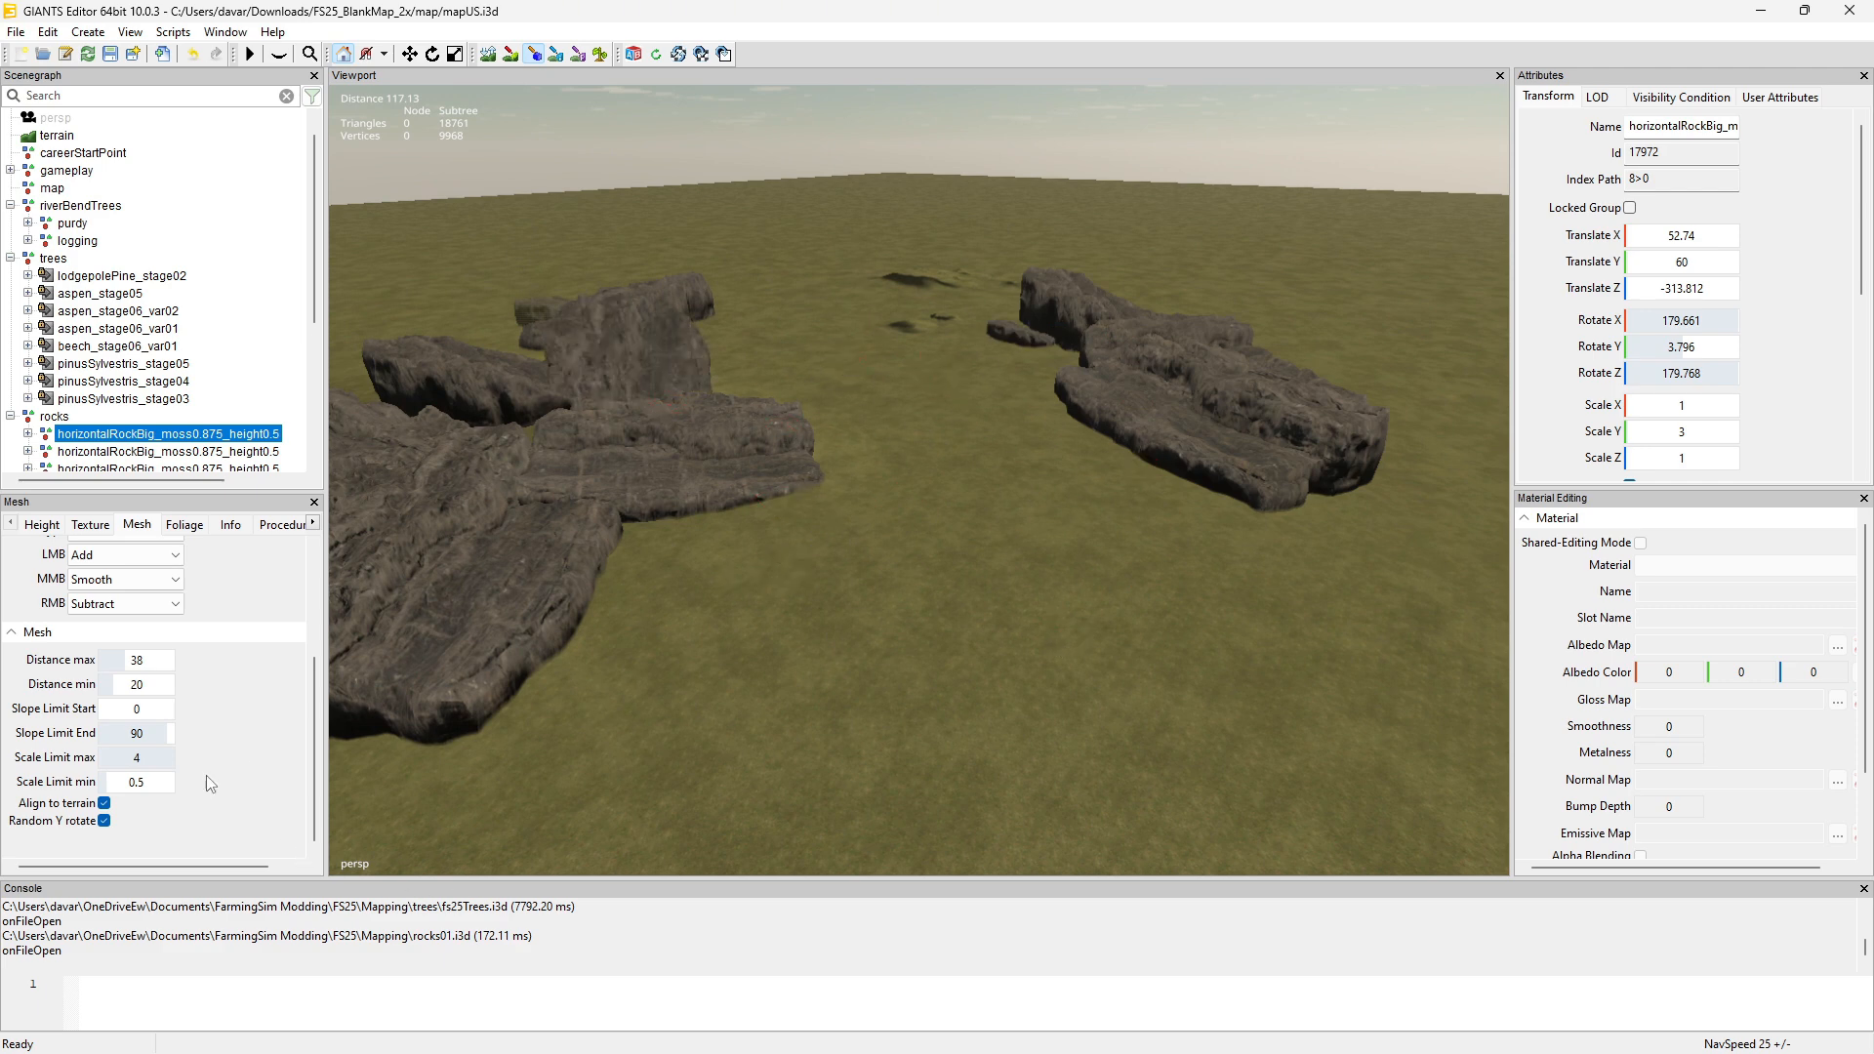
{"action": "type", "text": "2.79"}
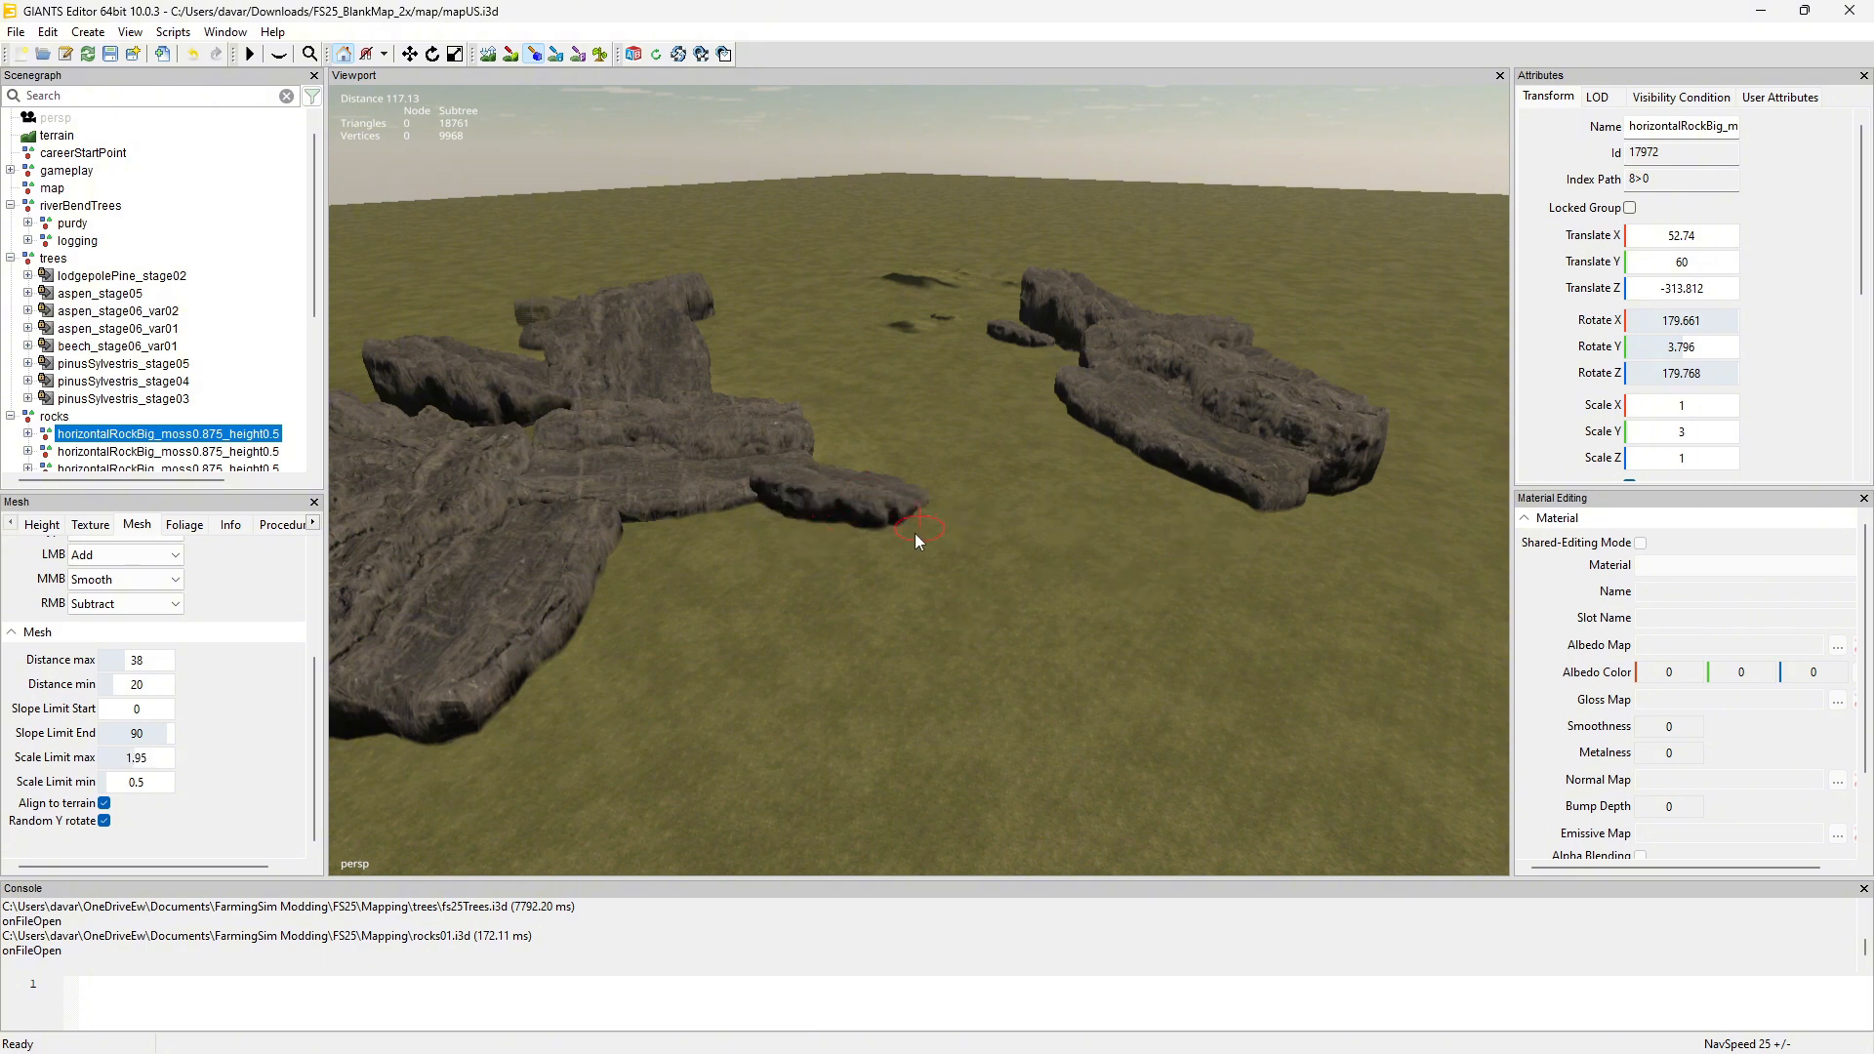
{"action": "mouse_move", "coordinate": [980, 488]}
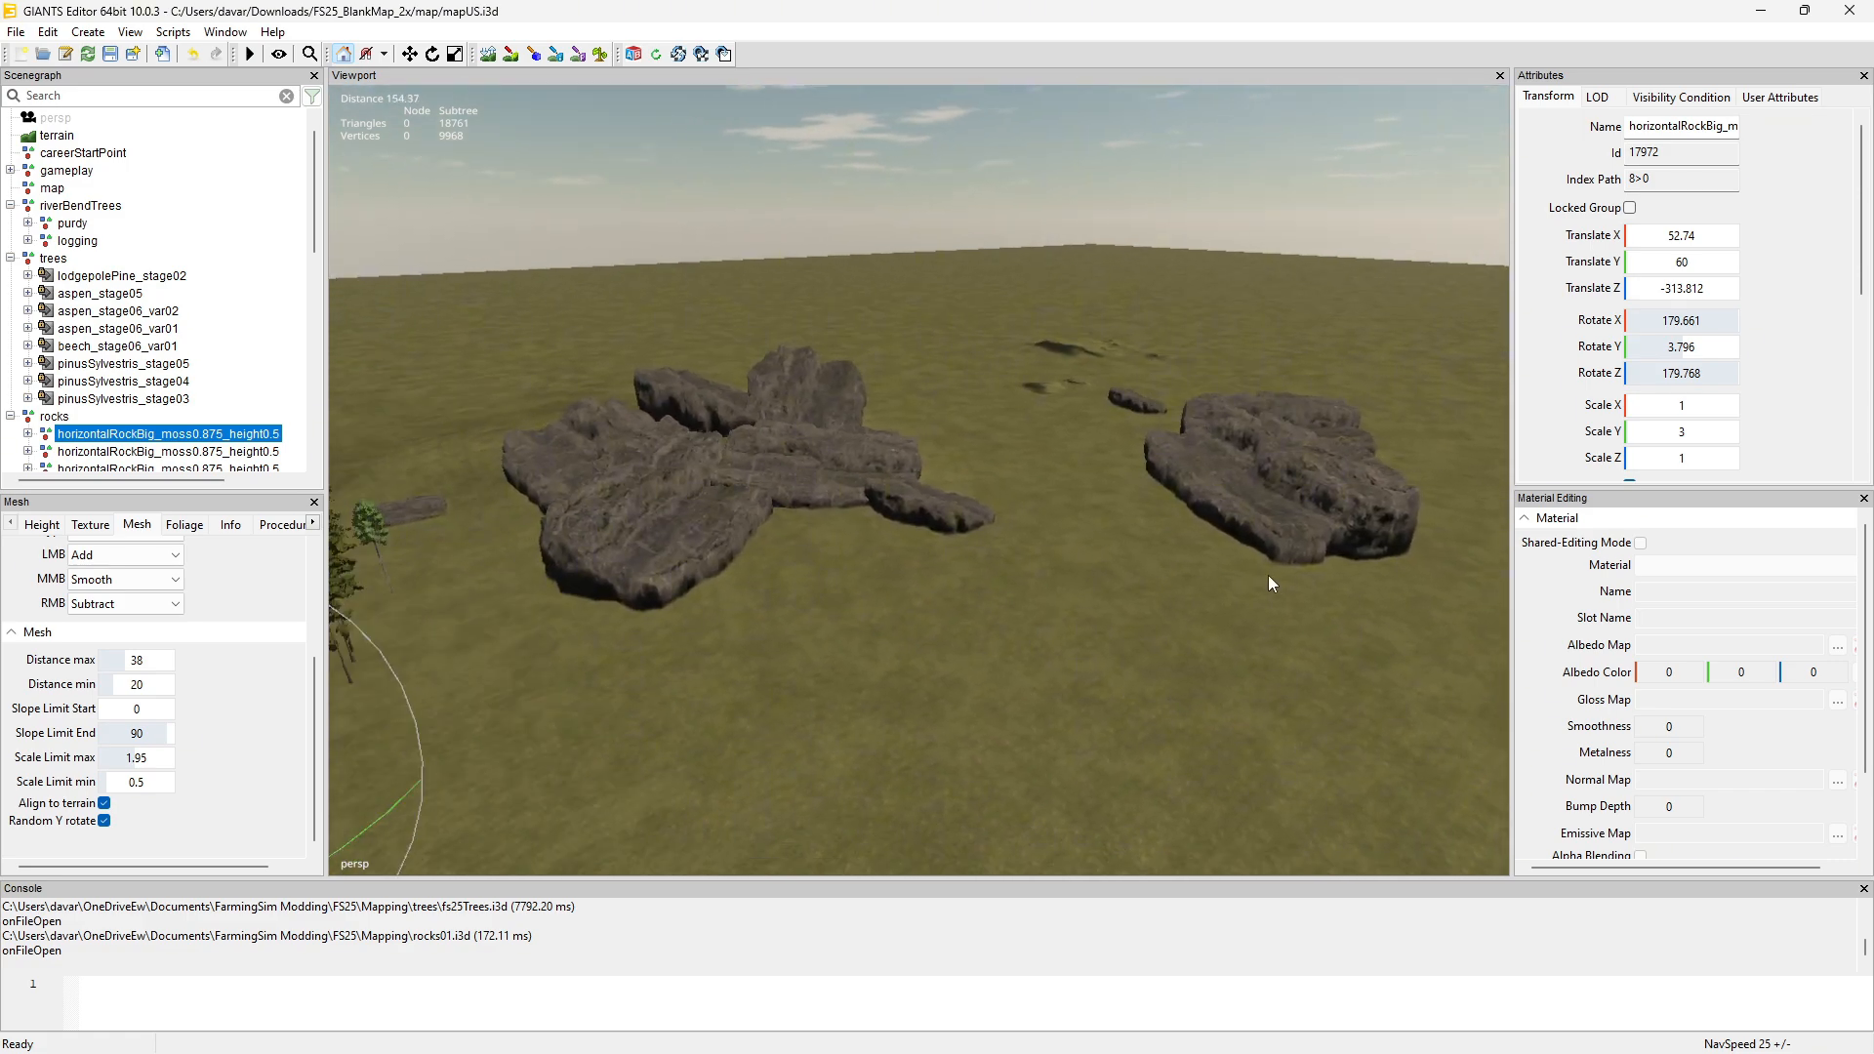
Check a painted rock's scale, reselect the source moss rock, and paint more rocks near the pines.
{"action": "left_click", "coordinate": [166, 451]}
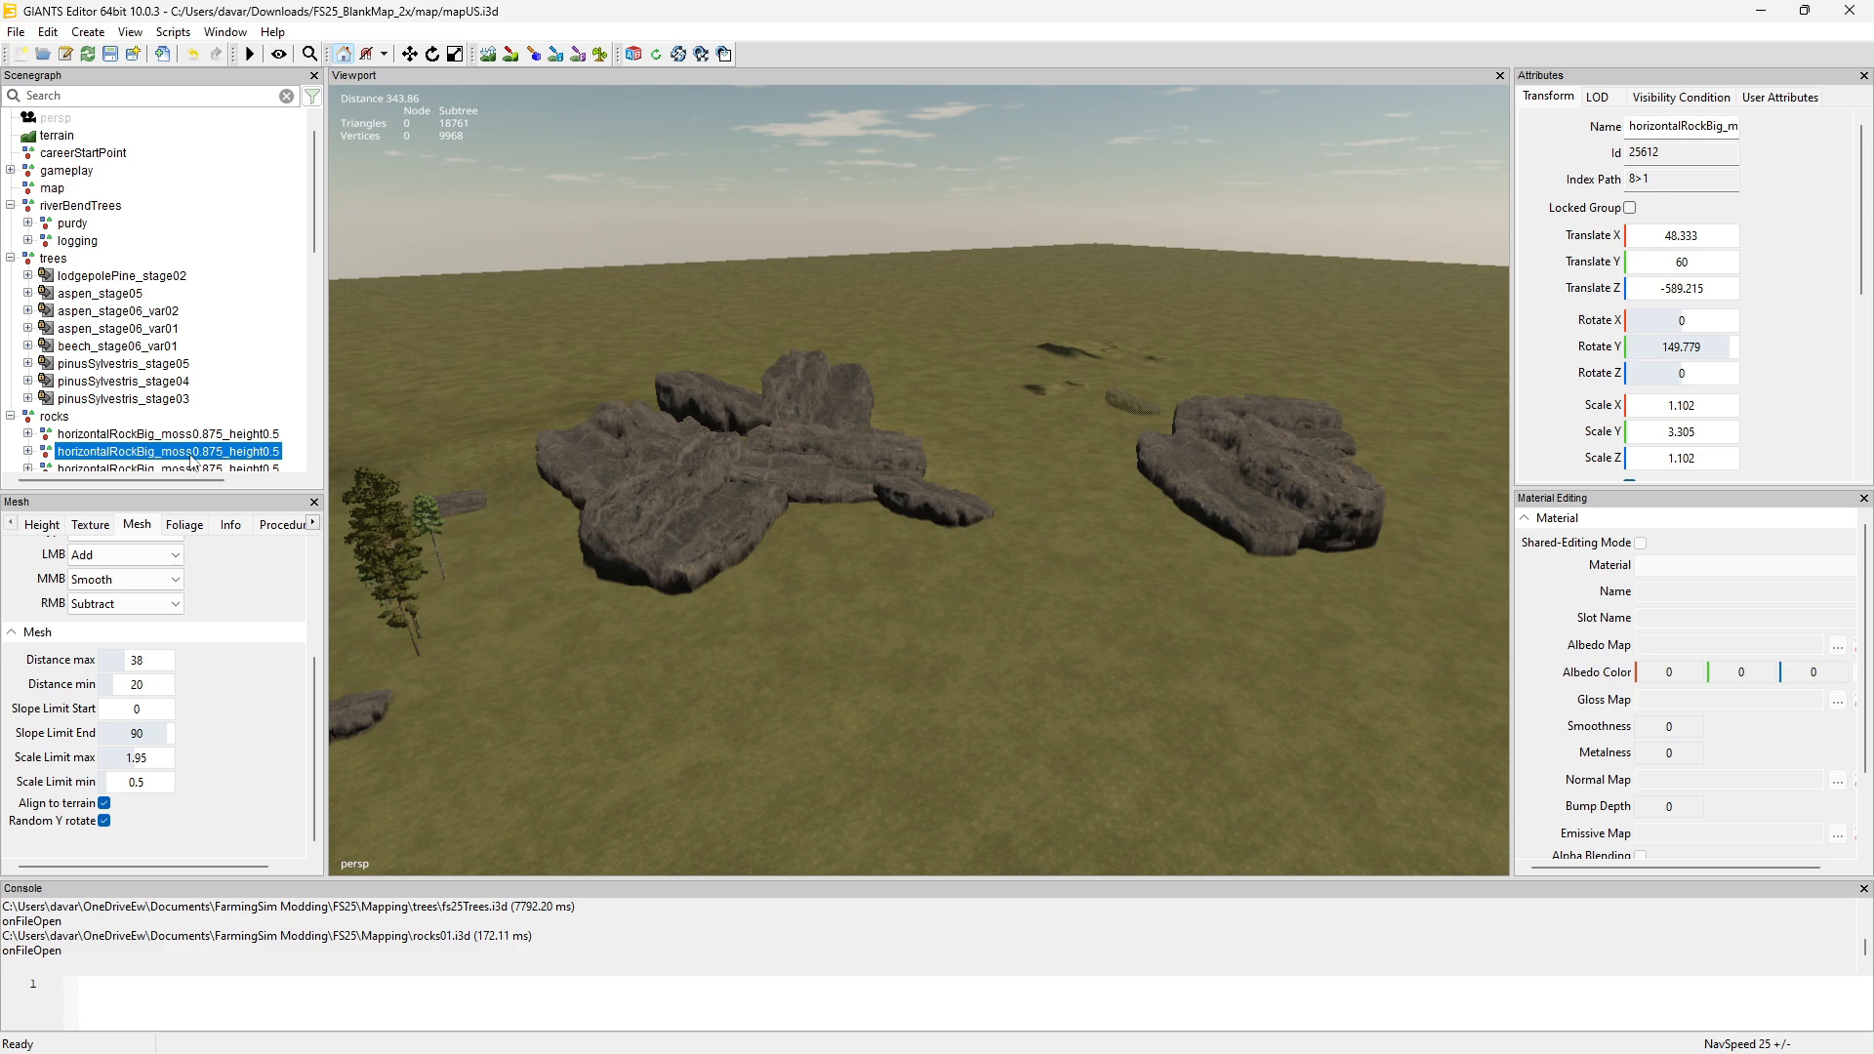
{"action": "left_click", "coordinate": [167, 432]}
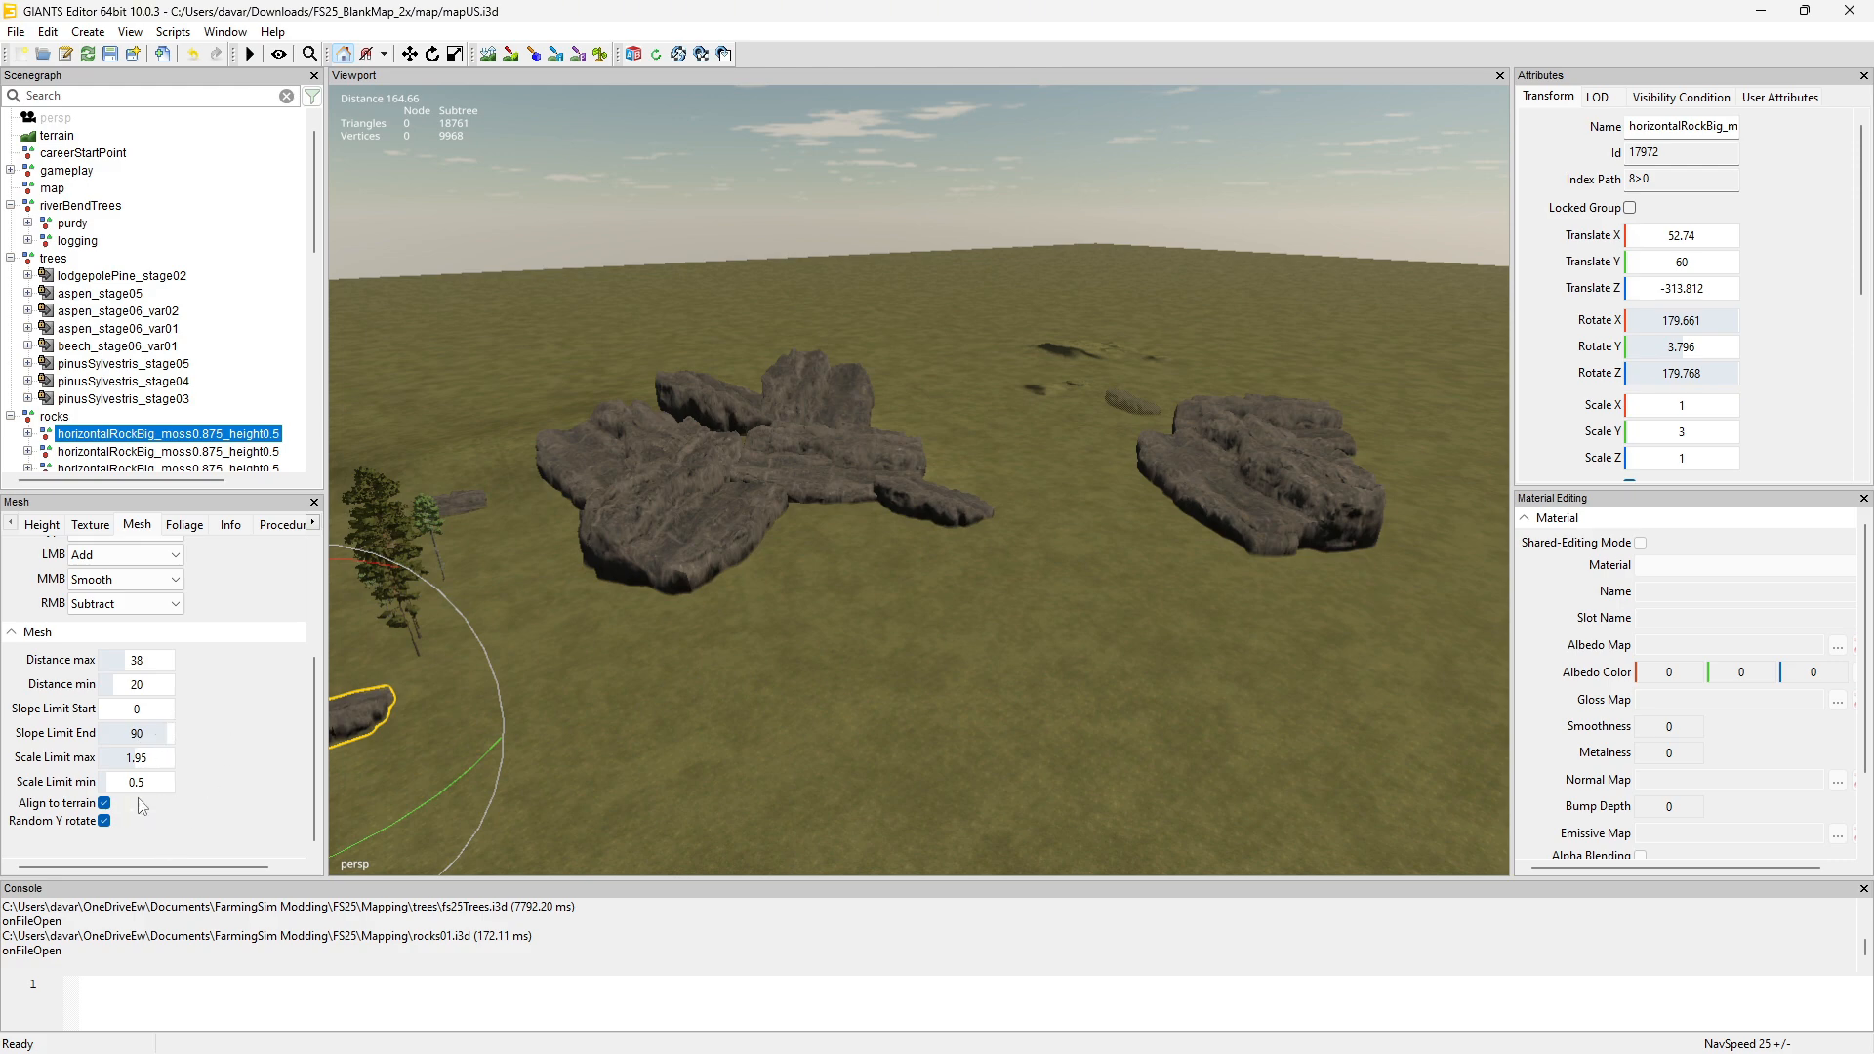
{"action": "left_click", "coordinate": [104, 802]}
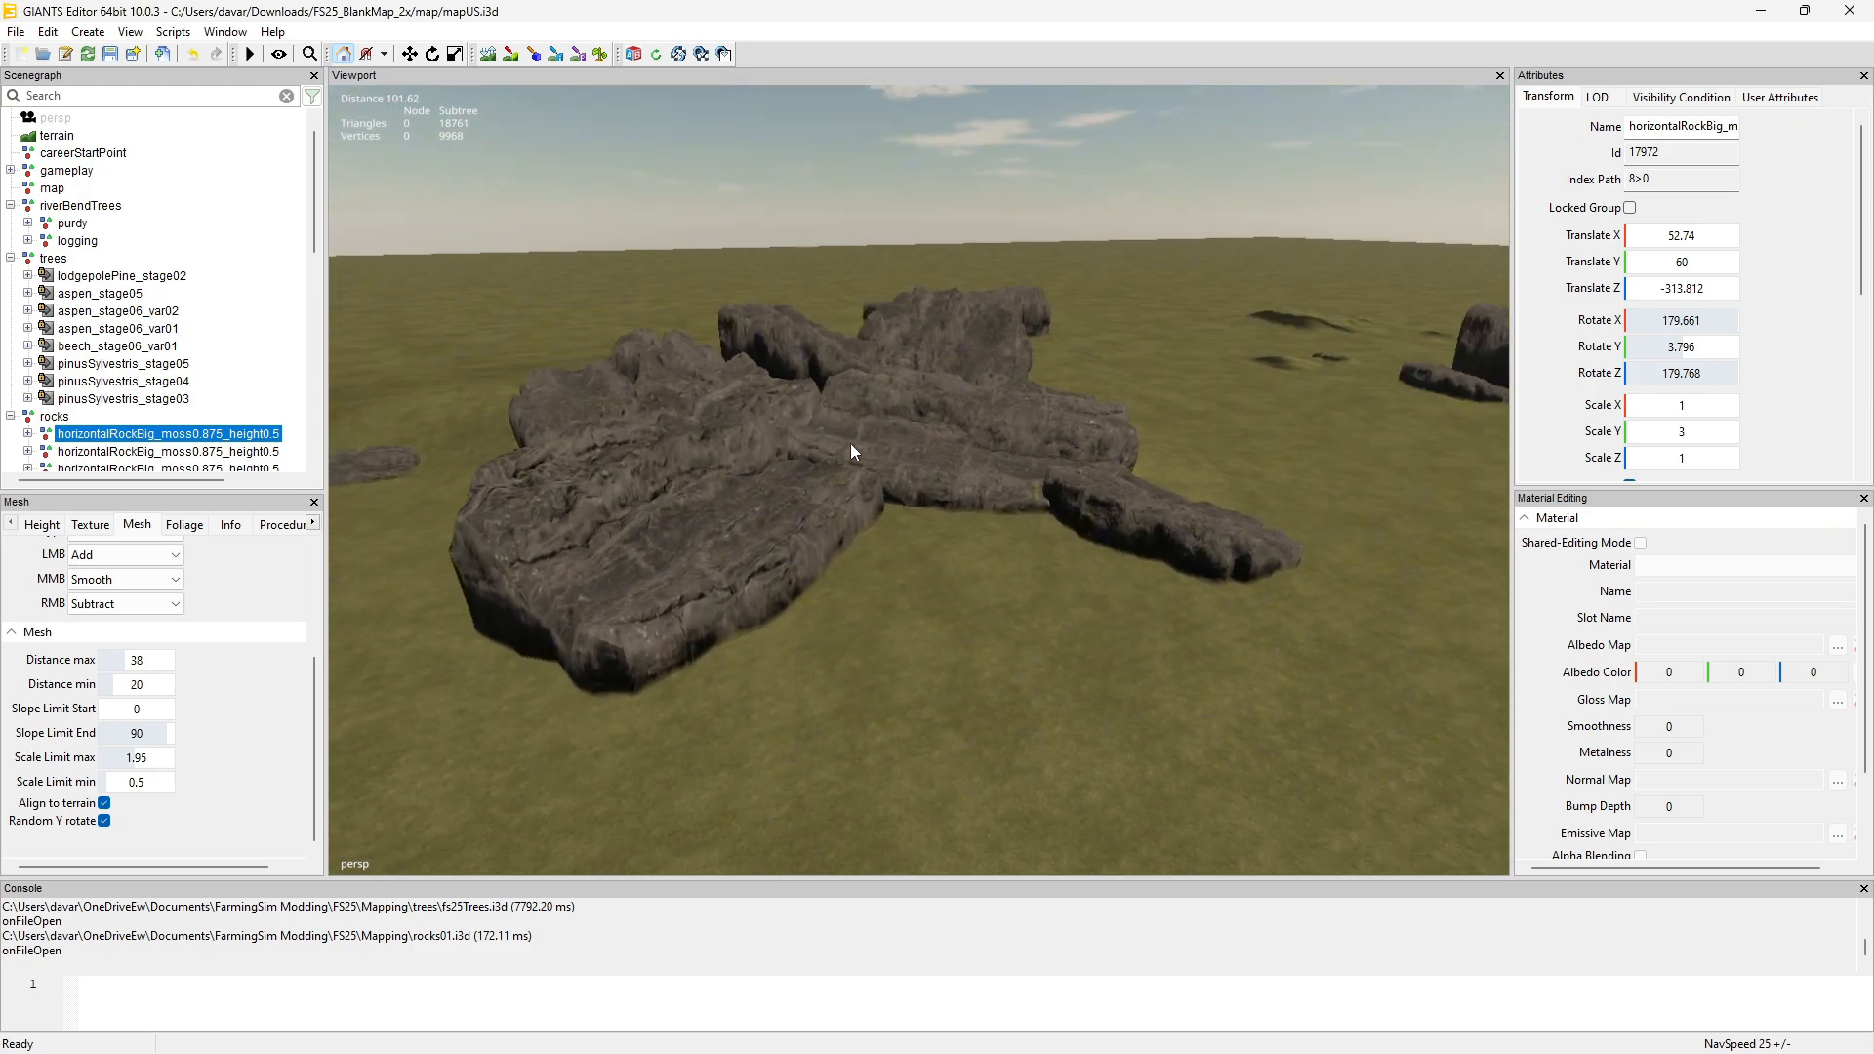
{"action": "left_click_drag", "start_coordinate": [855, 451], "coordinate": [1007, 457]}
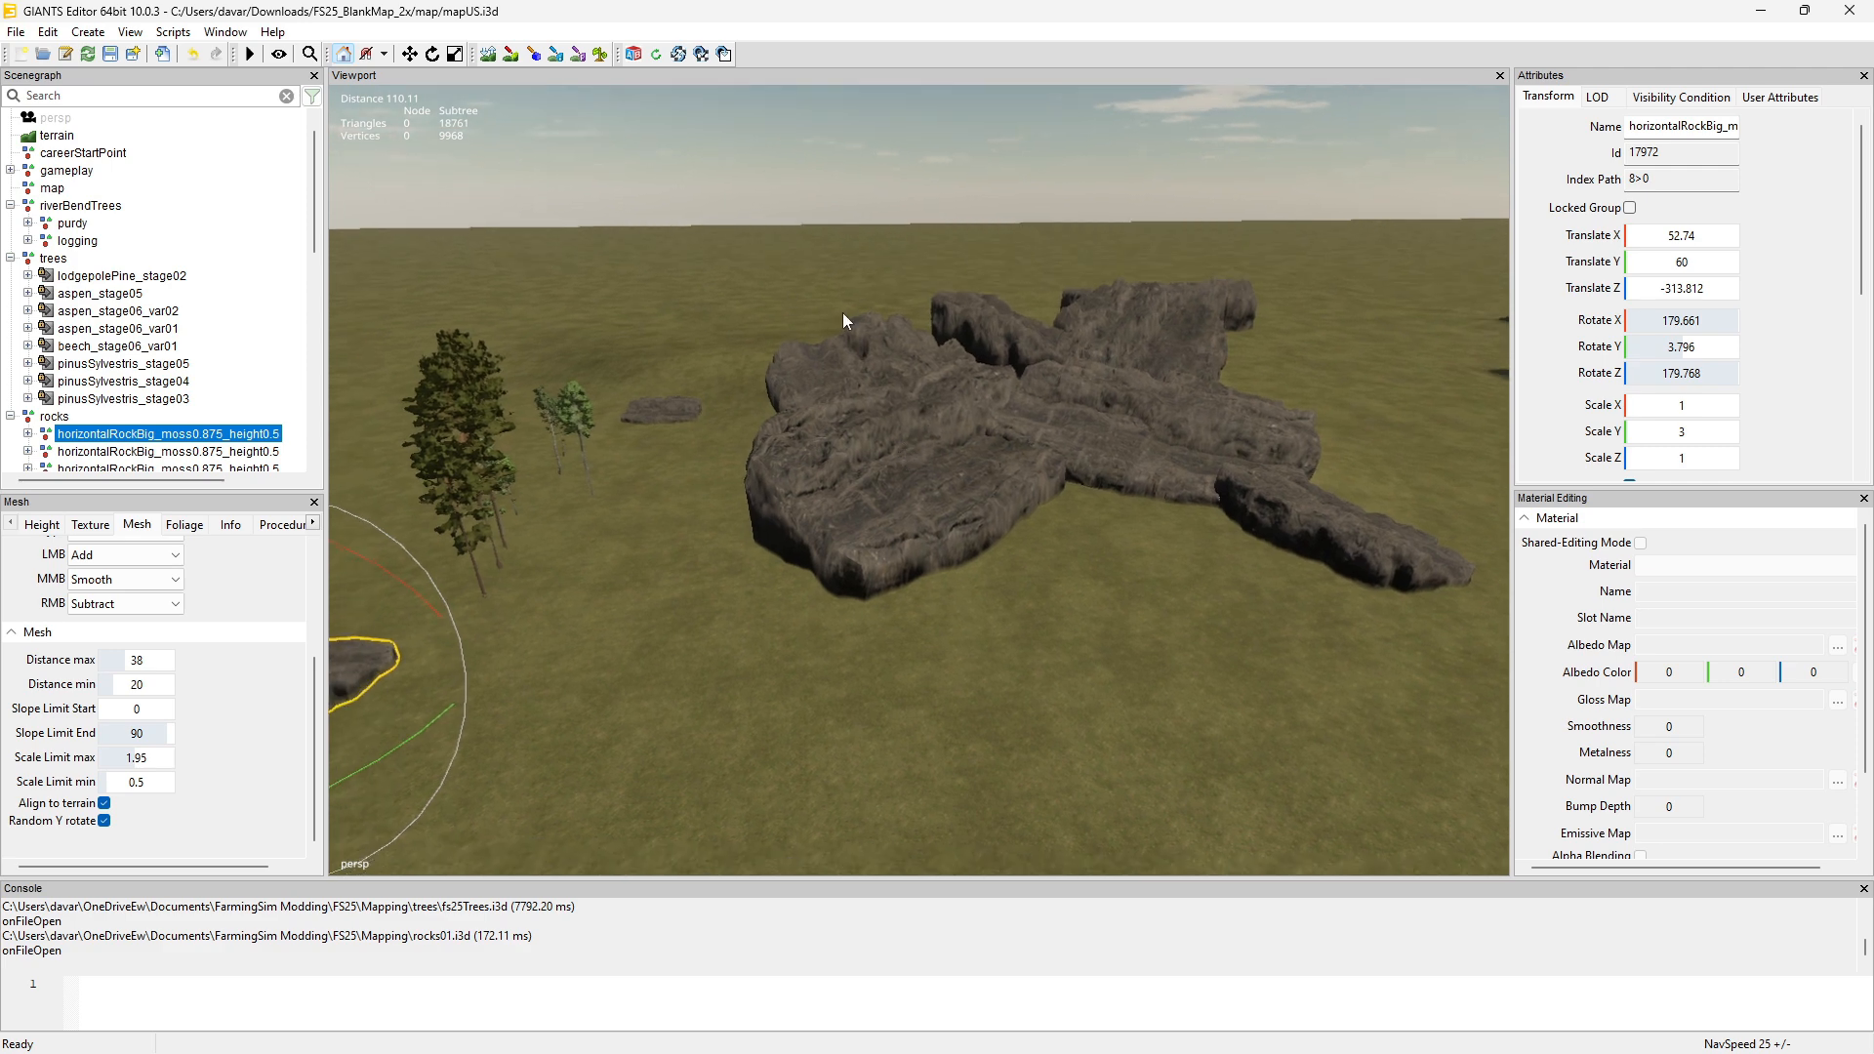
{"action": "mouse_move", "coordinate": [846, 355]}
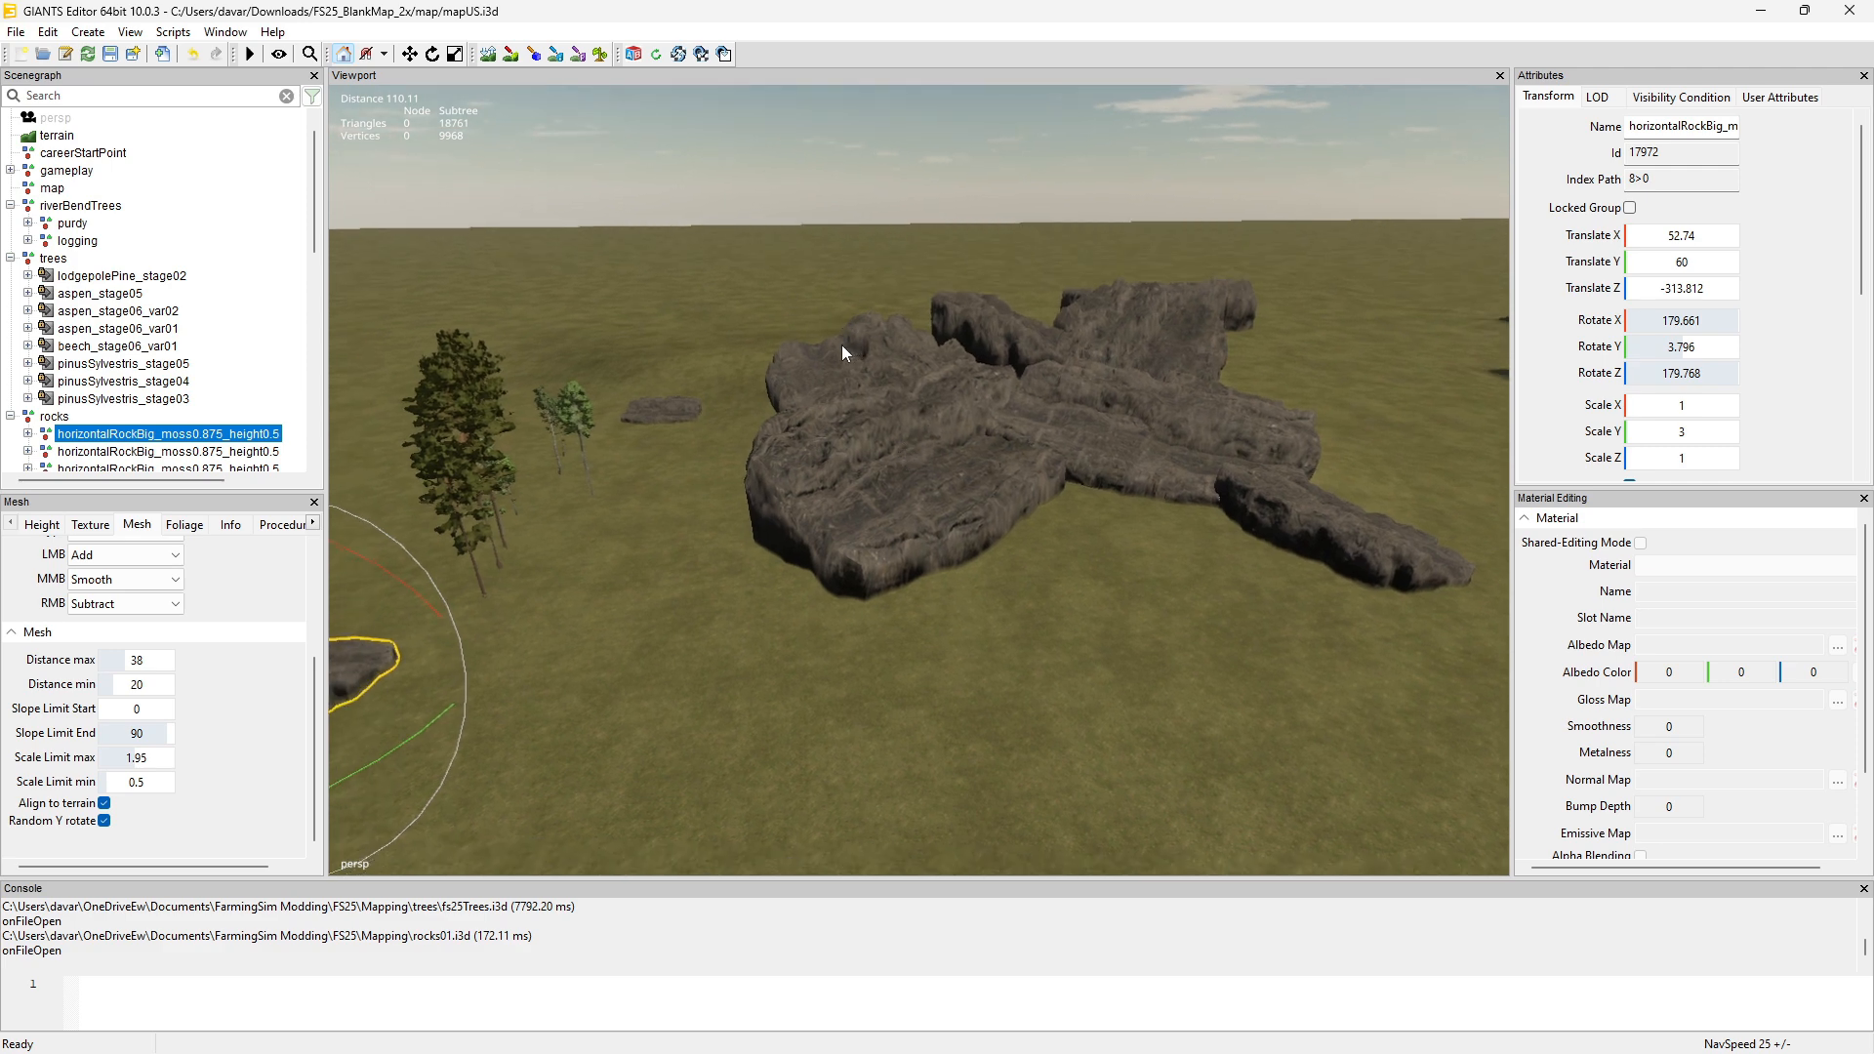